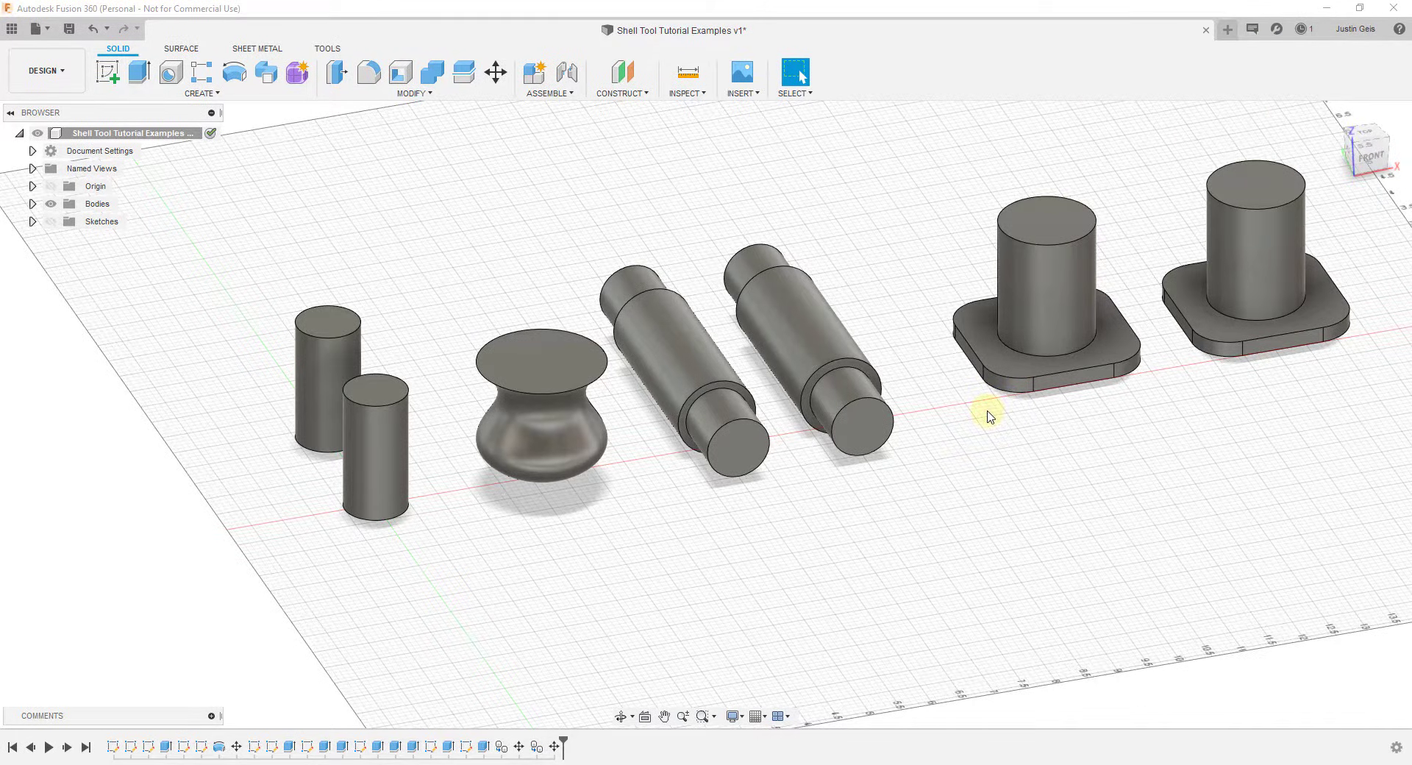
mouse_move(484, 121)
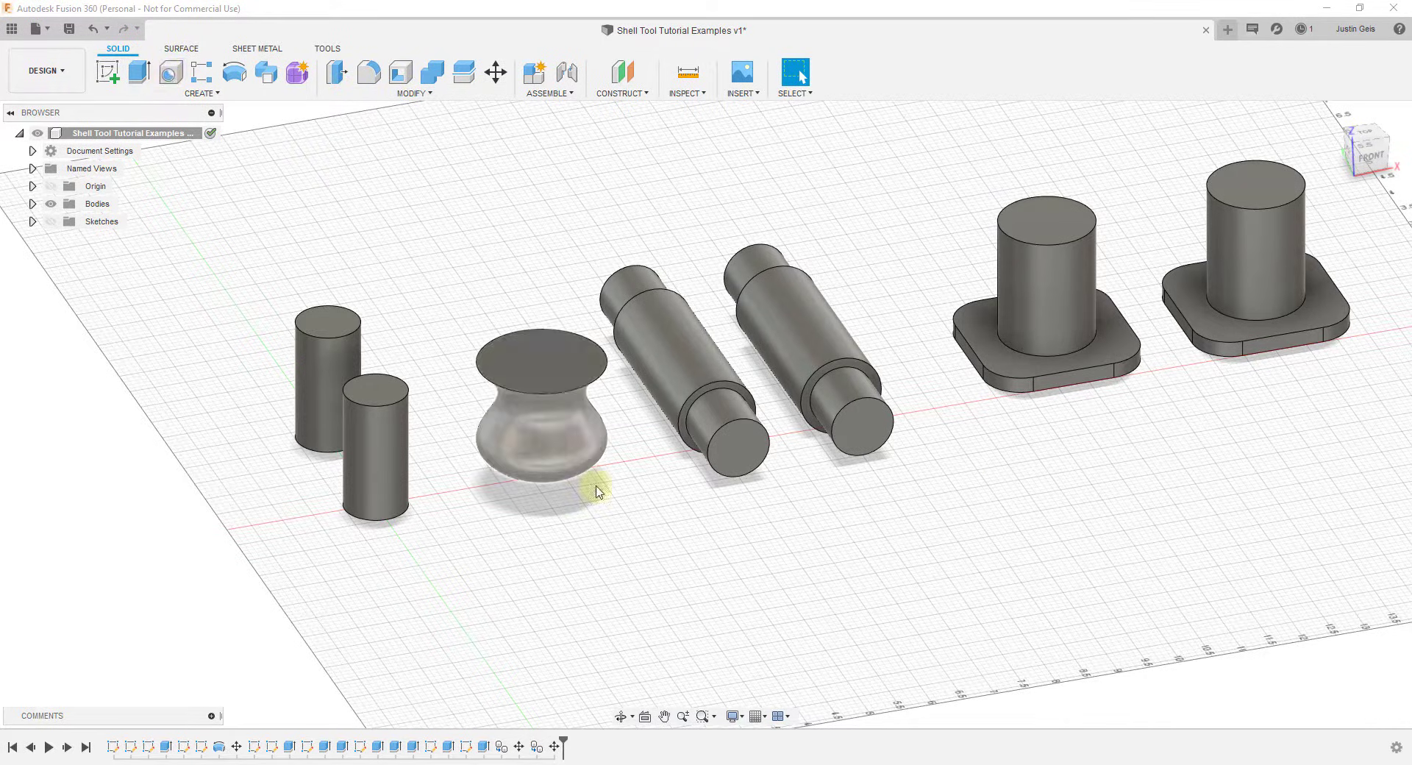
mouse_move(1061, 290)
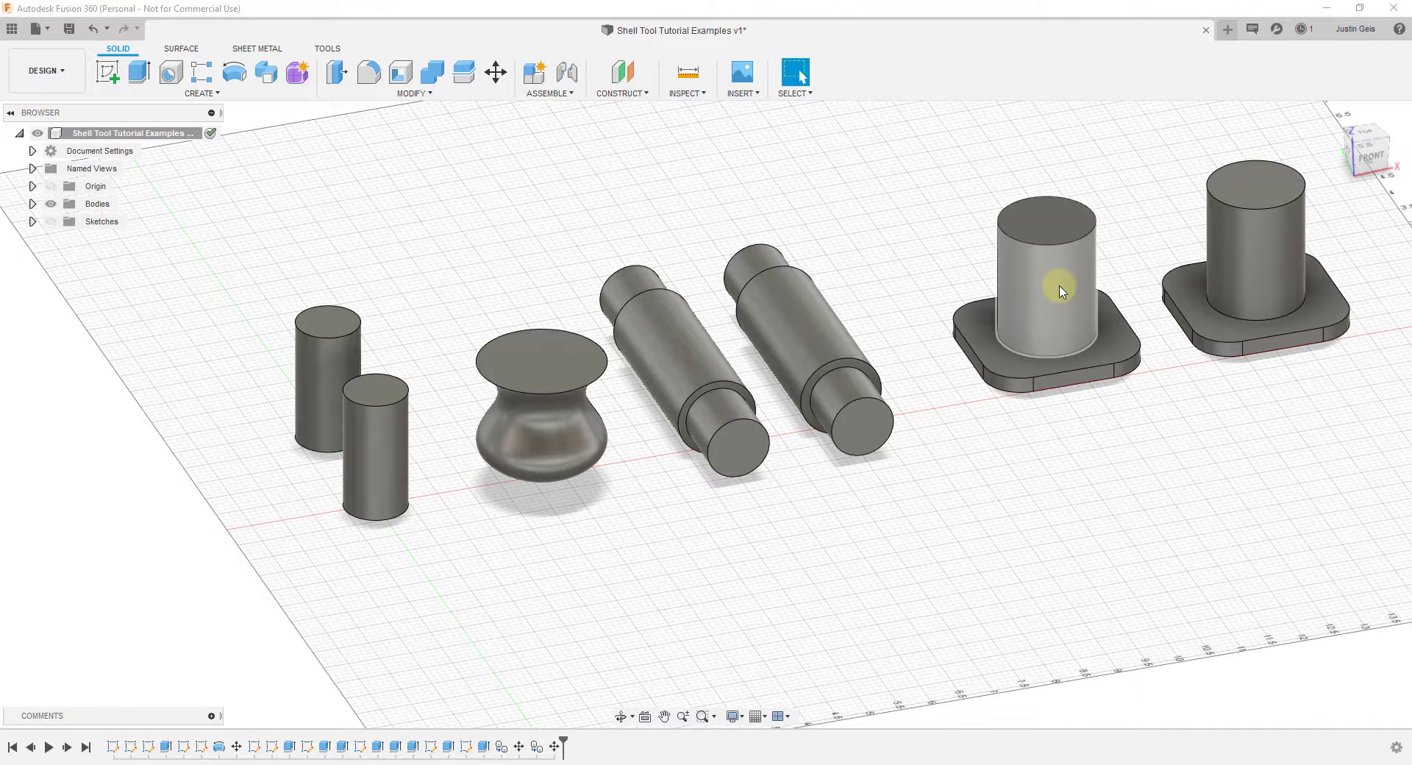
mouse_move(759, 212)
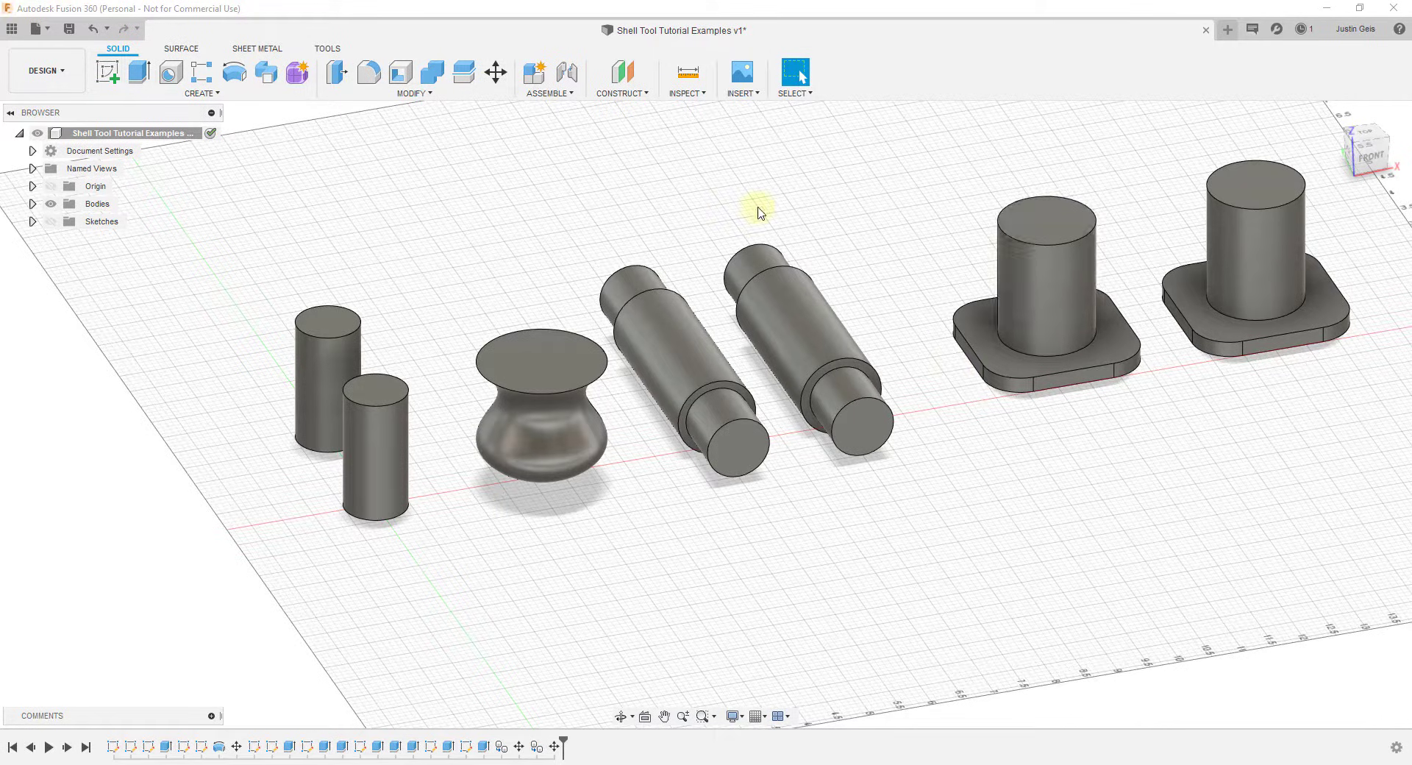
Step: Add an XZ section analysis and slide the cutting plane to 0.779 in through the solids
left_click(684, 79)
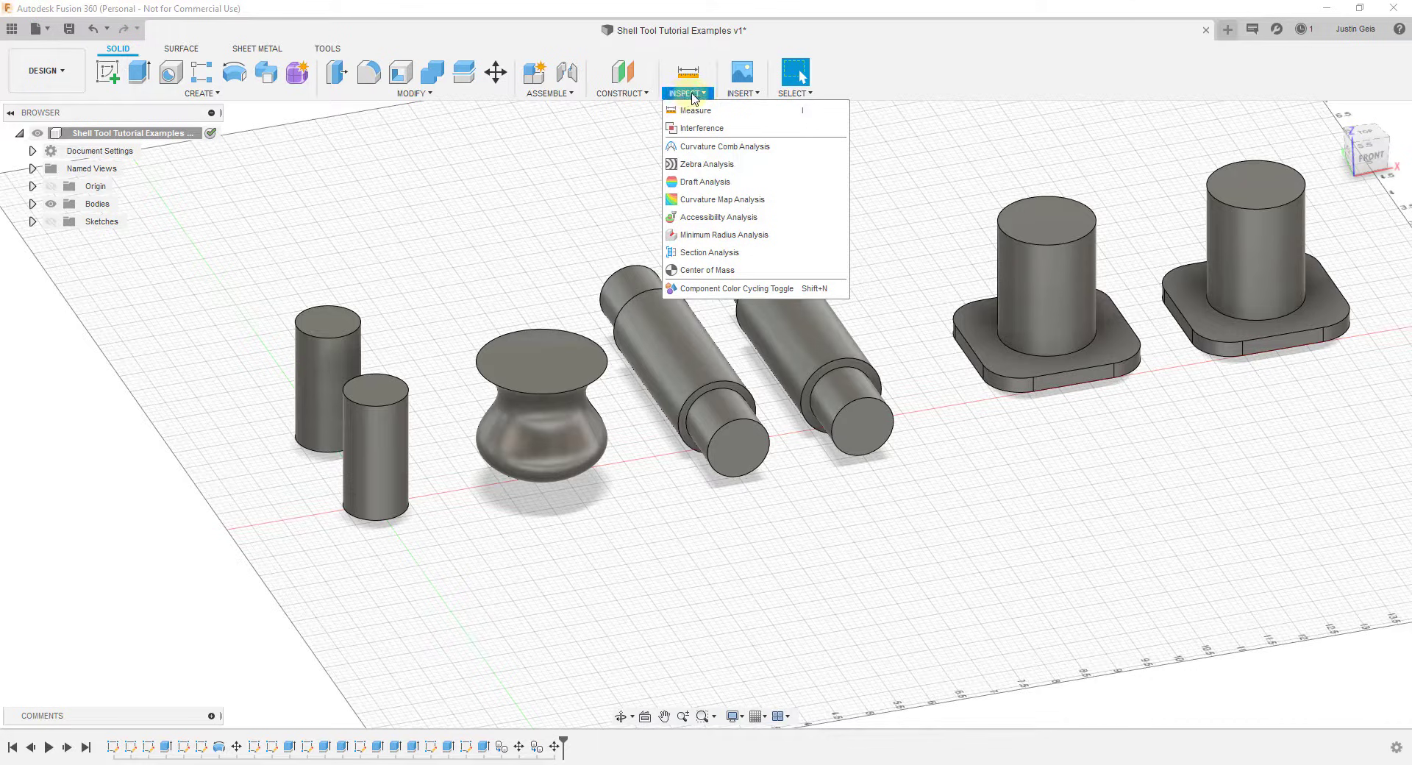
mouse_move(708, 252)
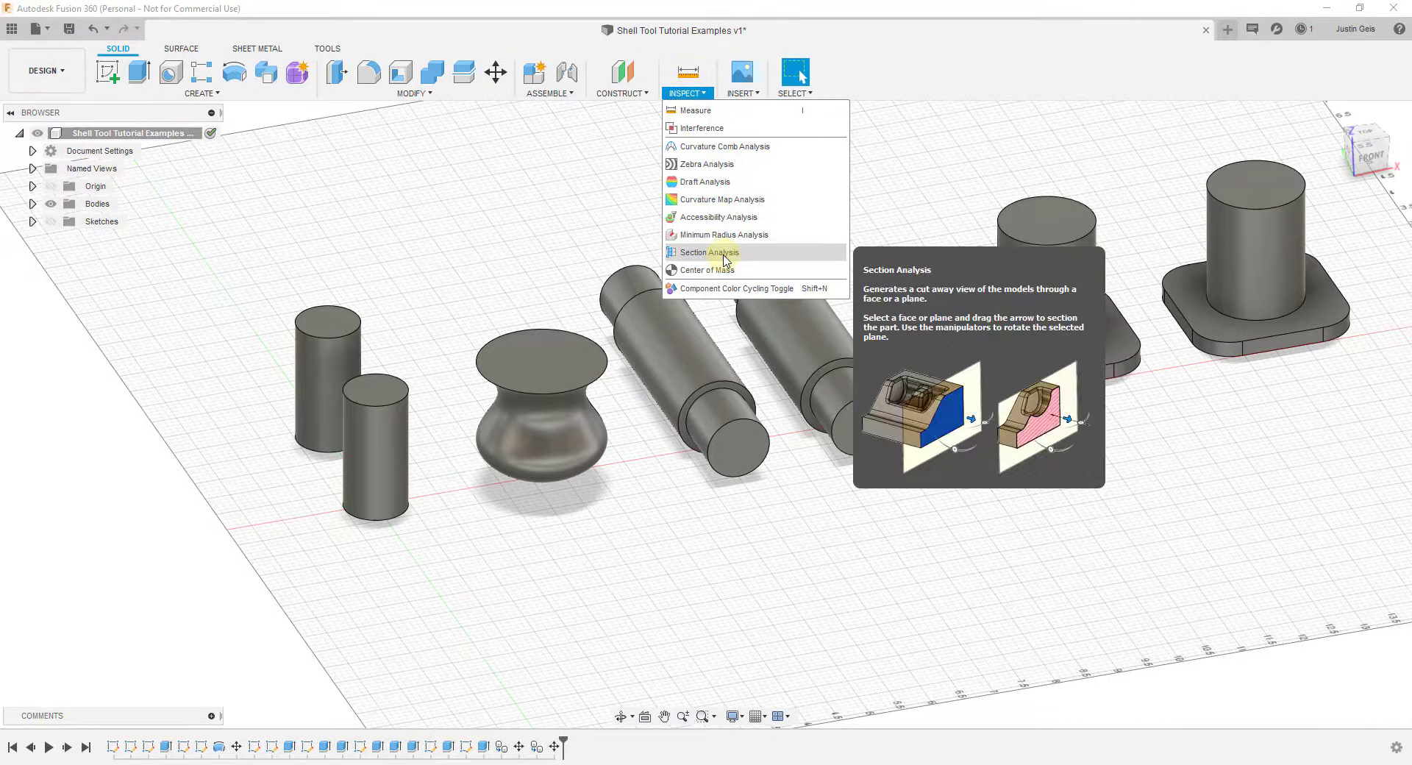
left_click(706, 252)
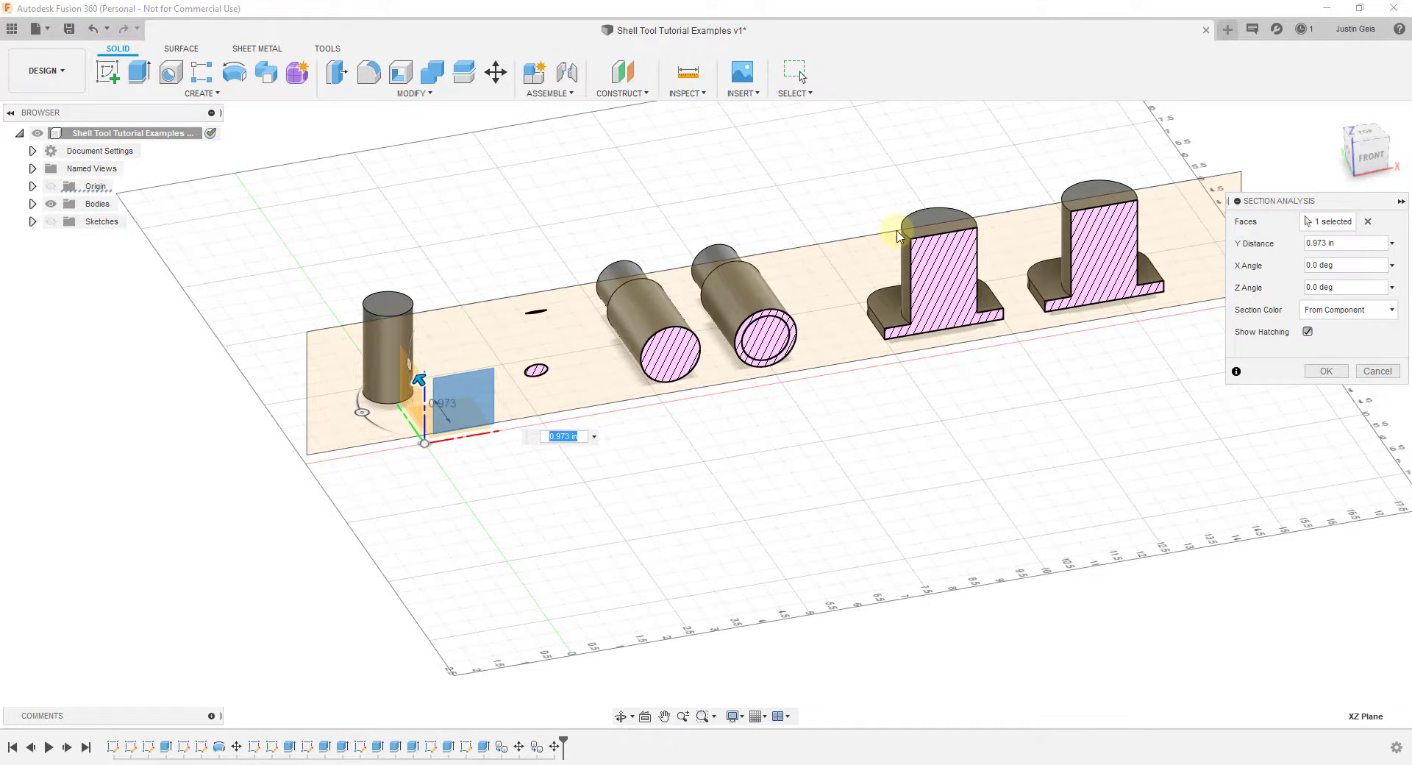
mouse_move(948, 351)
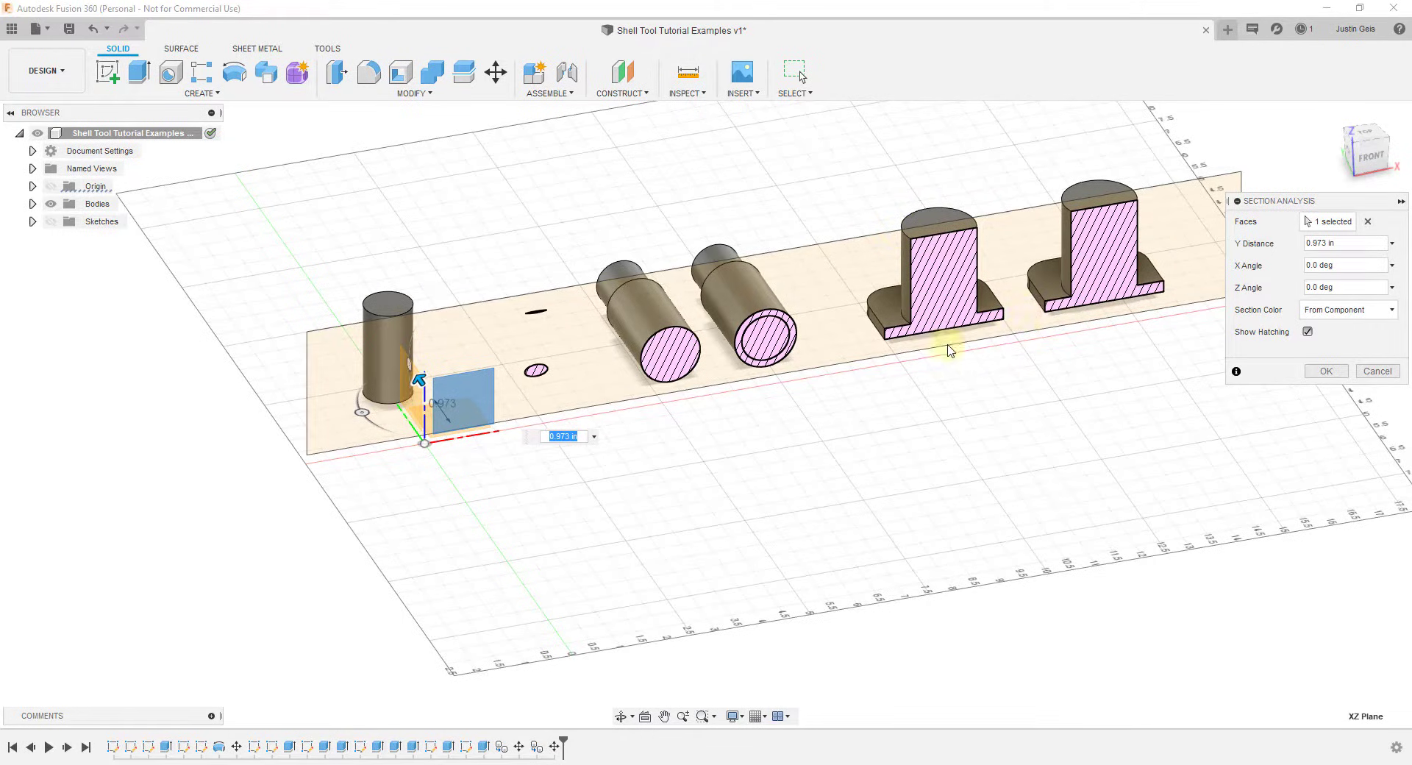
mouse_move(648, 365)
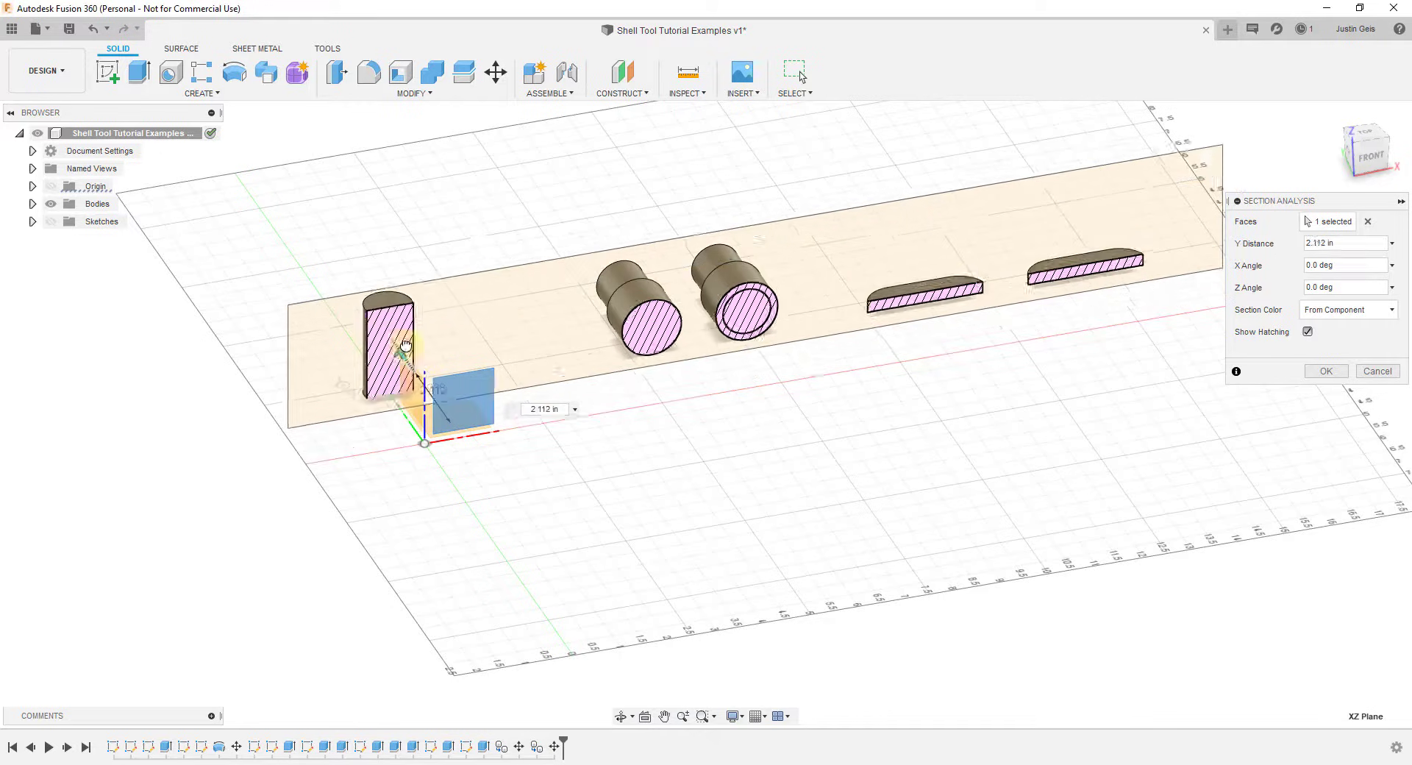
left_click_drag(405, 342, 415, 333)
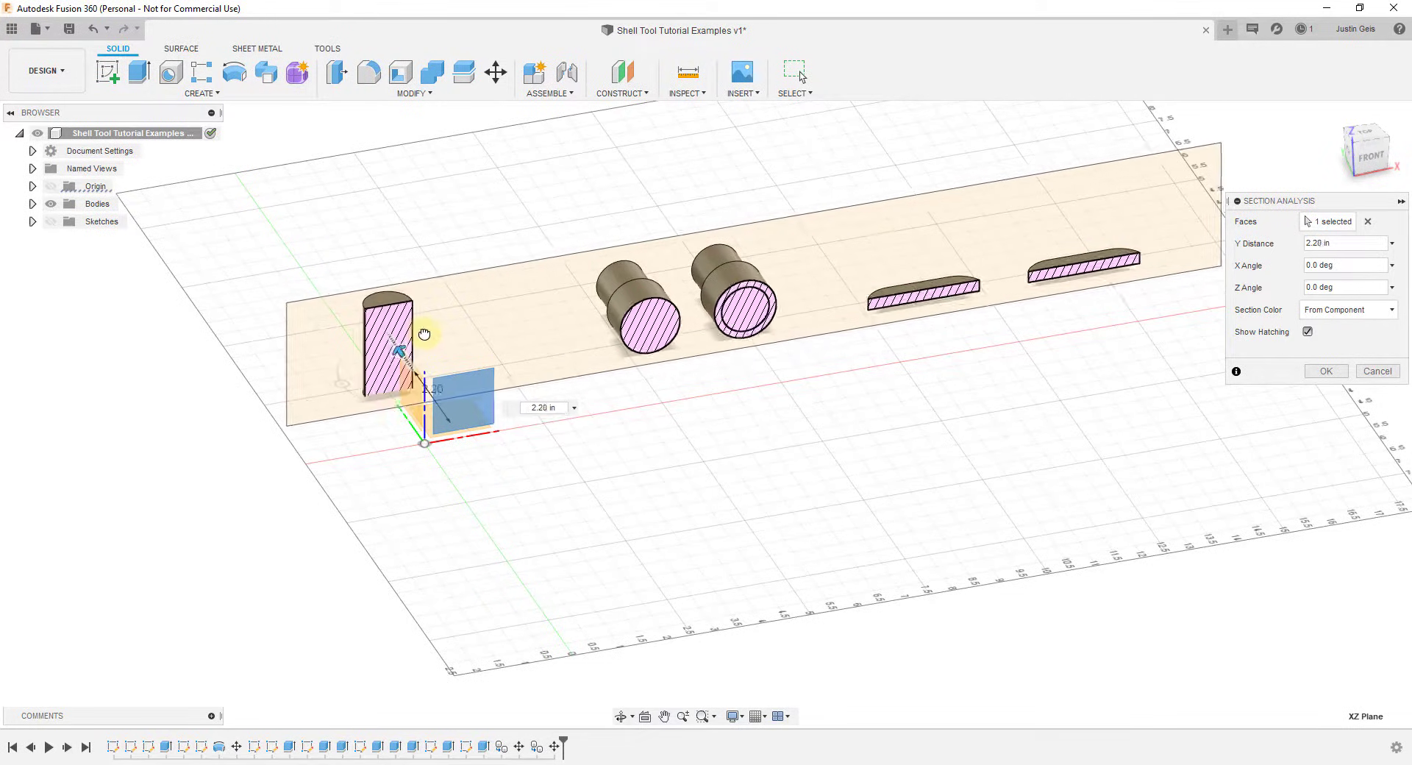
left_click_drag(428, 352, 450, 424)
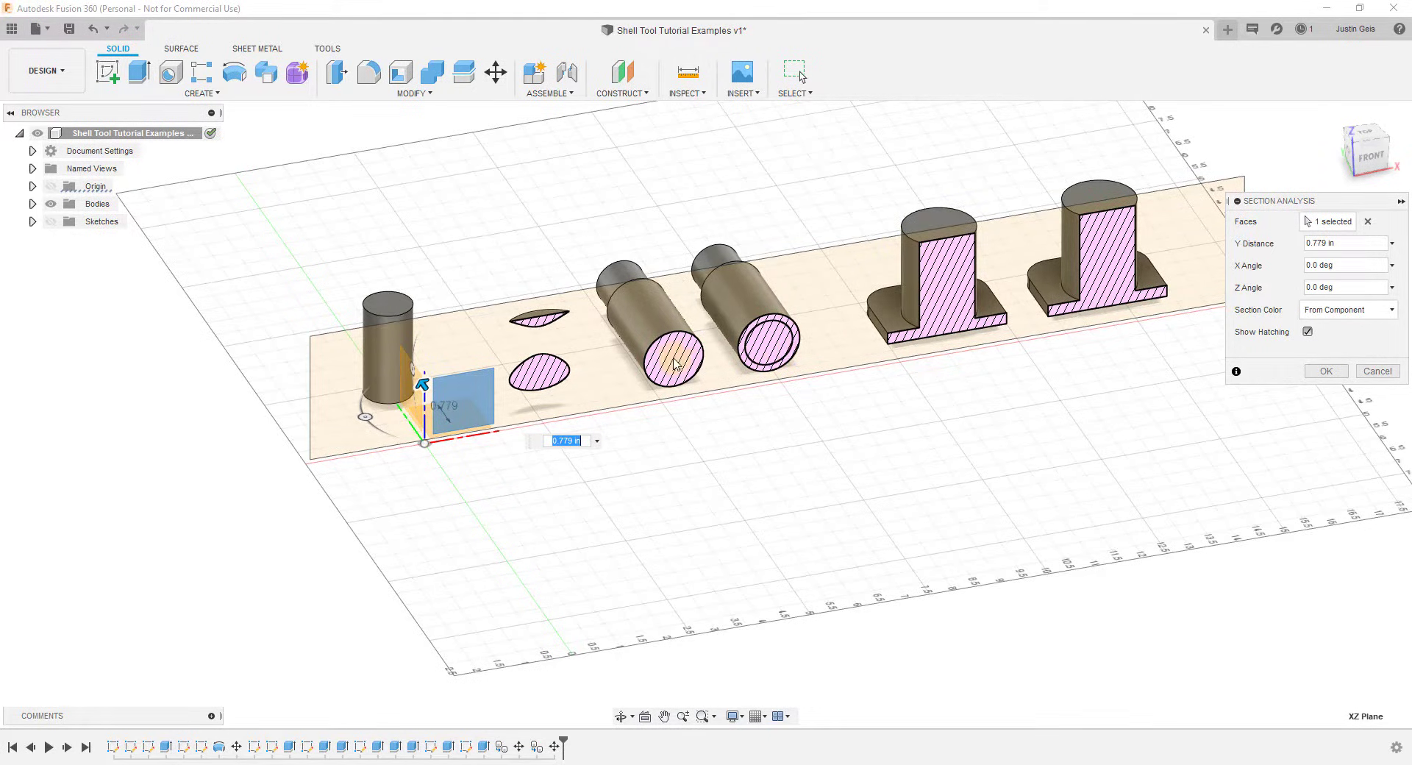
mouse_move(631, 365)
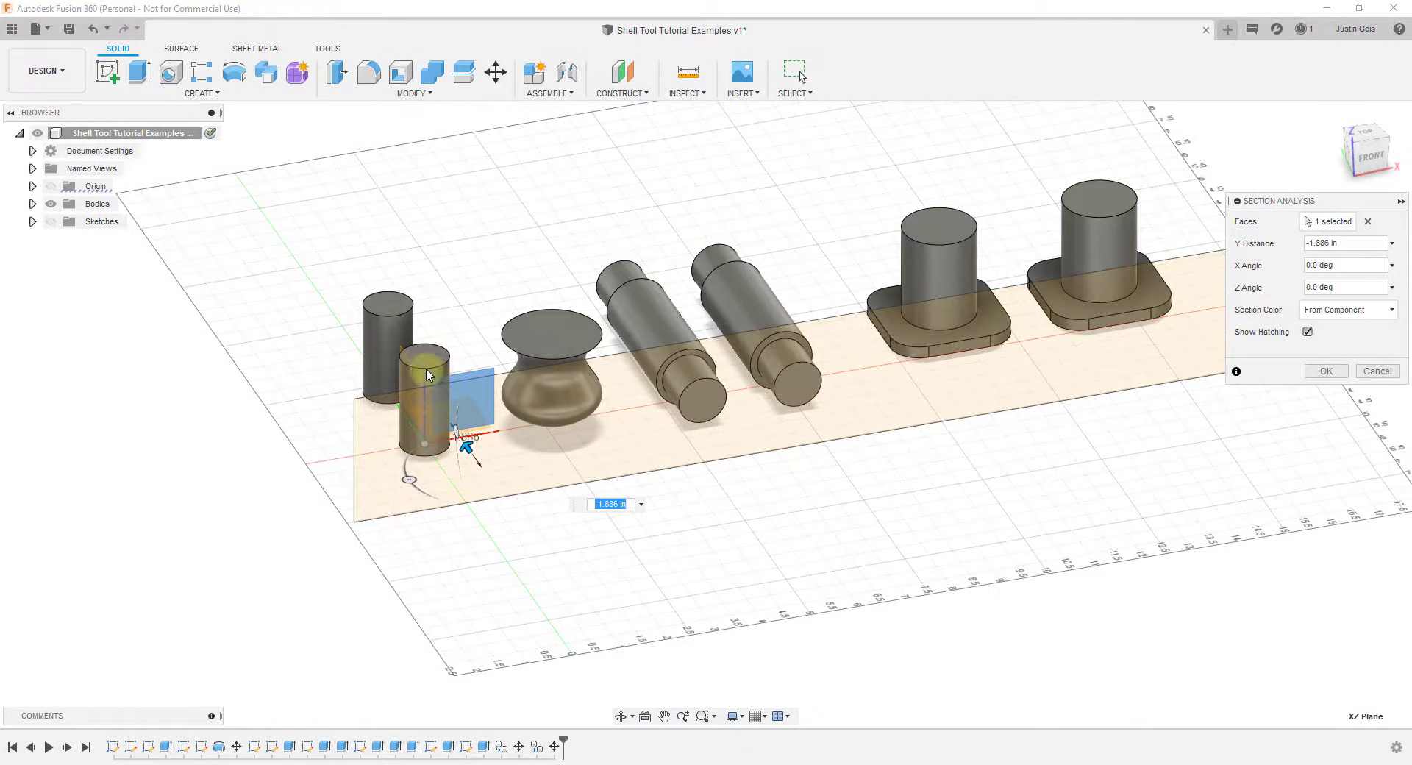
mouse_move(1287, 396)
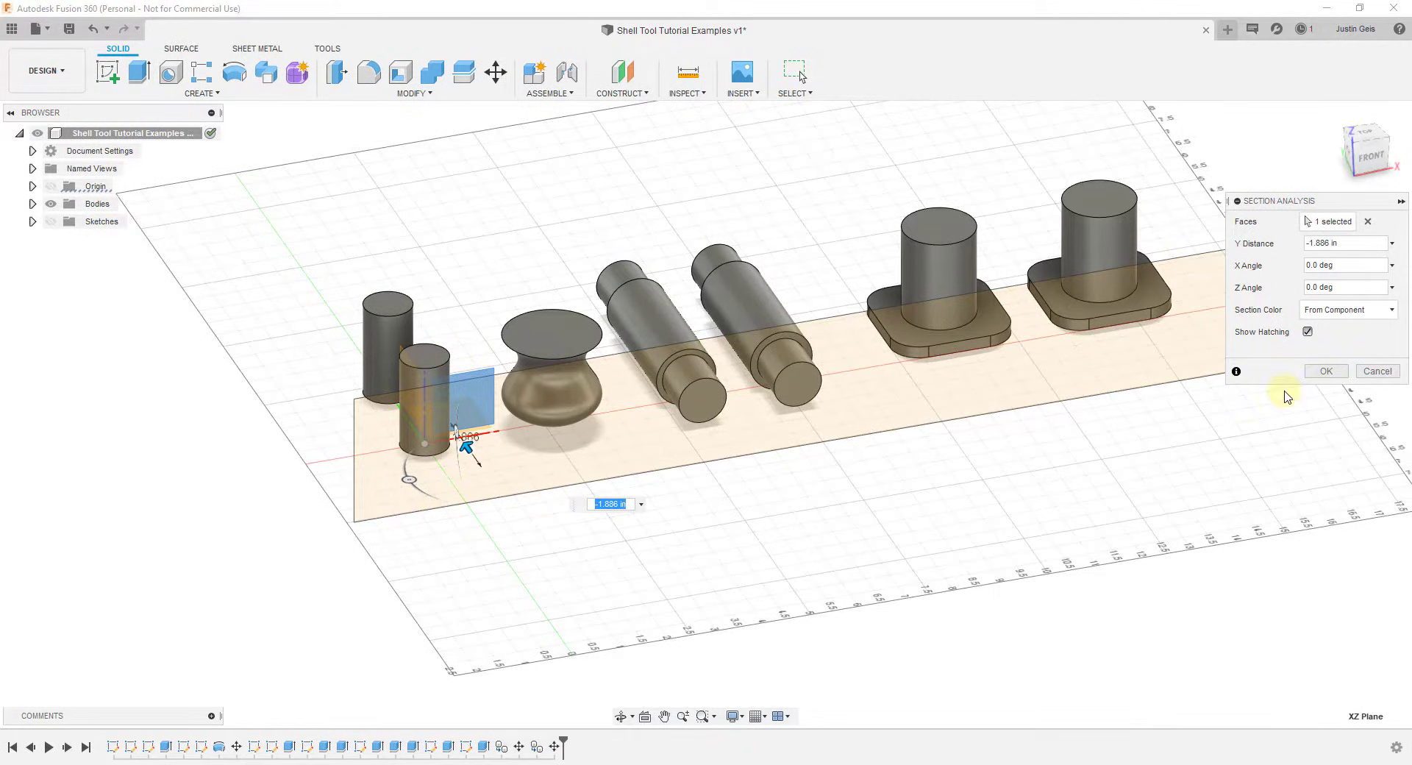
Step: Confirm the section analysis so the seven example bodies display whole again
left_click(1325, 370)
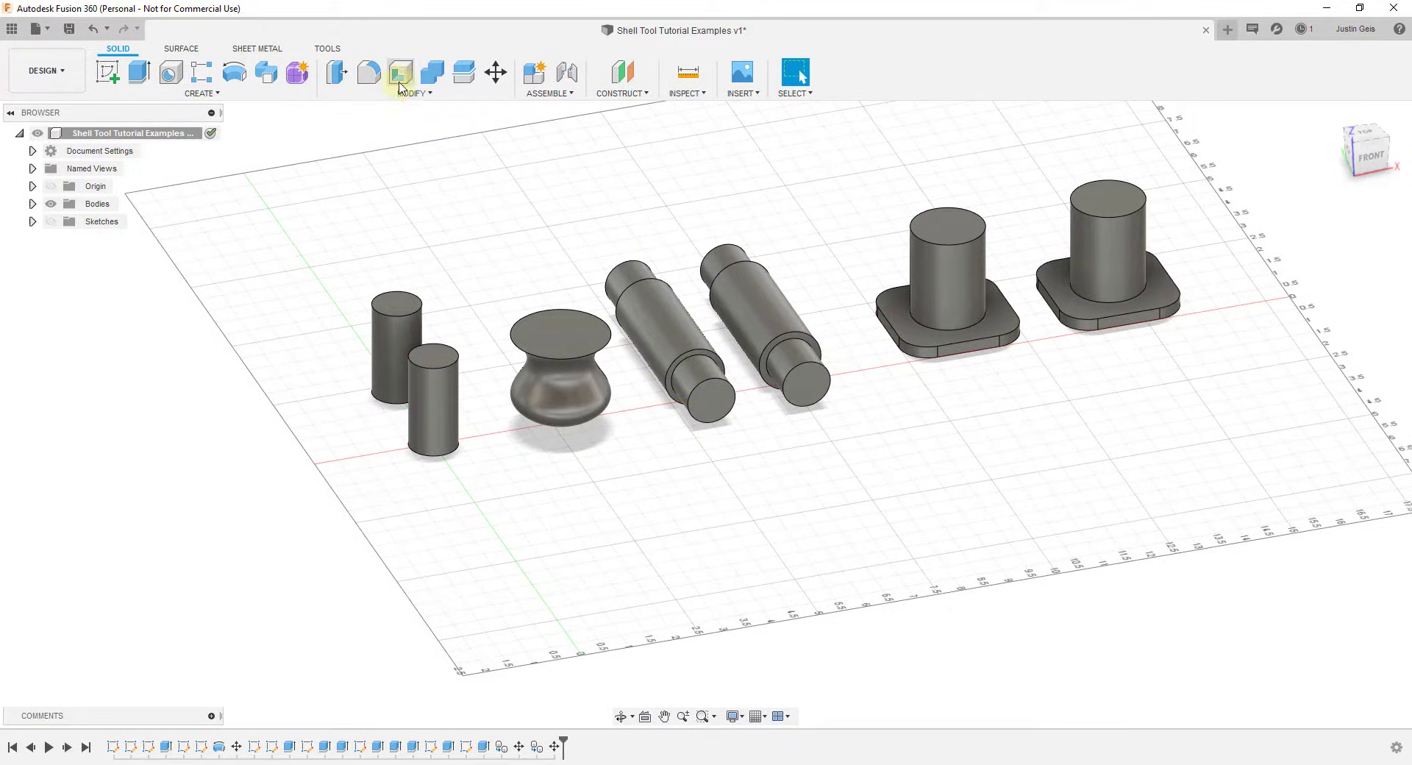
mouse_move(400, 72)
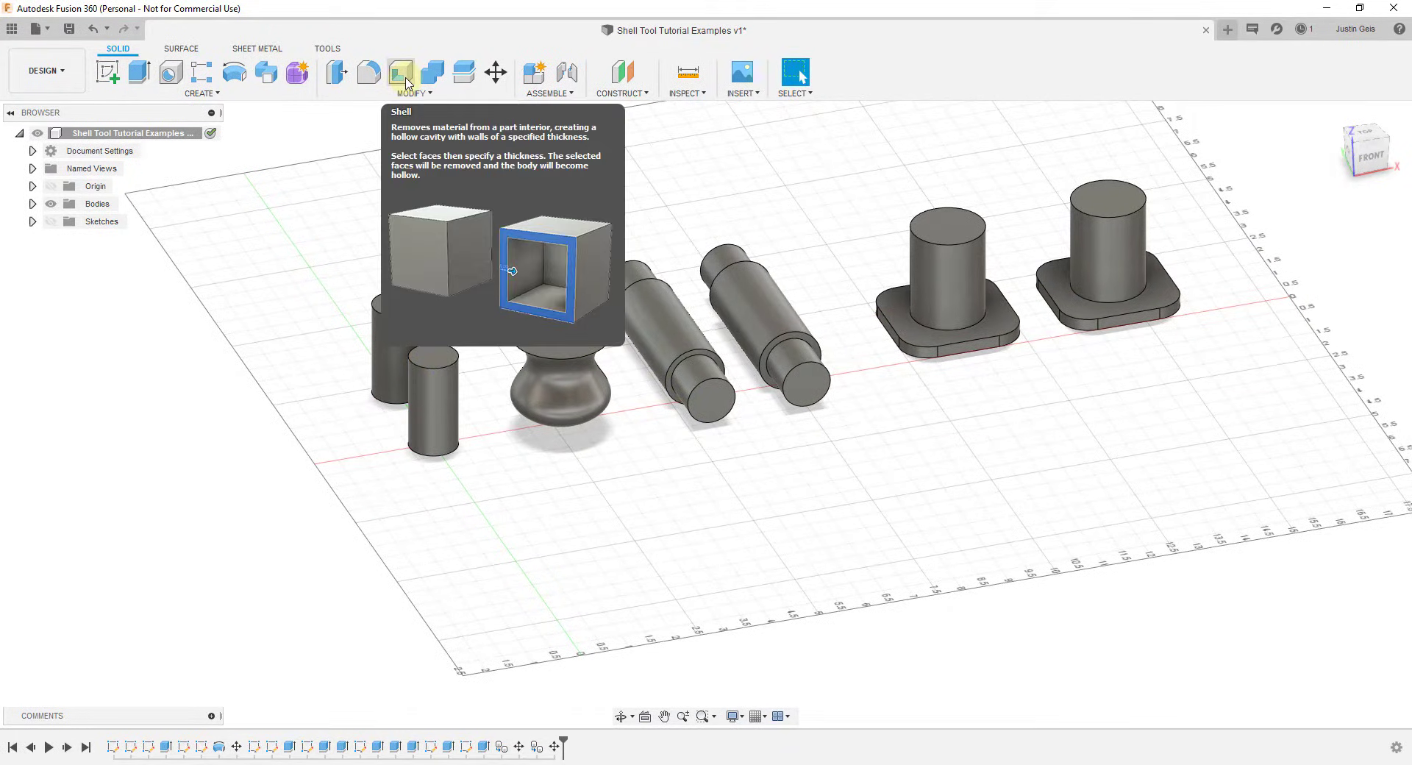
mouse_move(117, 53)
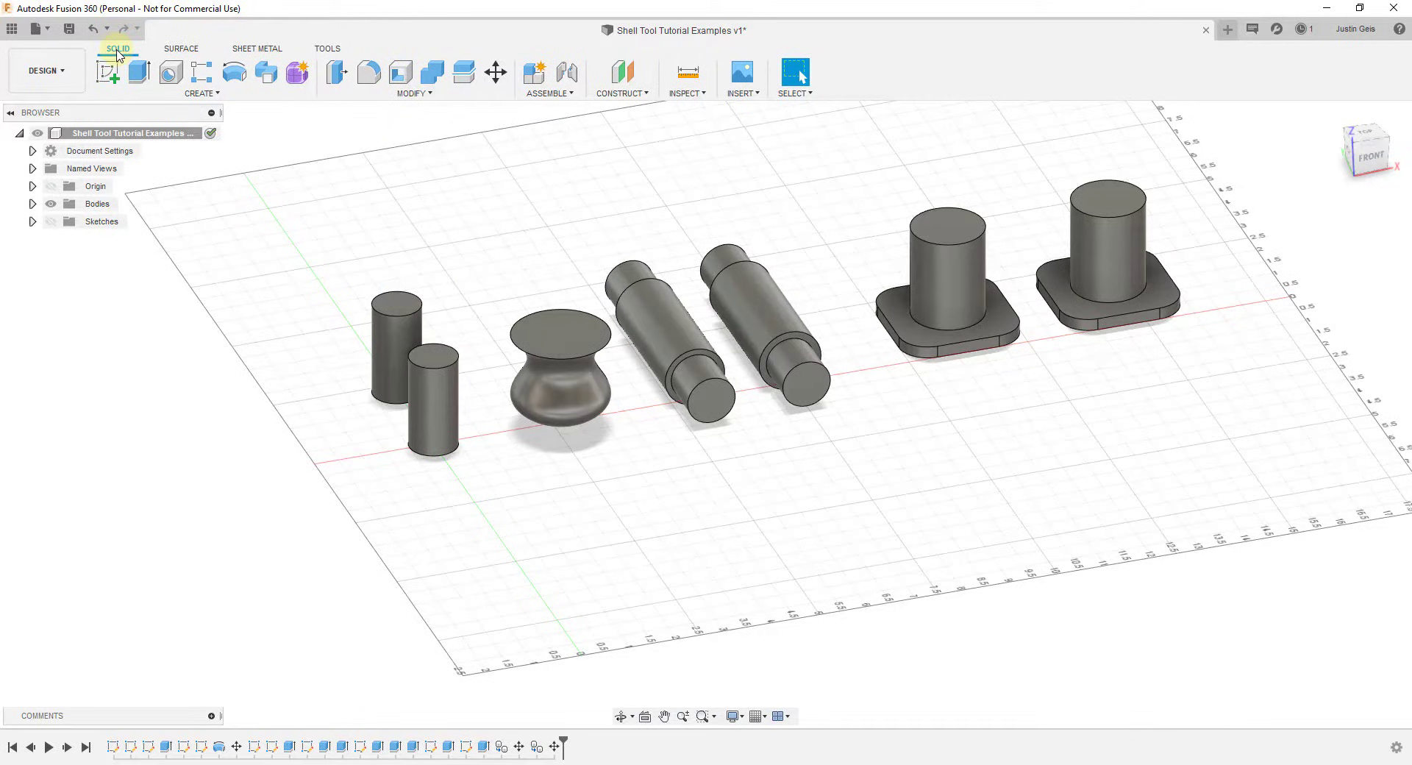
left_click(413, 93)
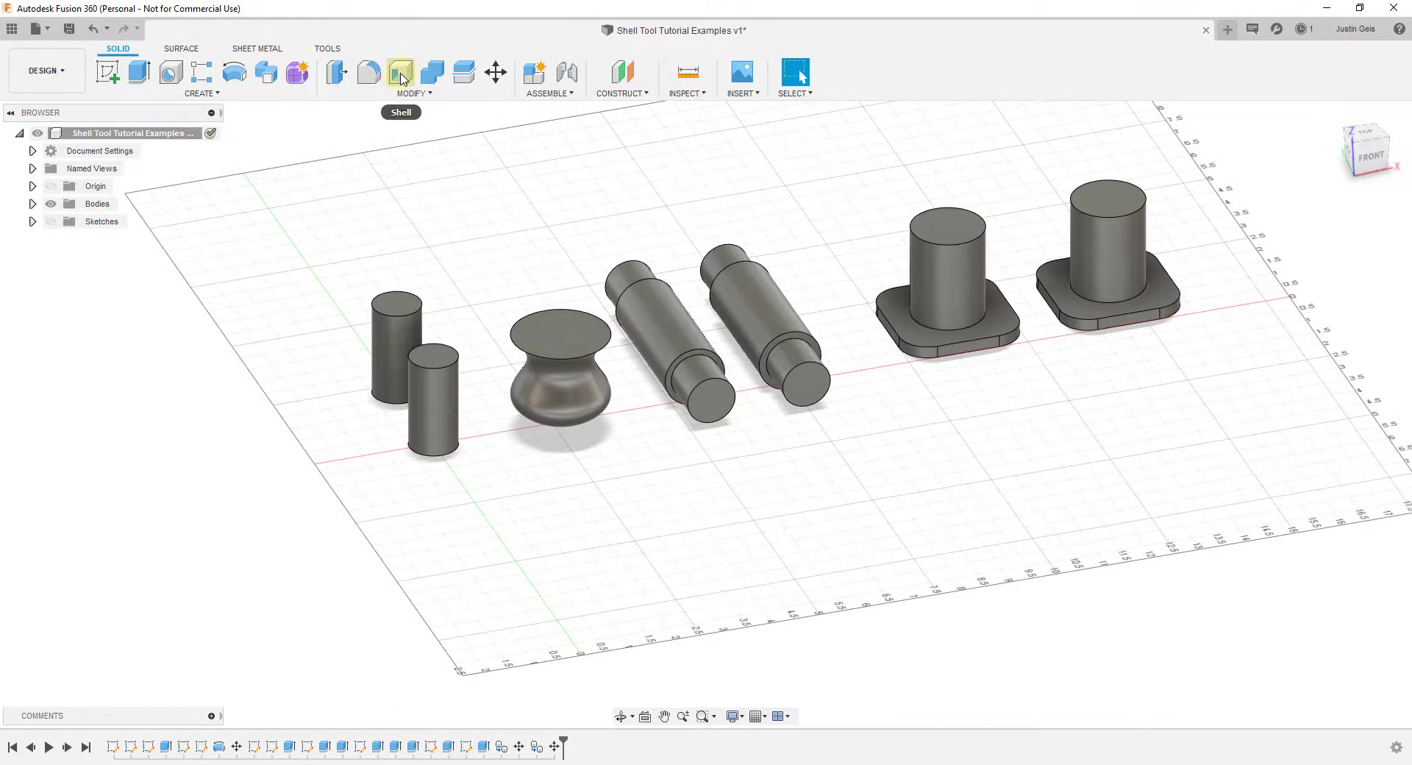
mouse_move(400, 73)
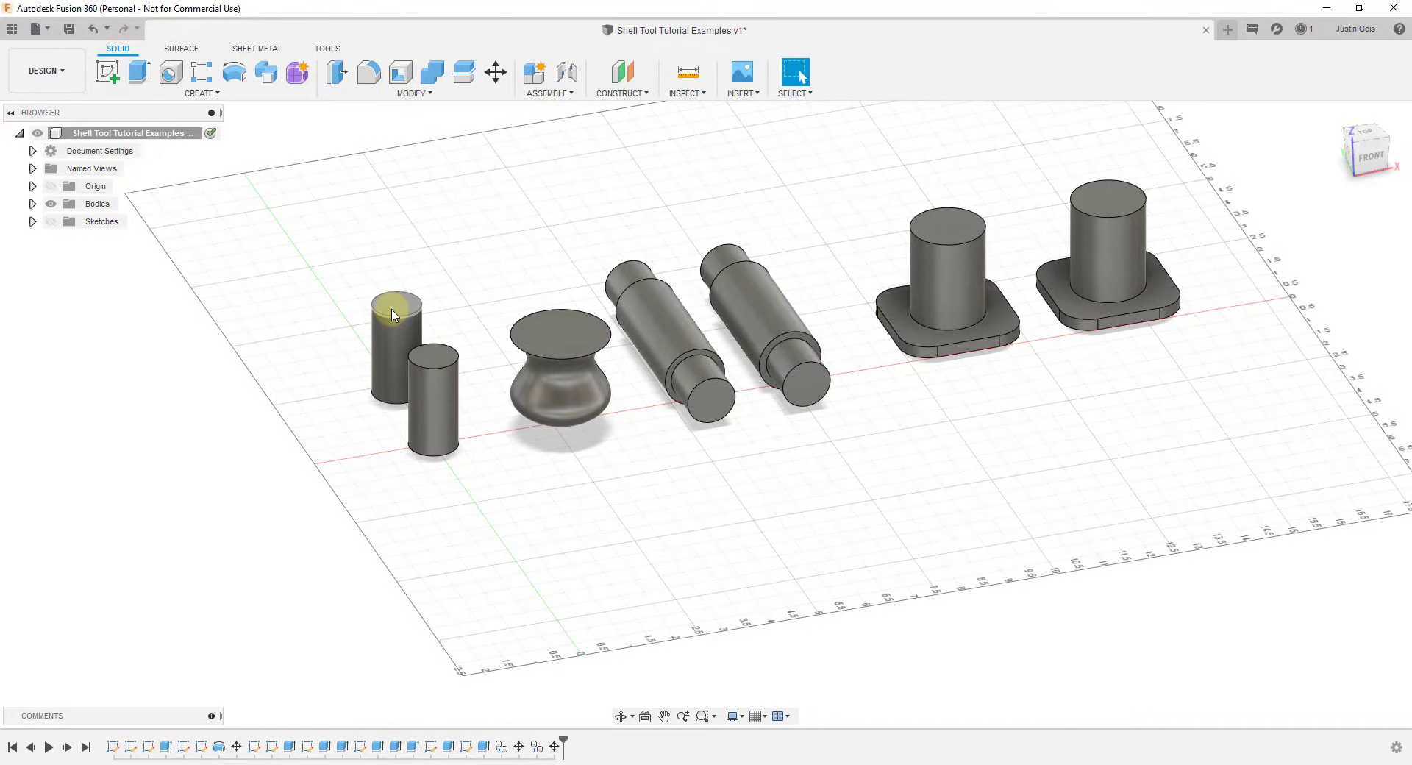
mouse_move(486, 313)
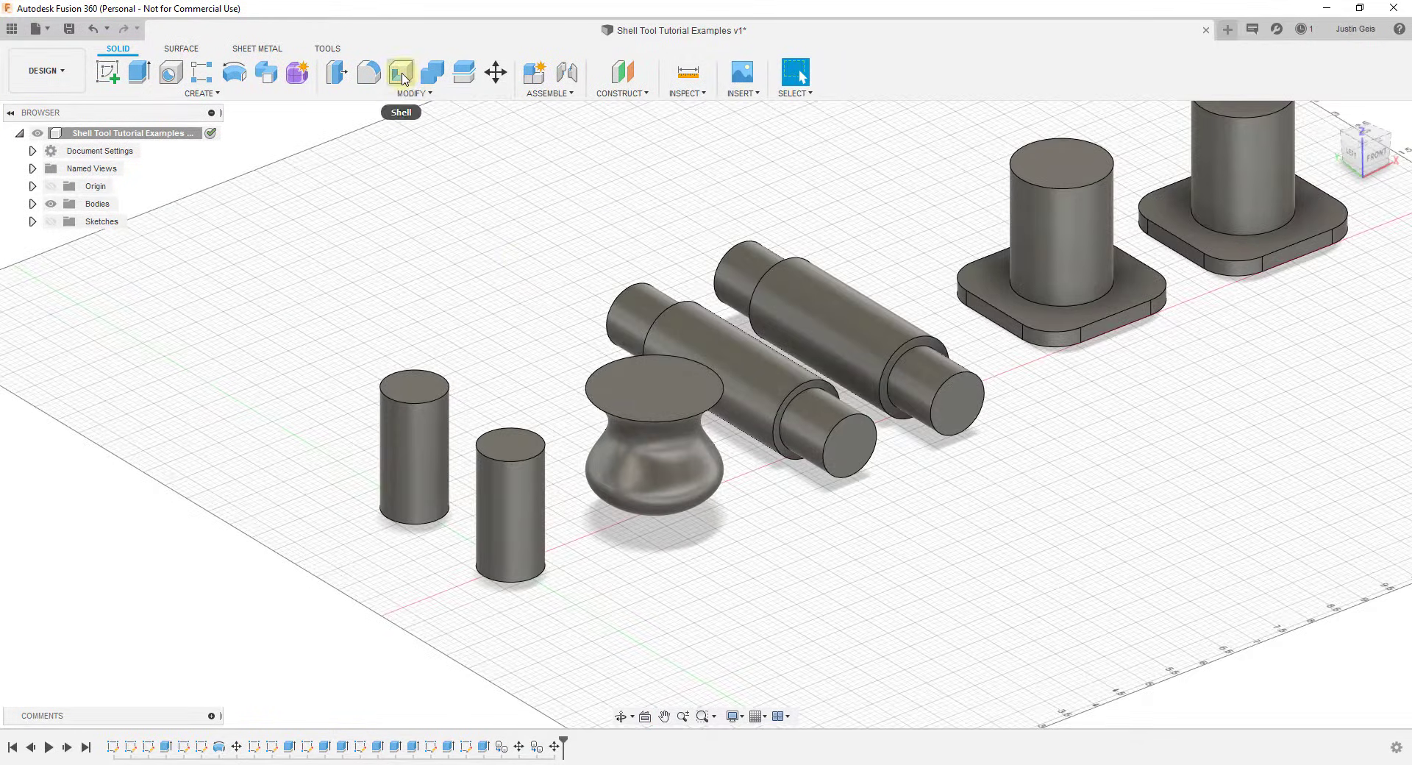
Step: Shell the front short cylinder through its top face with 0.1 in inside thickness
left_click(400, 72)
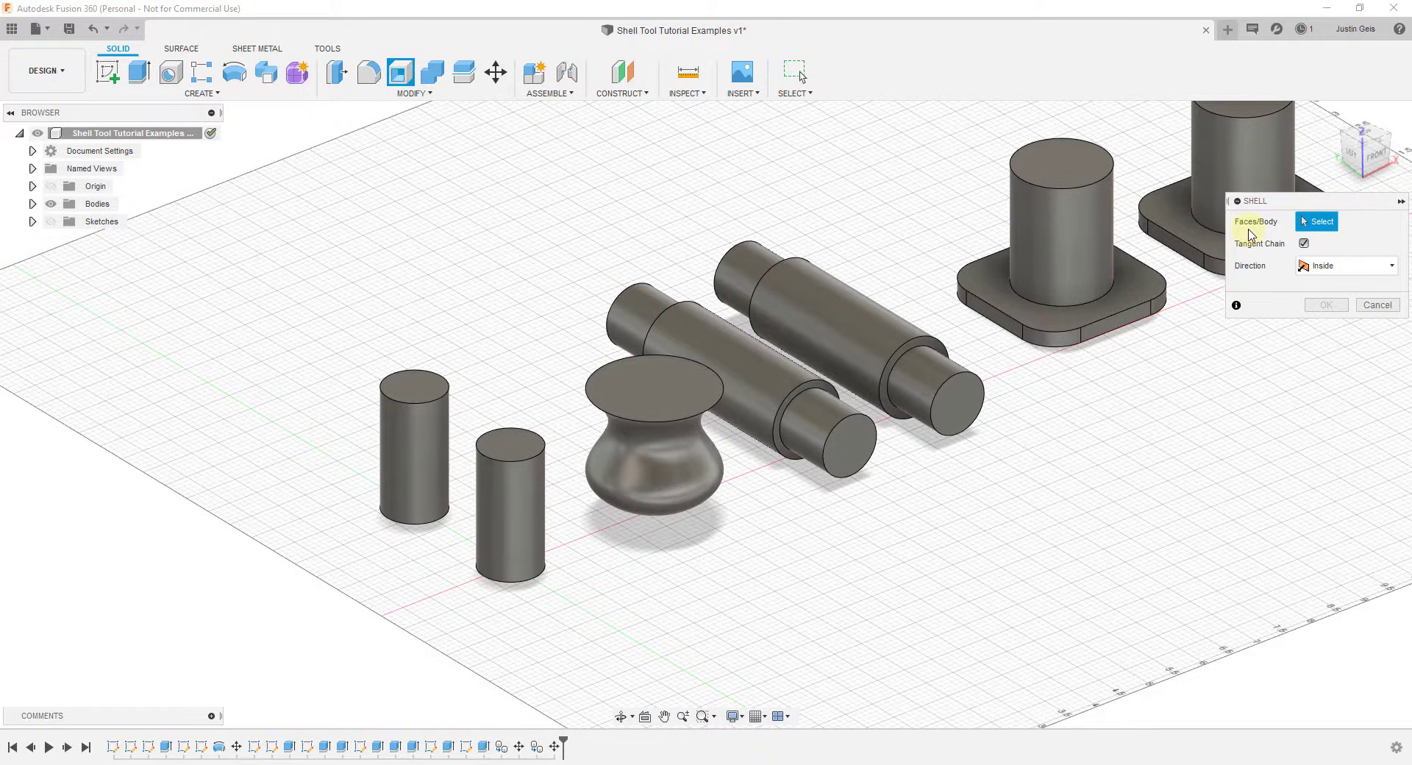
mouse_move(577, 576)
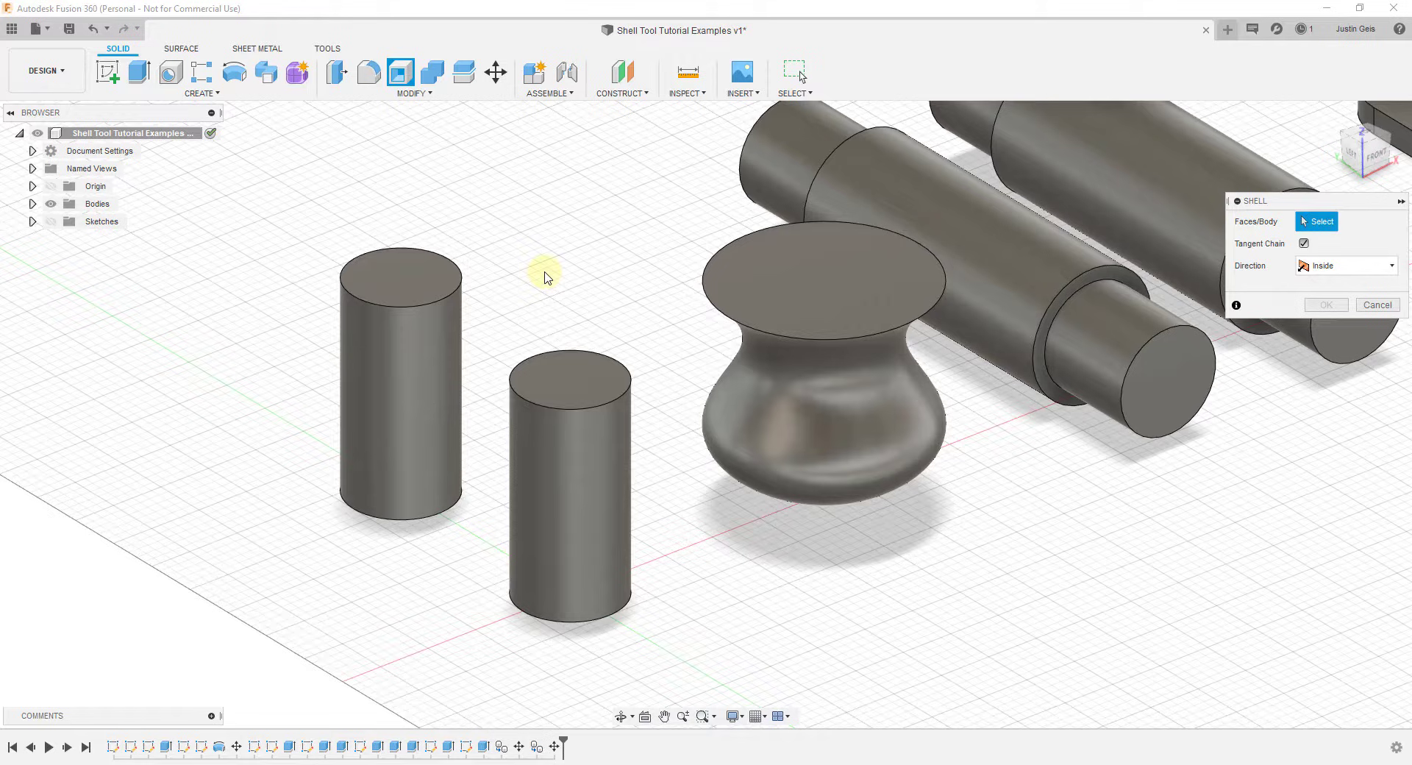
left_click(569, 378)
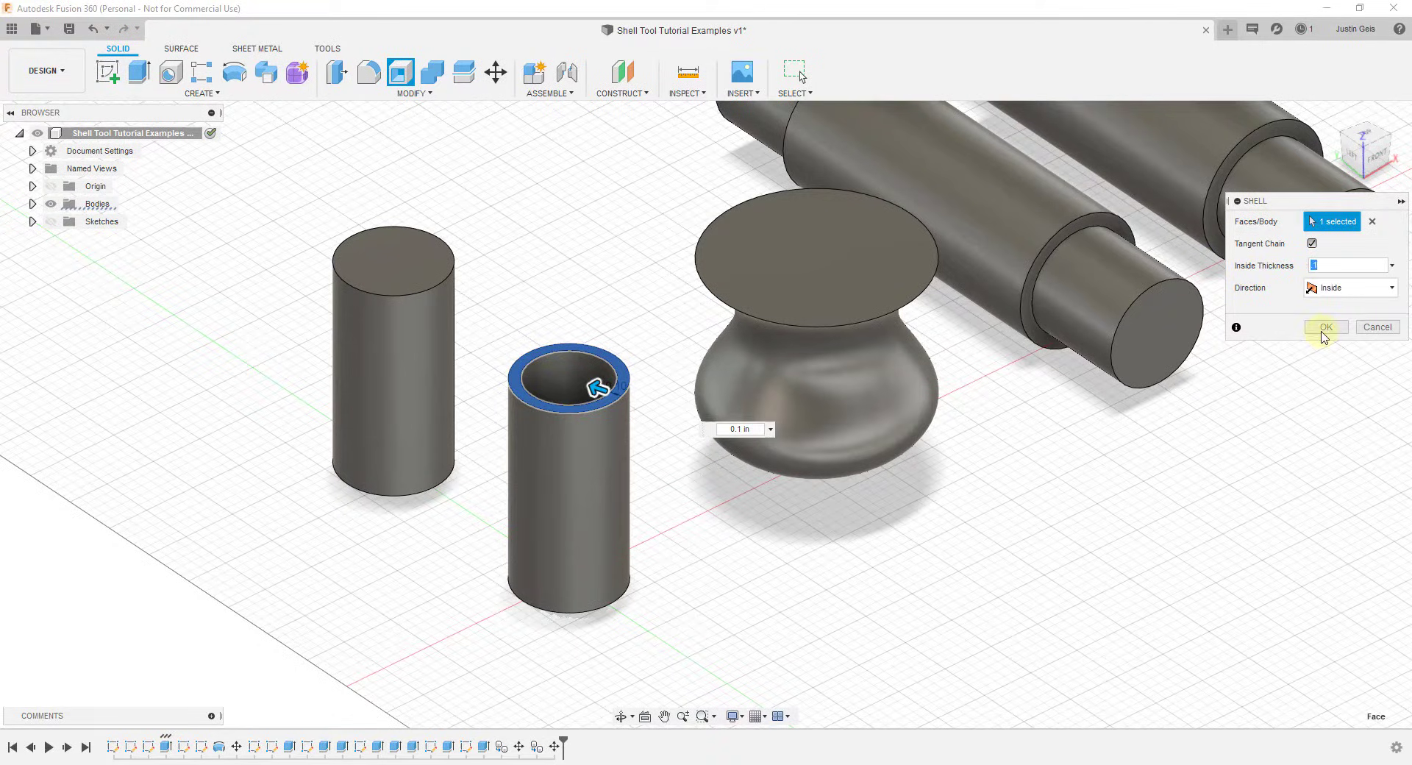
left_click(1323, 326)
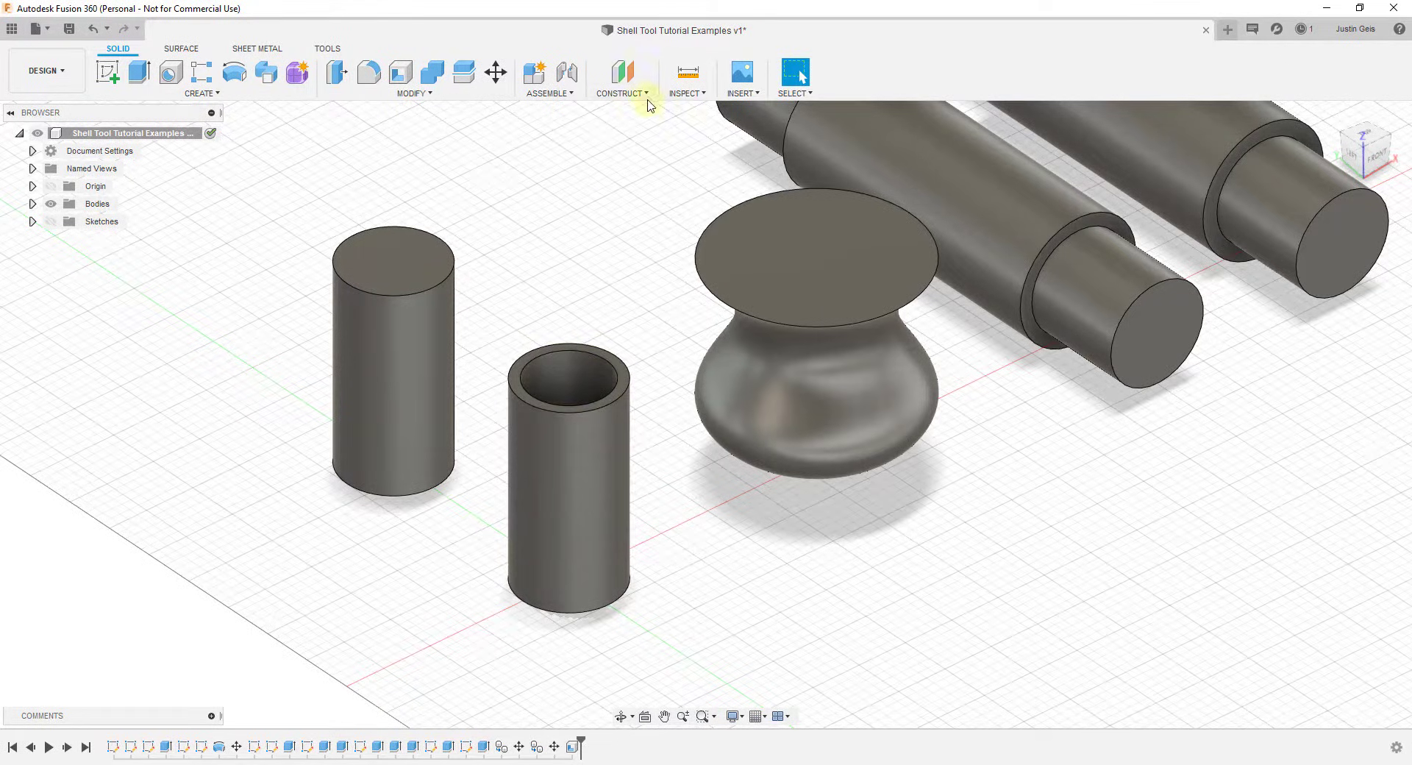
left_click(686, 80)
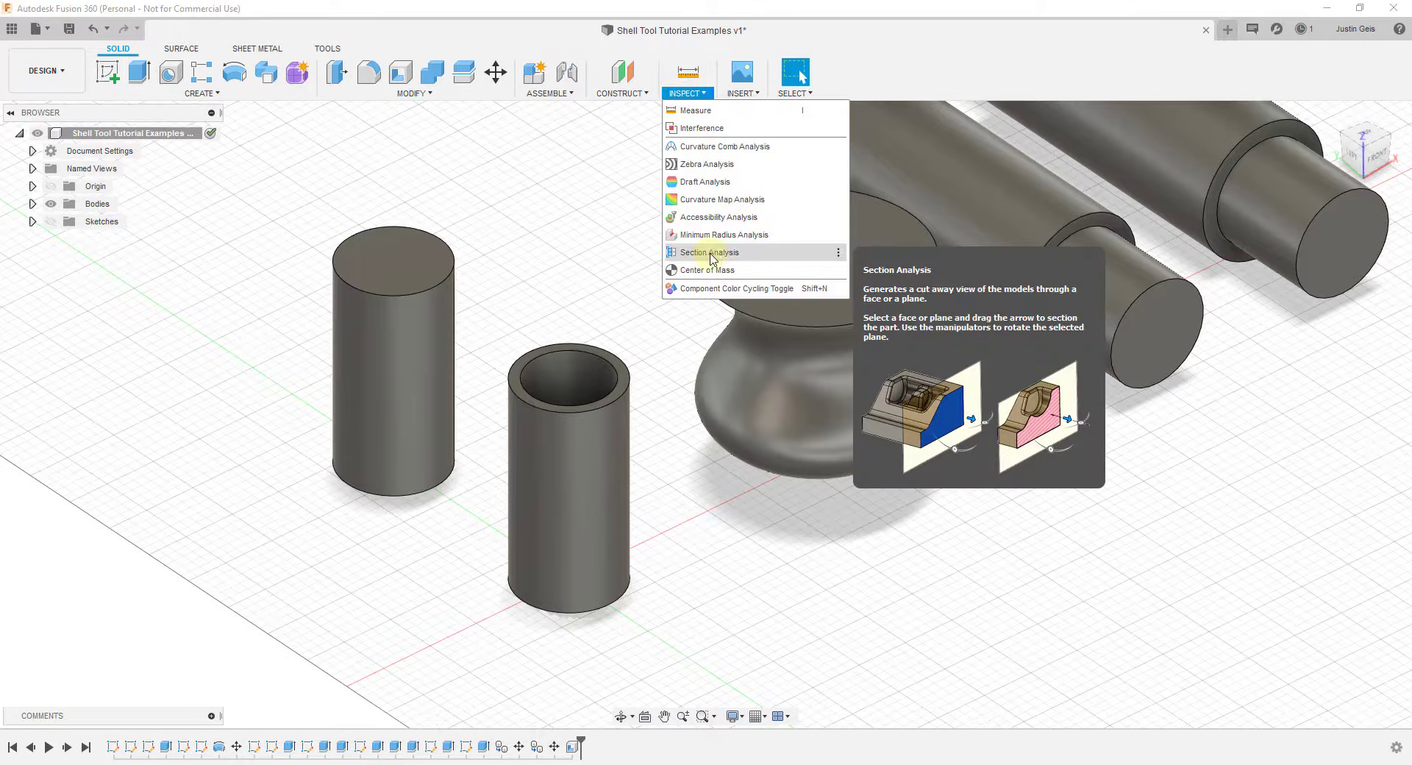
left_click(706, 252)
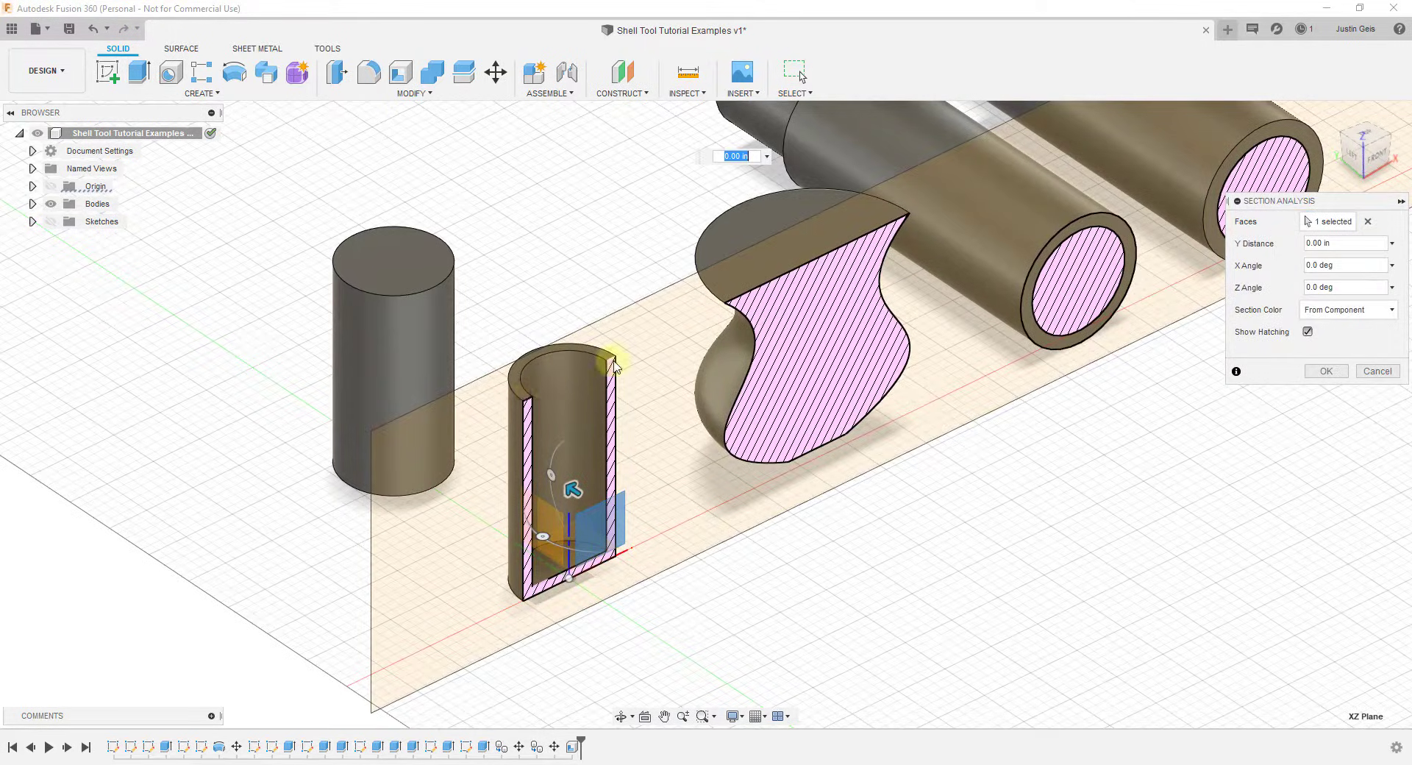
mouse_move(819, 306)
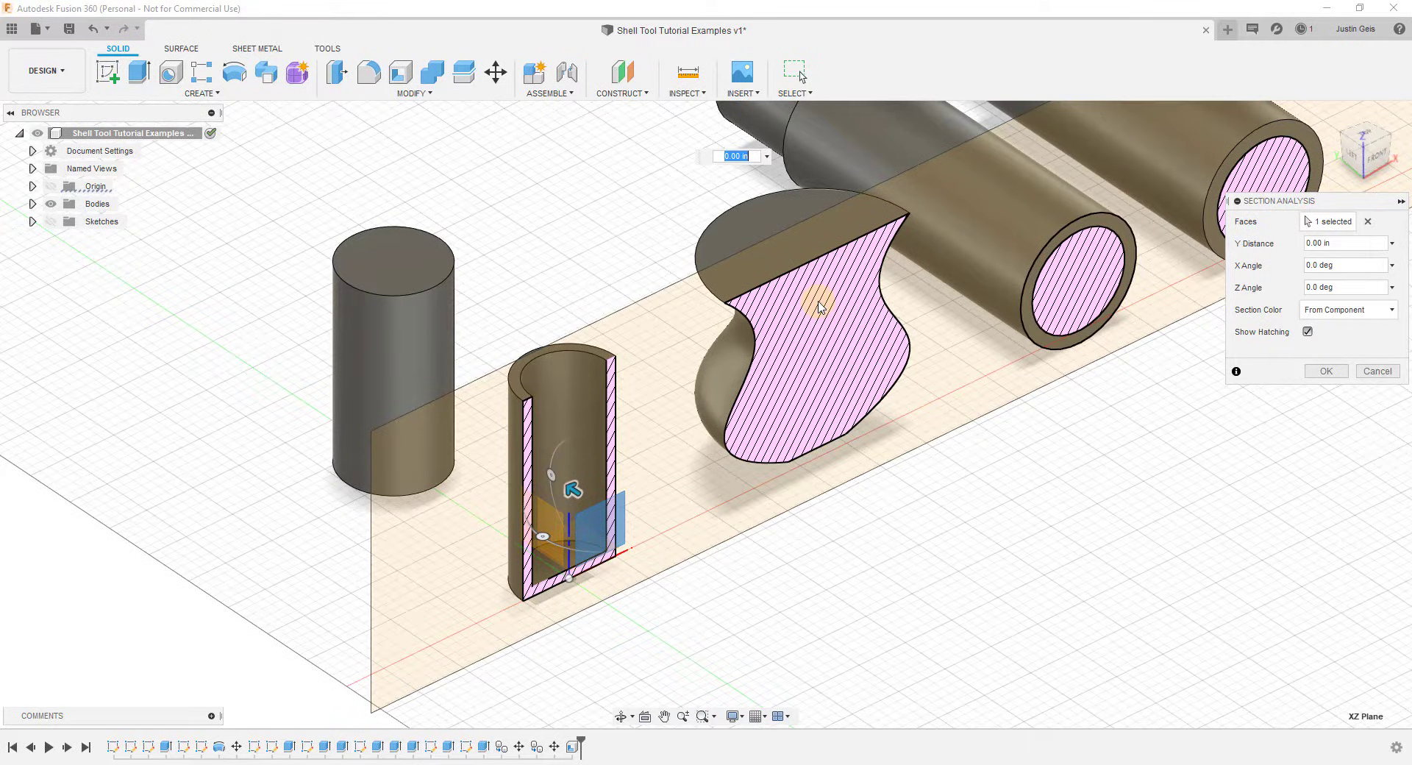
mouse_move(605, 575)
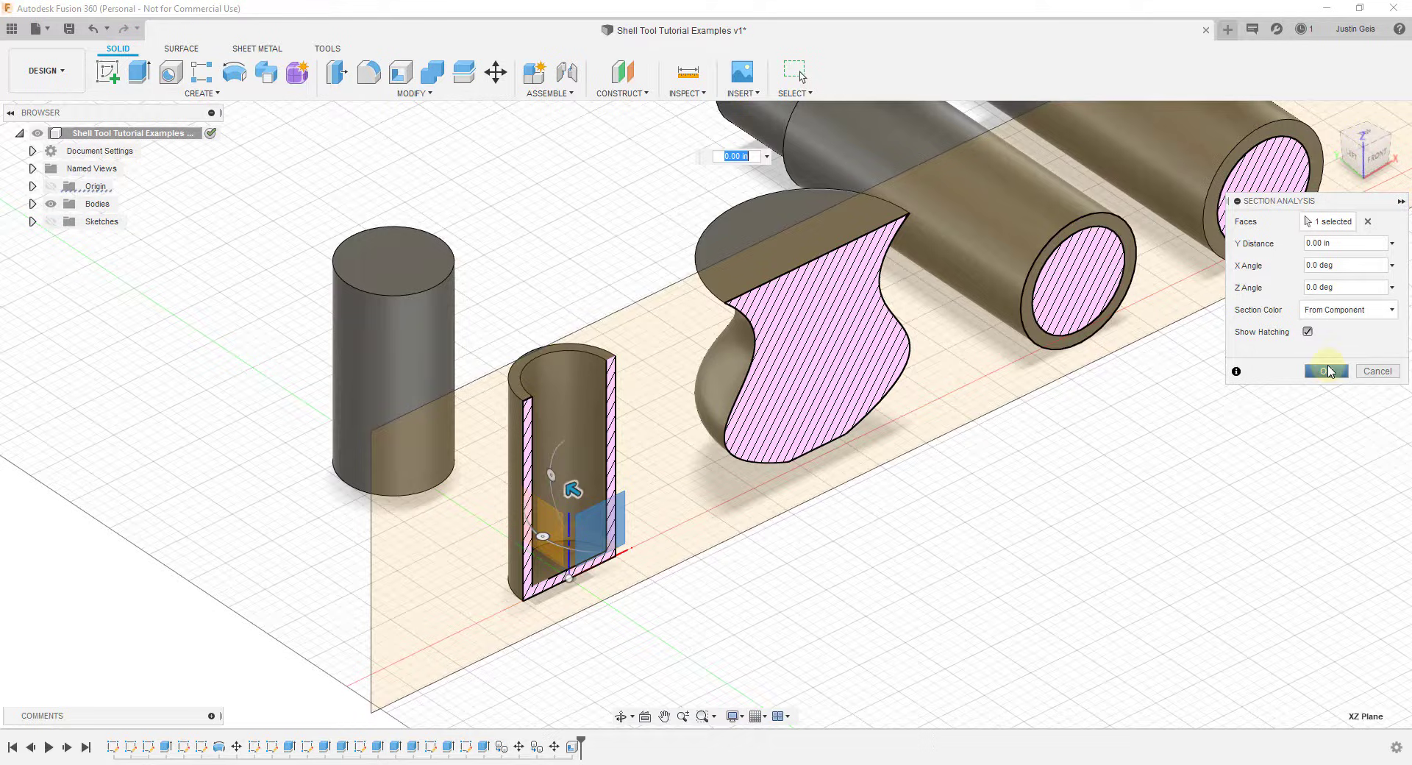
left_click(1325, 370)
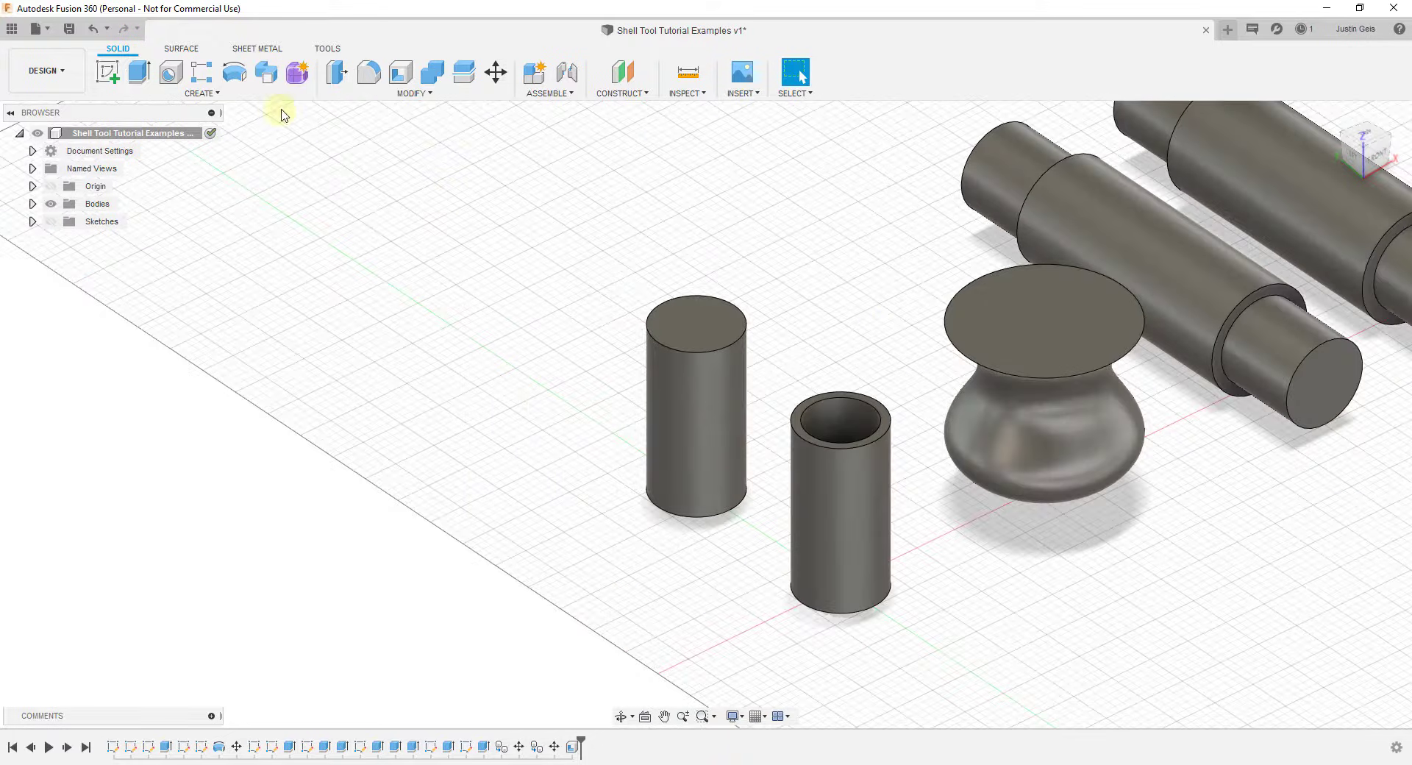
Step: Start a shell on the solid cylinder and pick its top face
left_click(400, 72)
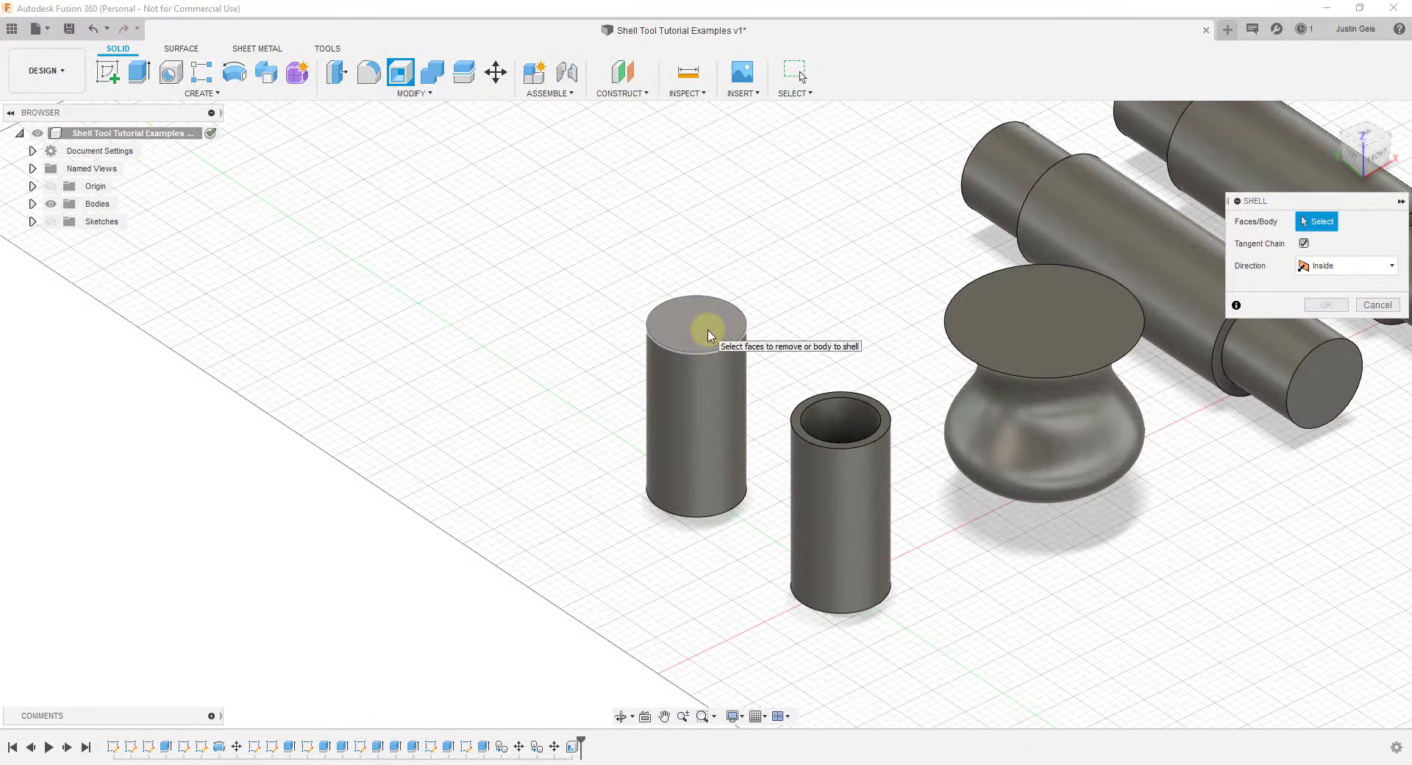
left_click(691, 323)
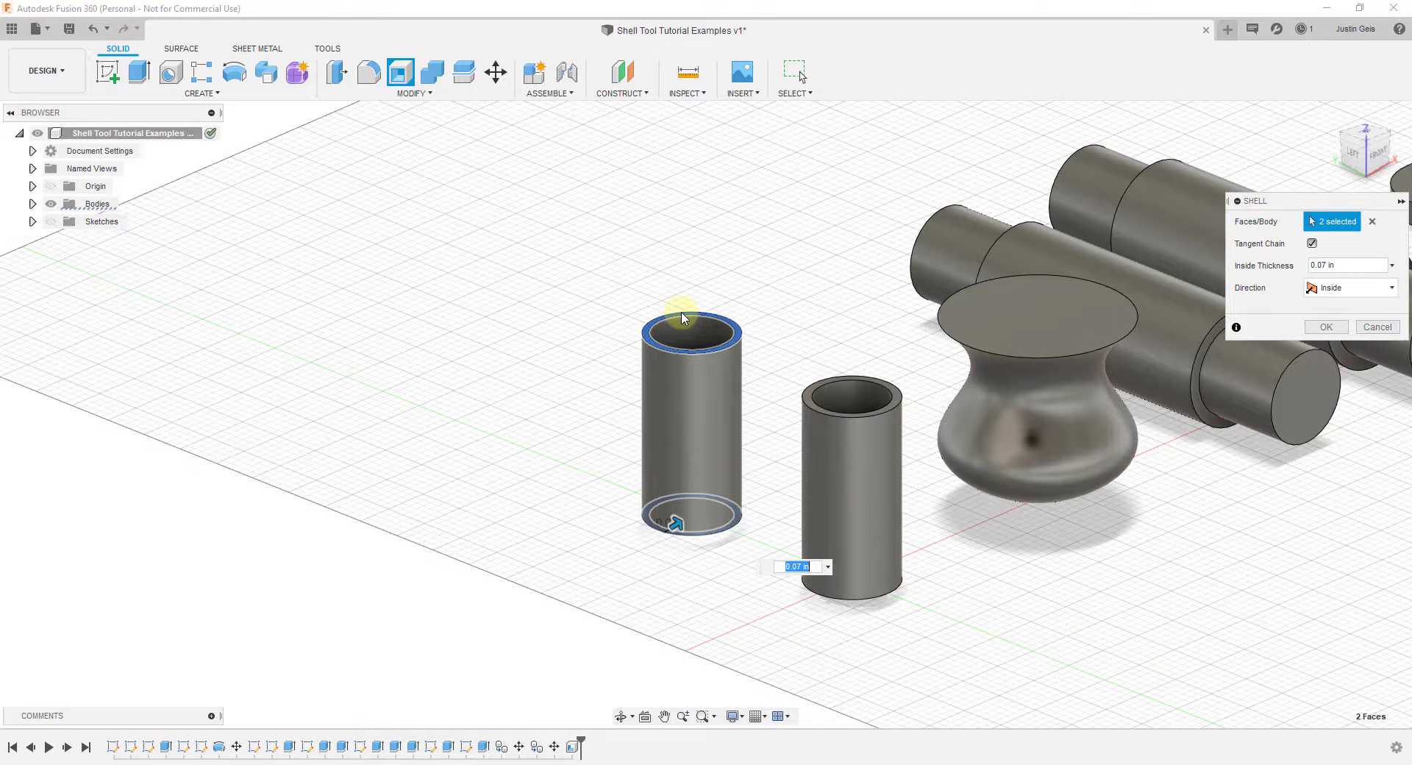
mouse_move(678, 442)
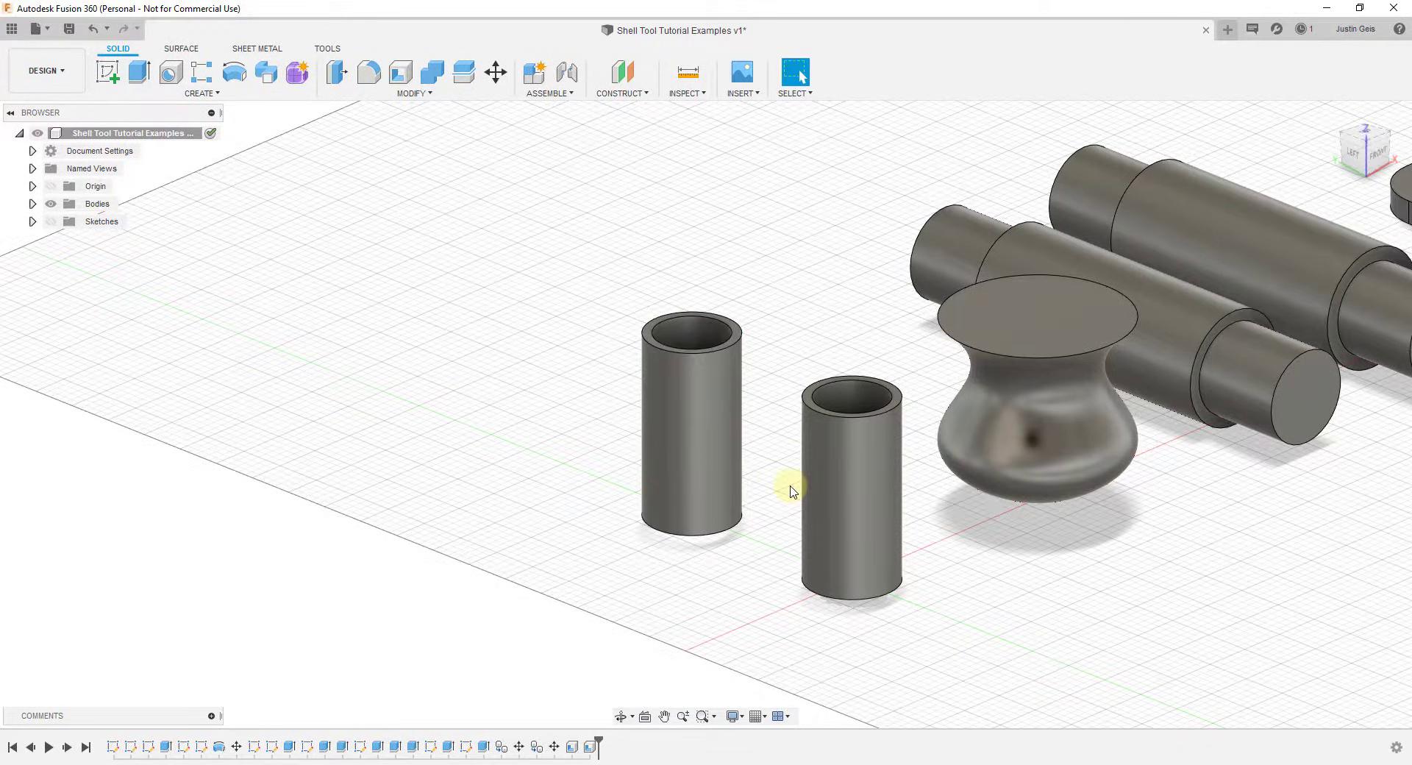
left_click(686, 79)
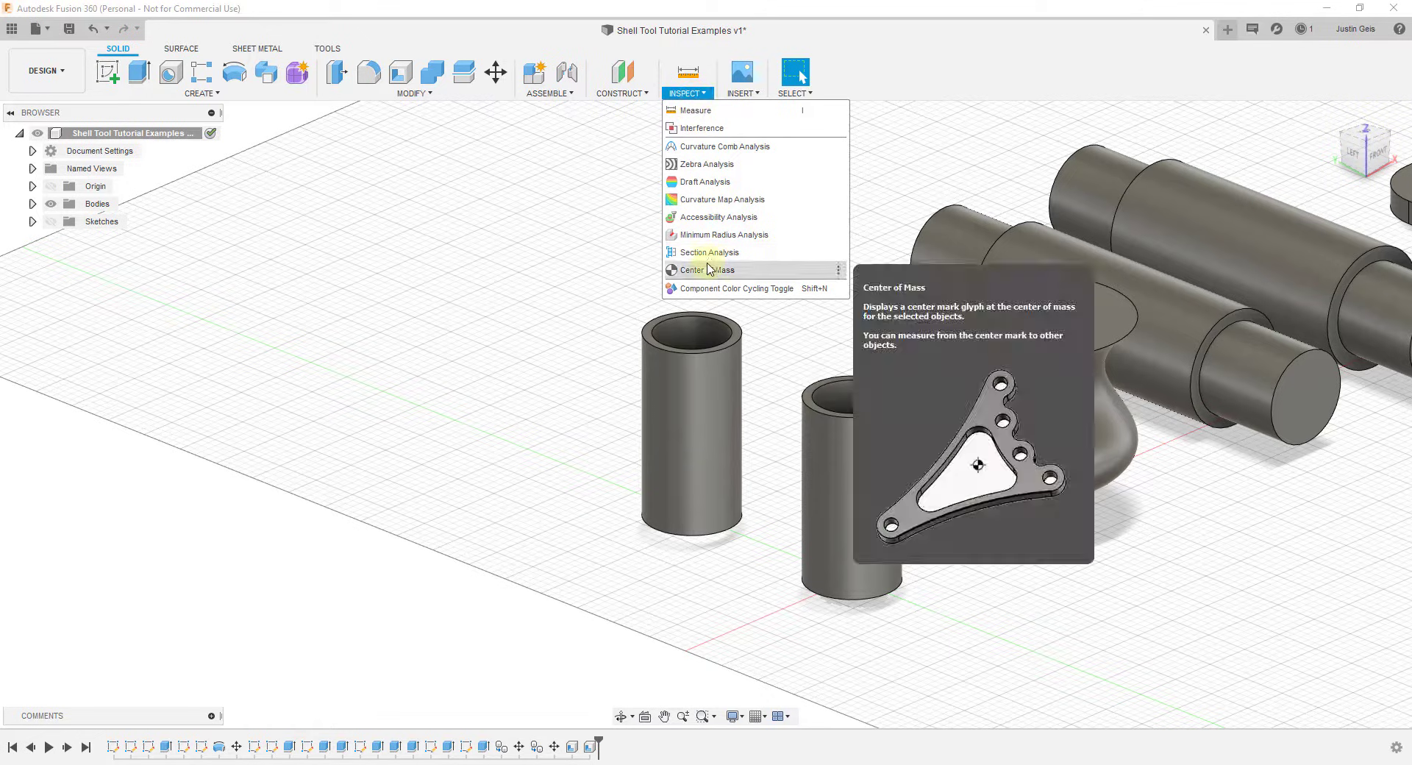
left_click(711, 252)
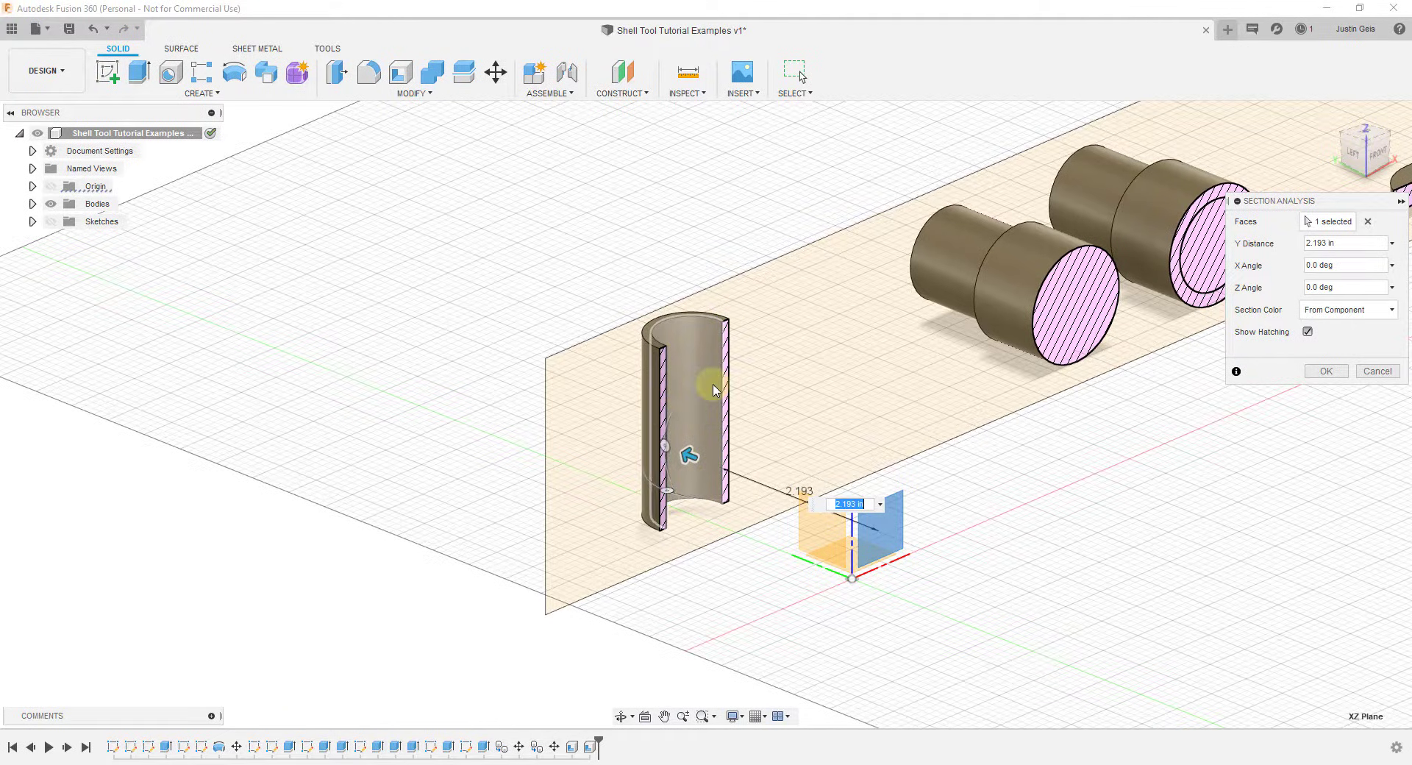
mouse_move(701, 388)
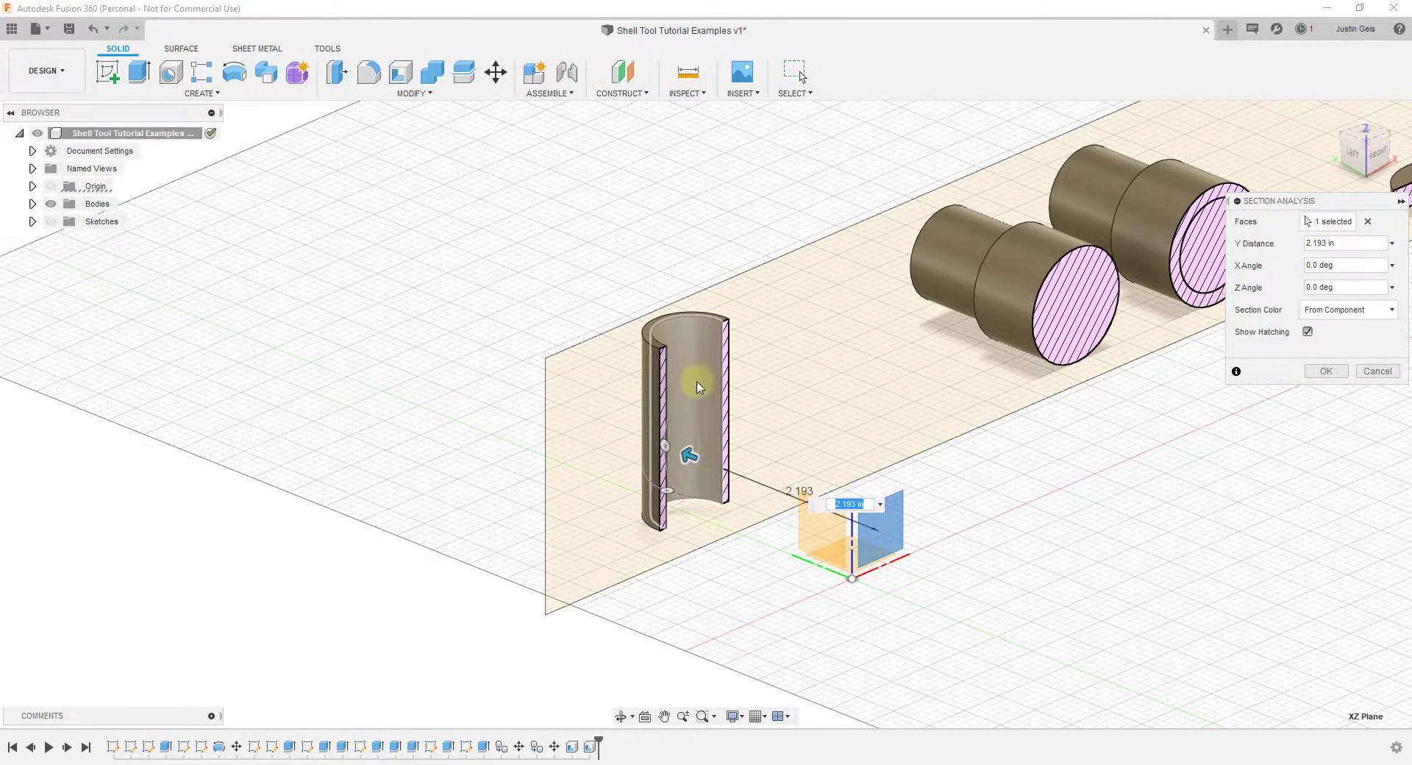
mouse_move(693, 445)
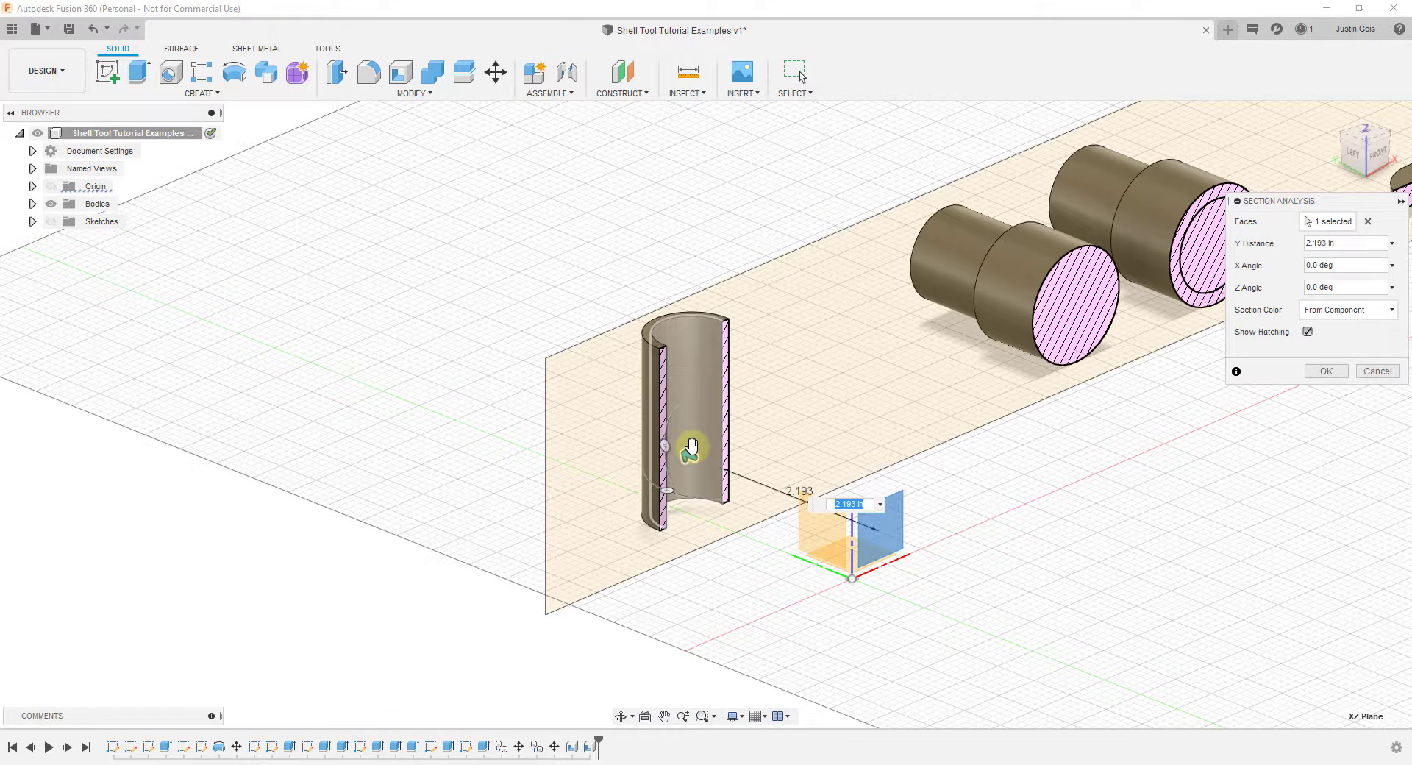
left_click(1376, 370)
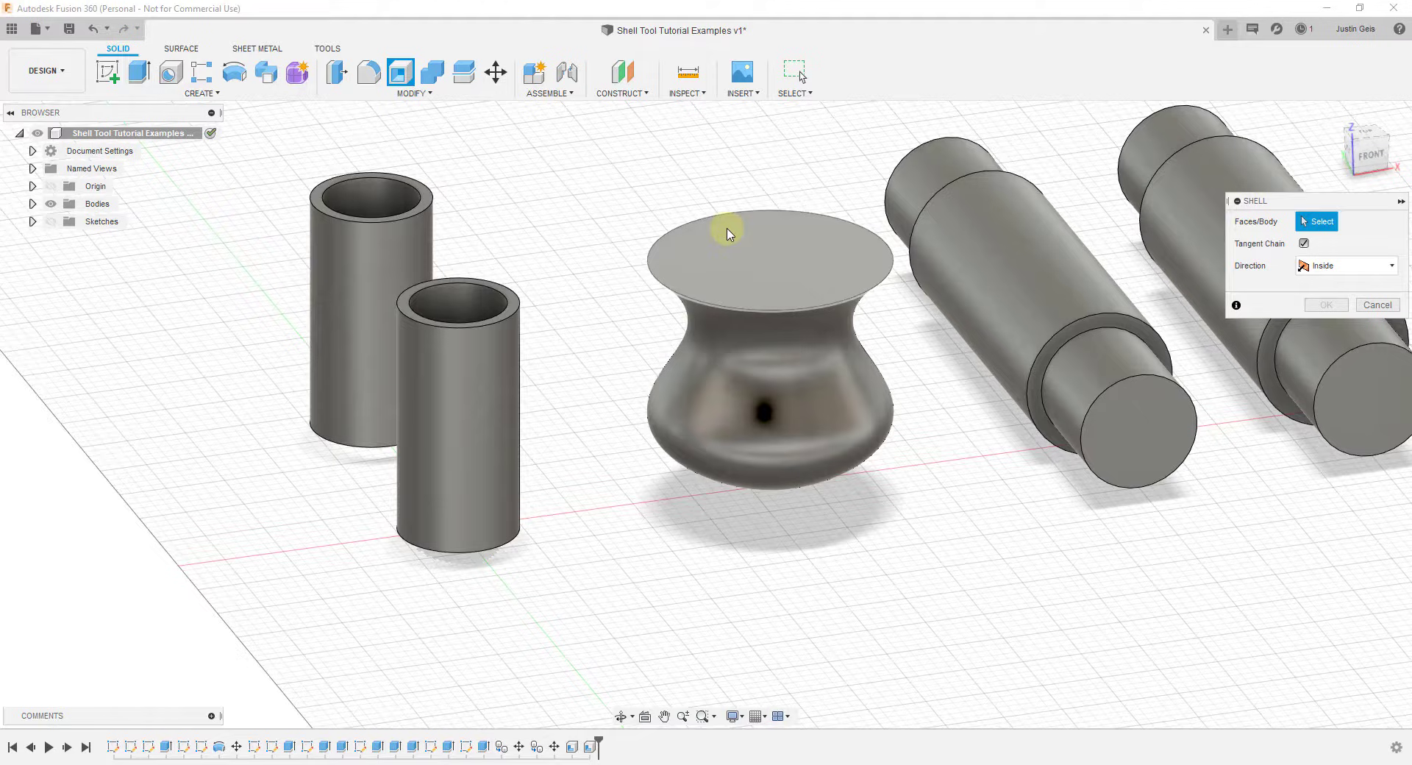
mouse_move(705, 300)
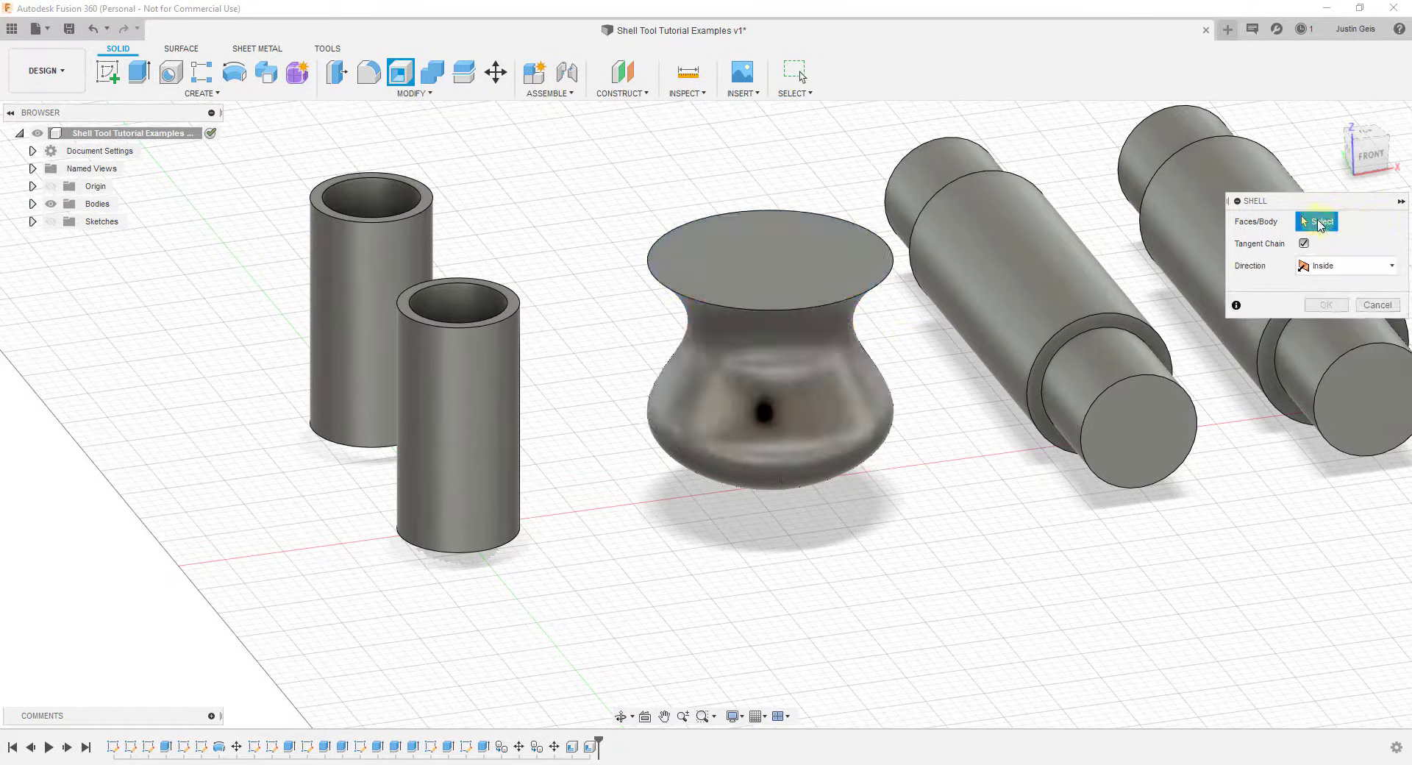
Step: Hollow the vase through its top face with a 0.073 in wall thickness
left_click(761, 252)
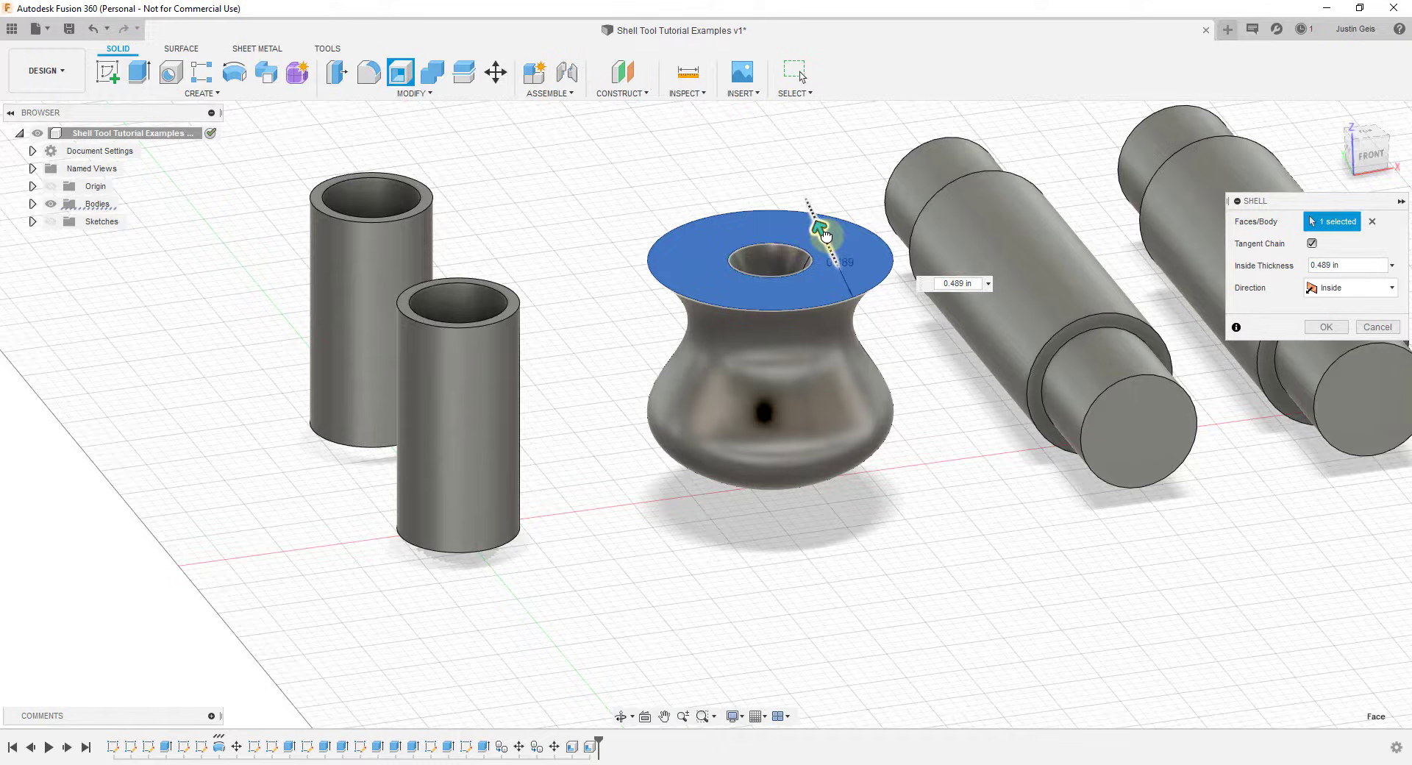
left_click_drag(822, 225, 843, 275)
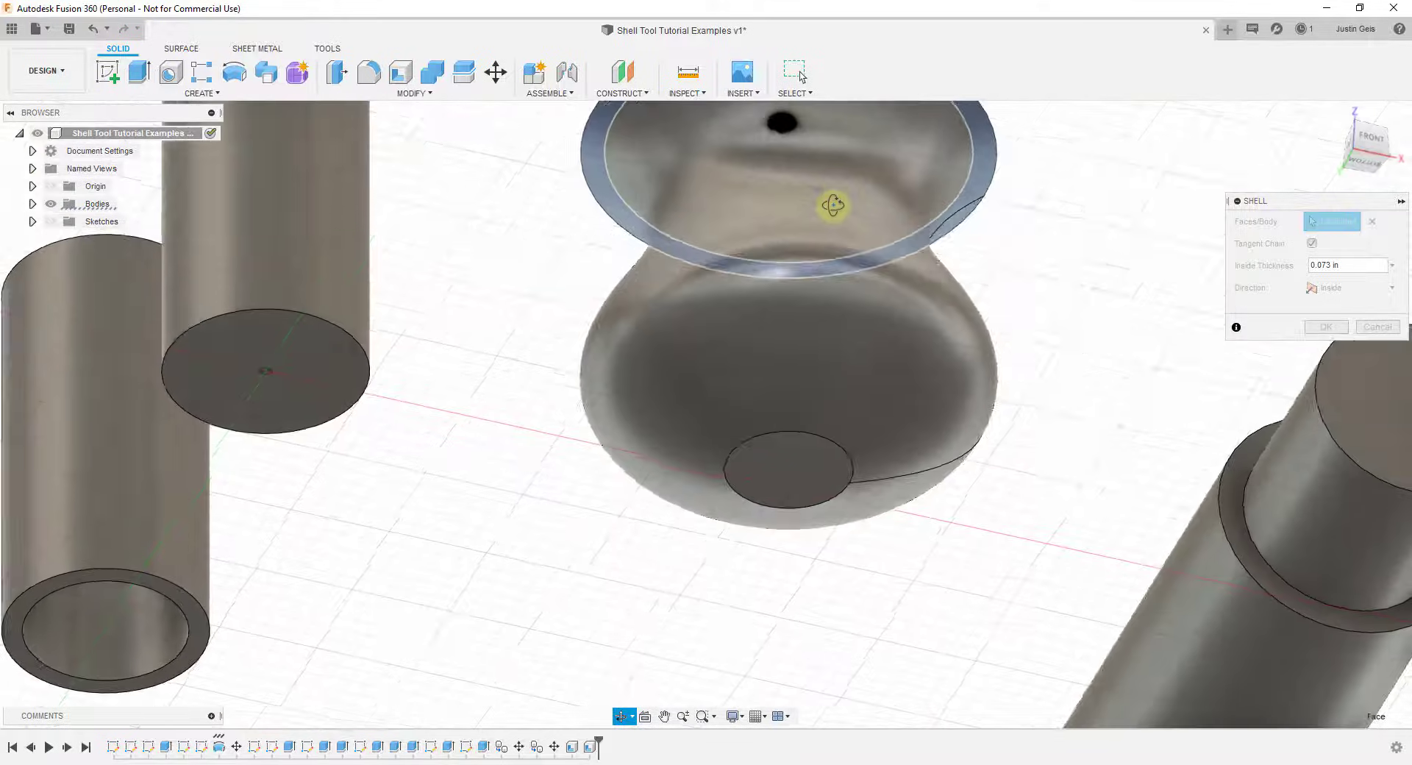
left_click(787, 180)
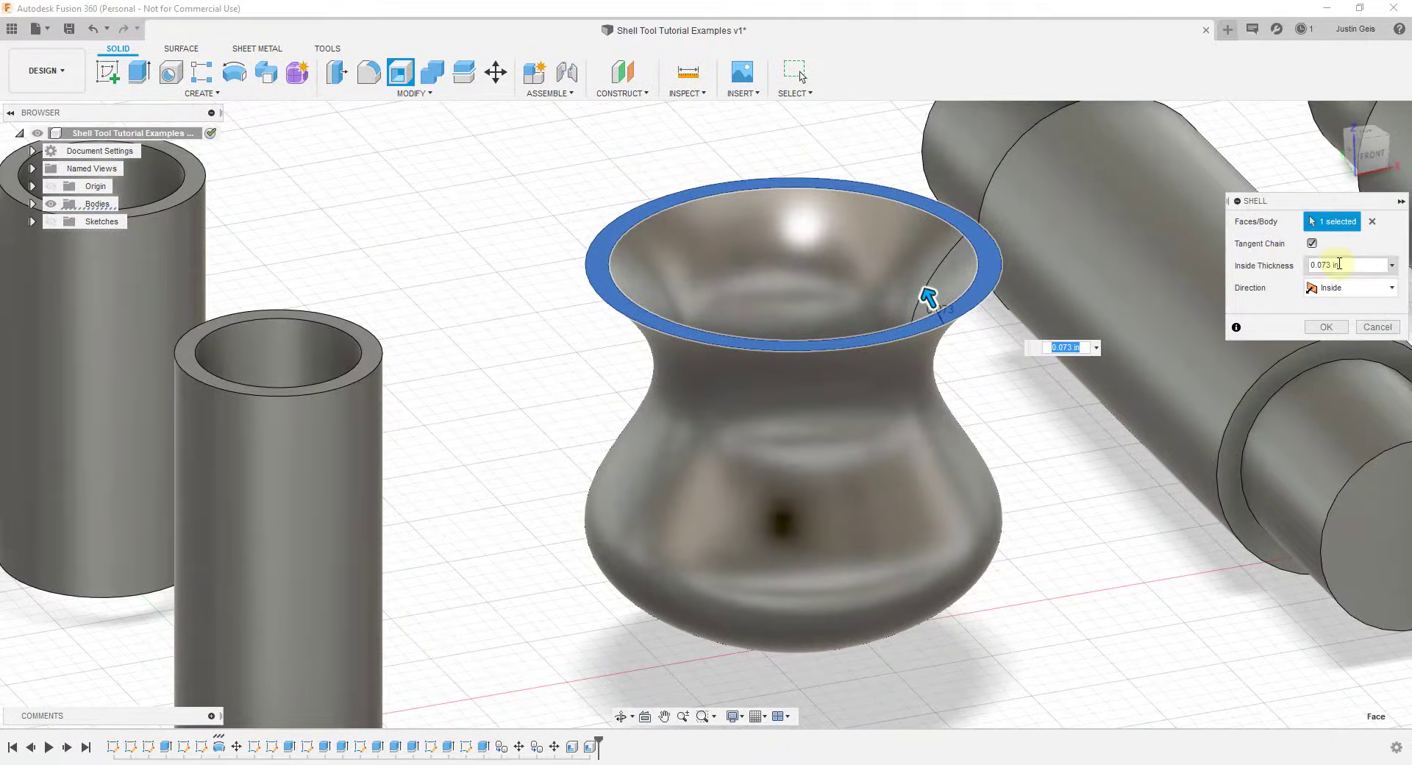
left_click(1324, 326)
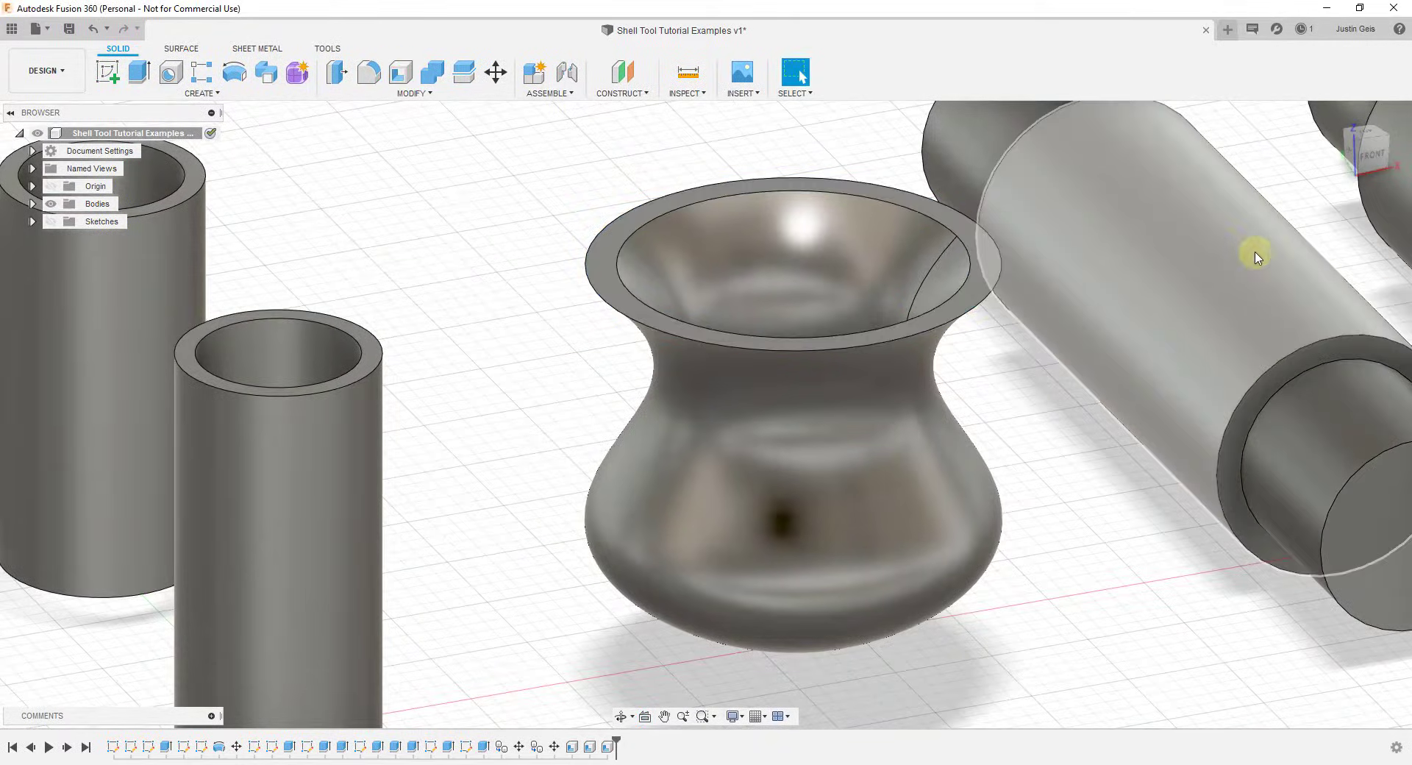
left_click(686, 79)
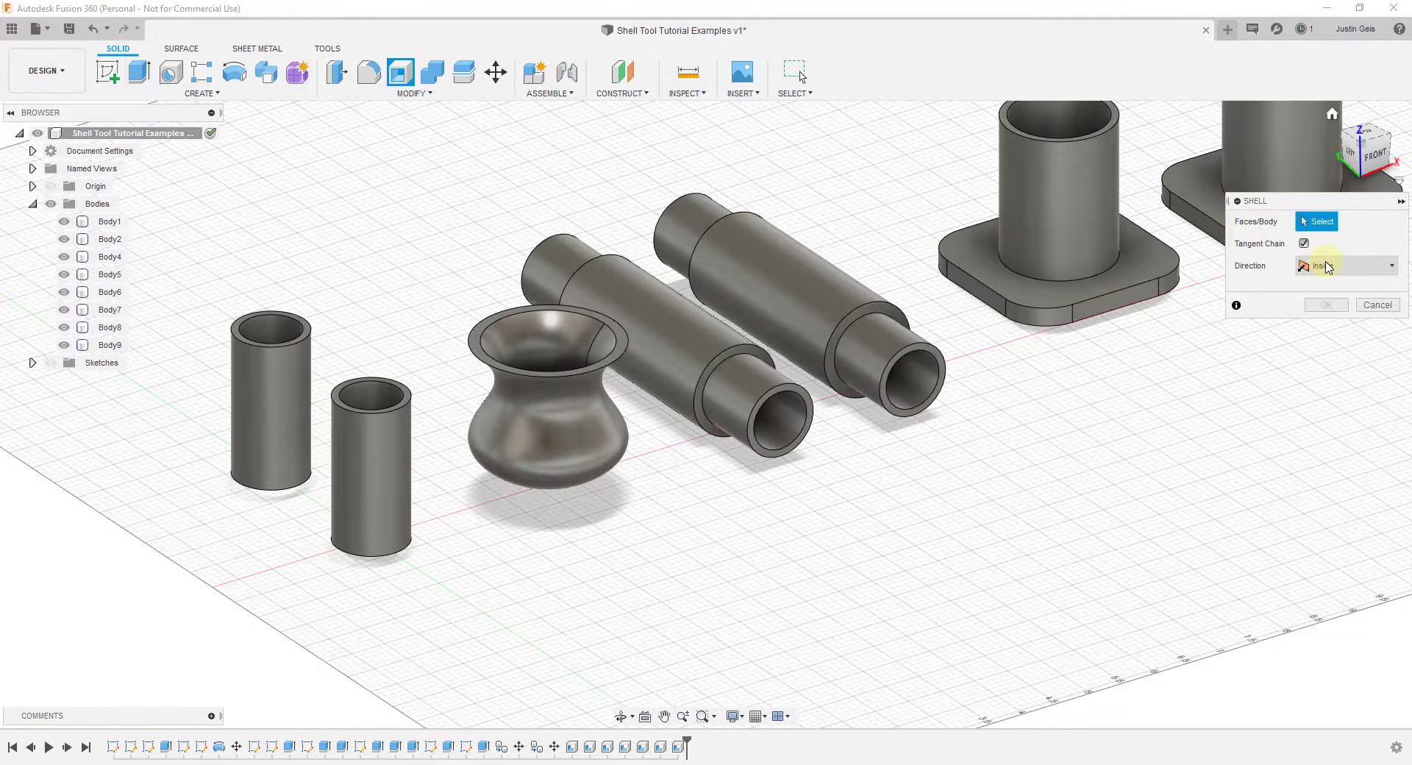
left_click(1341, 265)
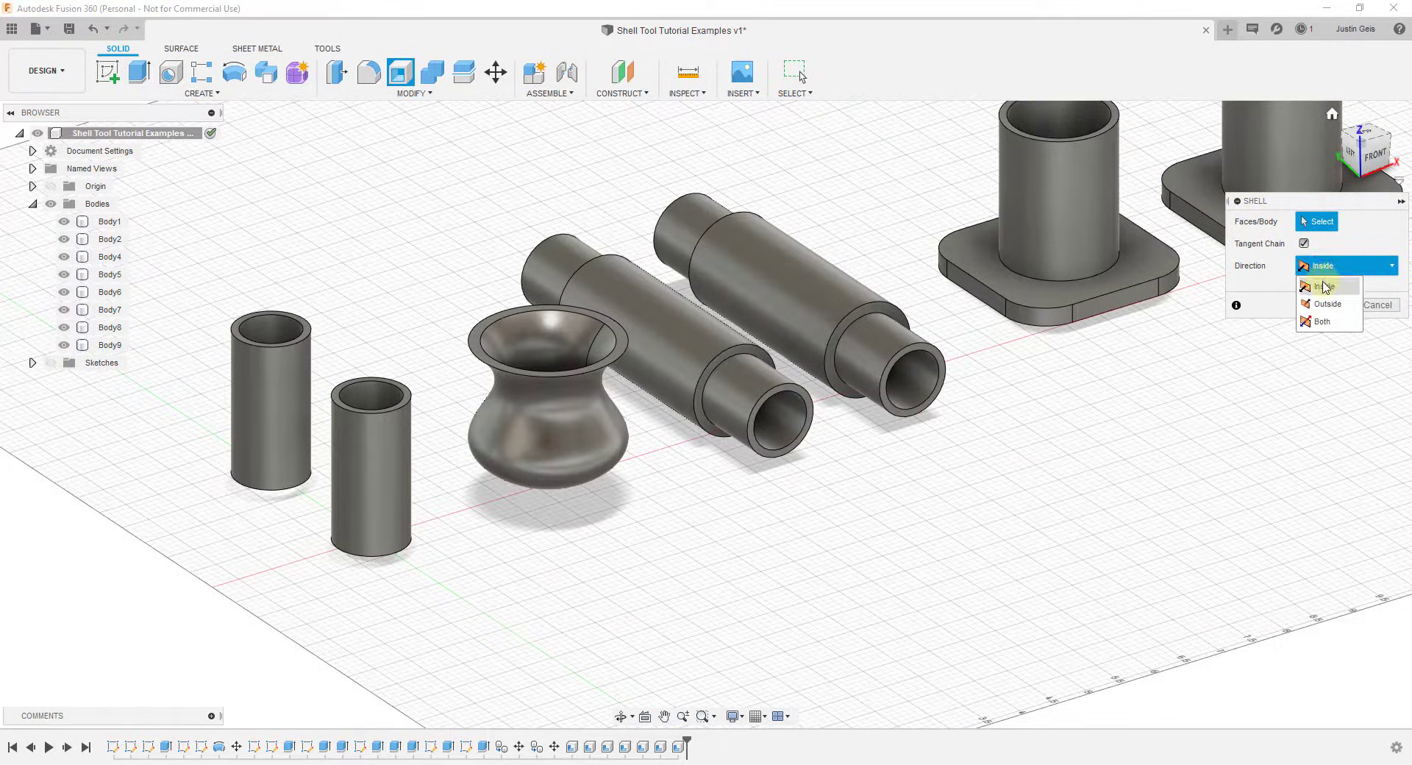
mouse_move(1327, 304)
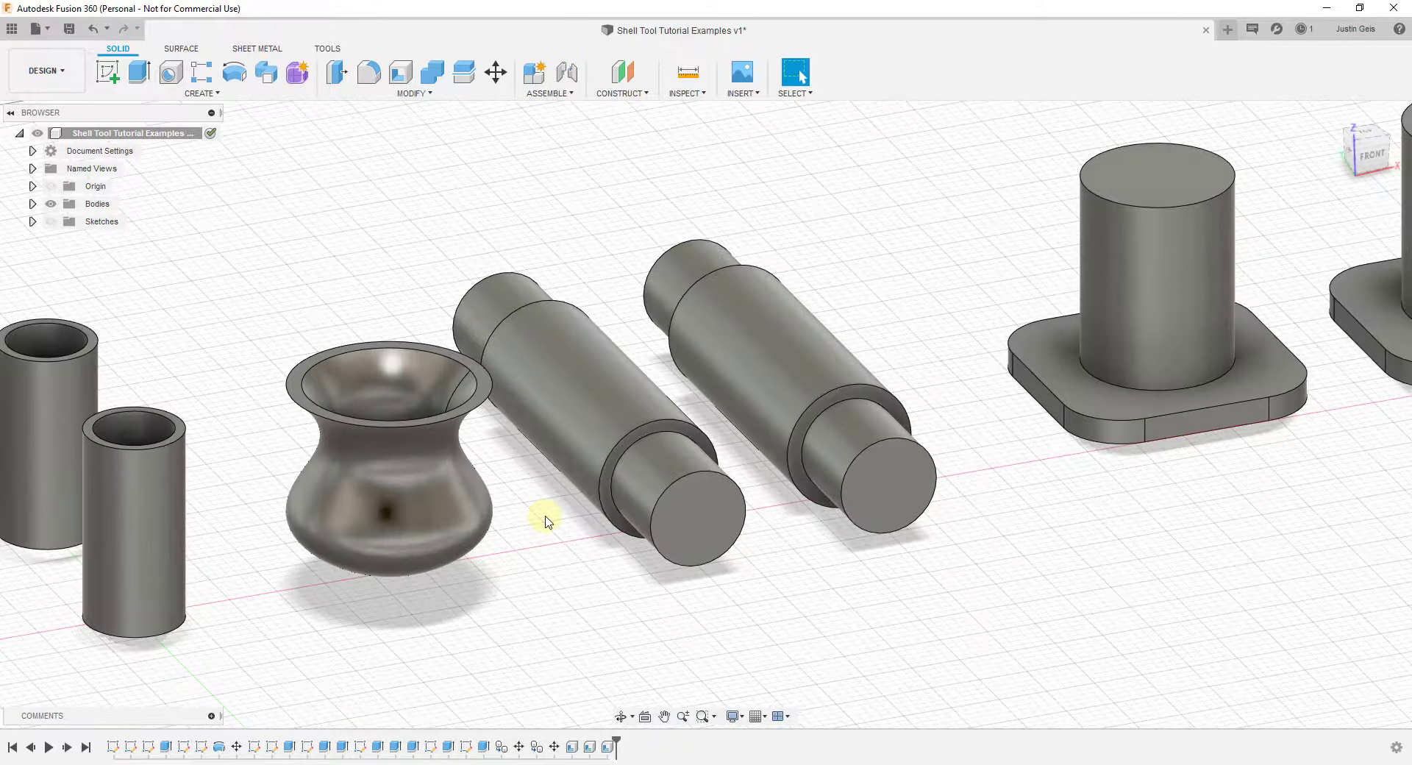
mouse_move(557, 475)
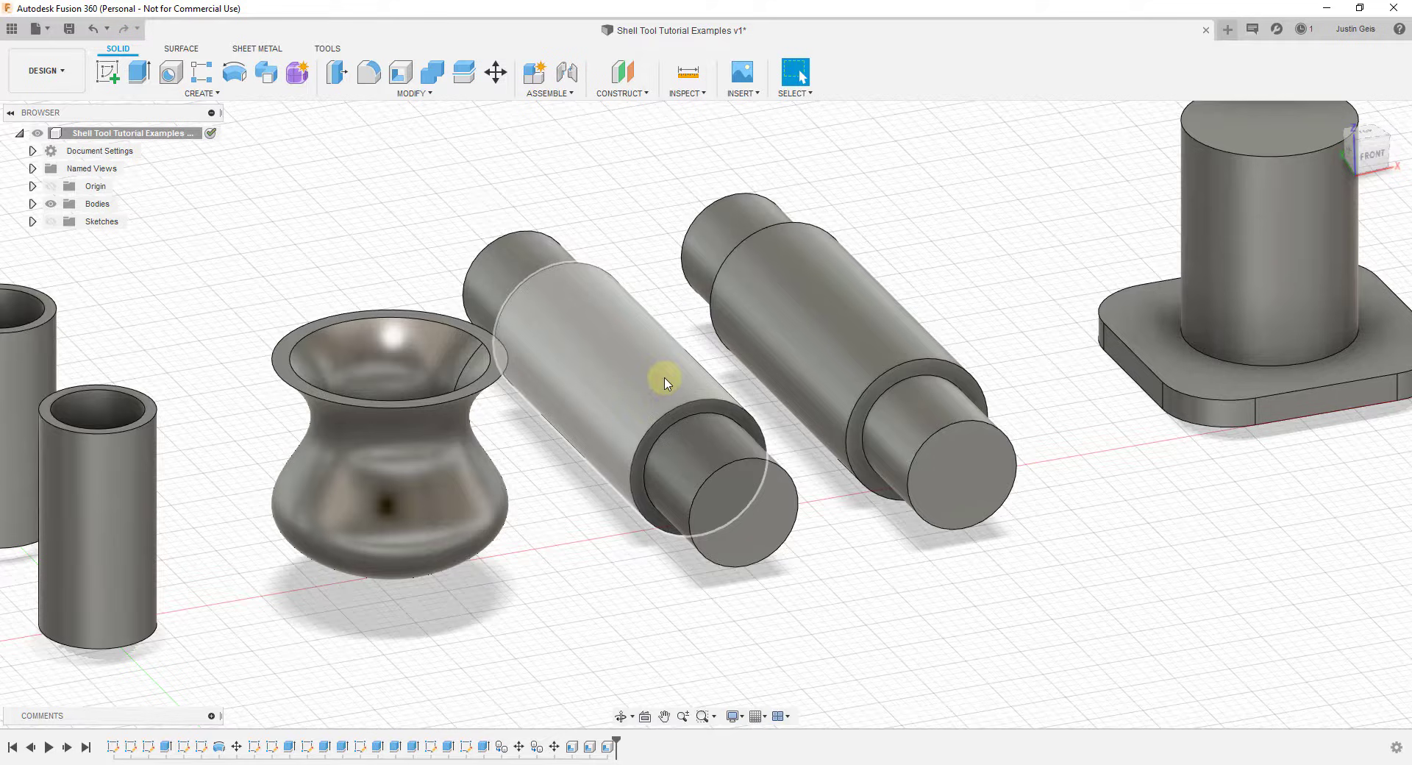
left_click(630, 378)
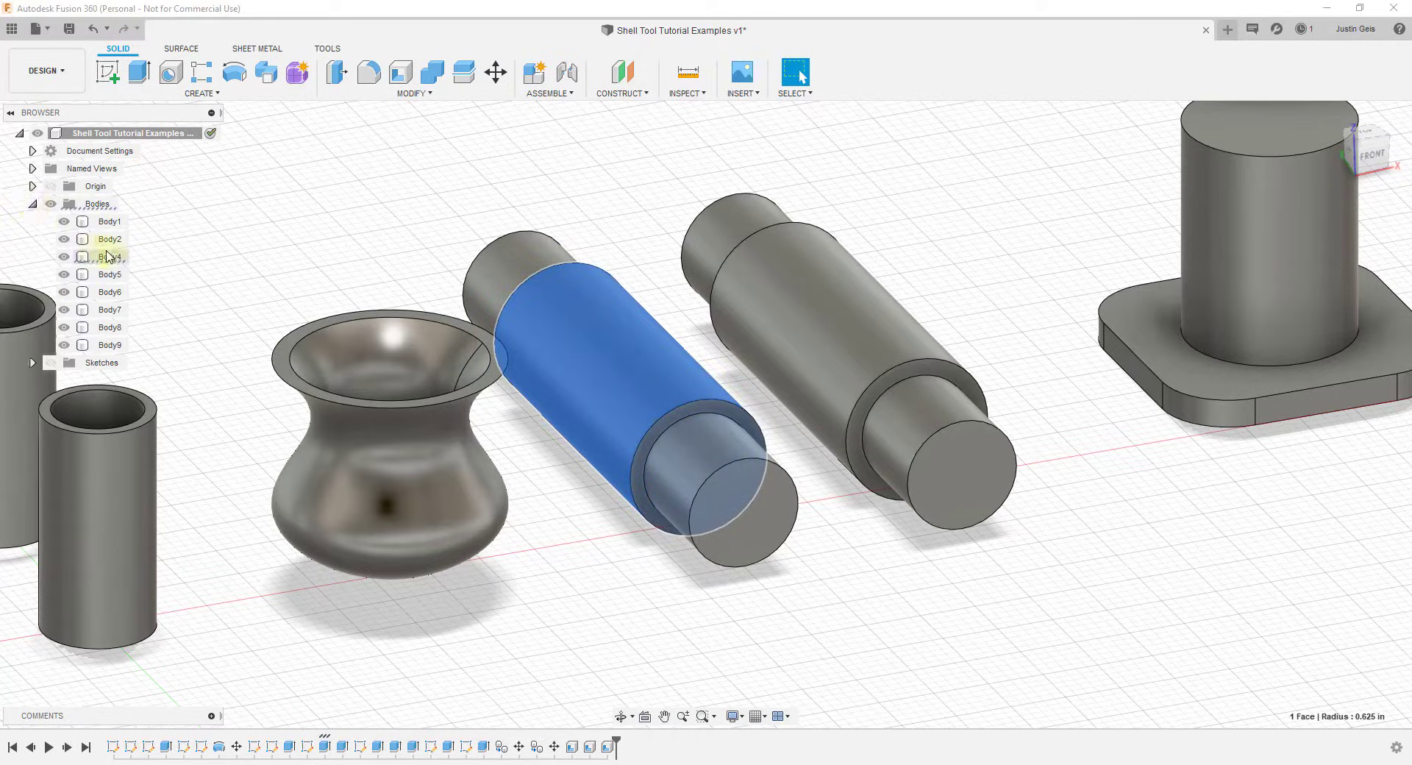
left_click(109, 273)
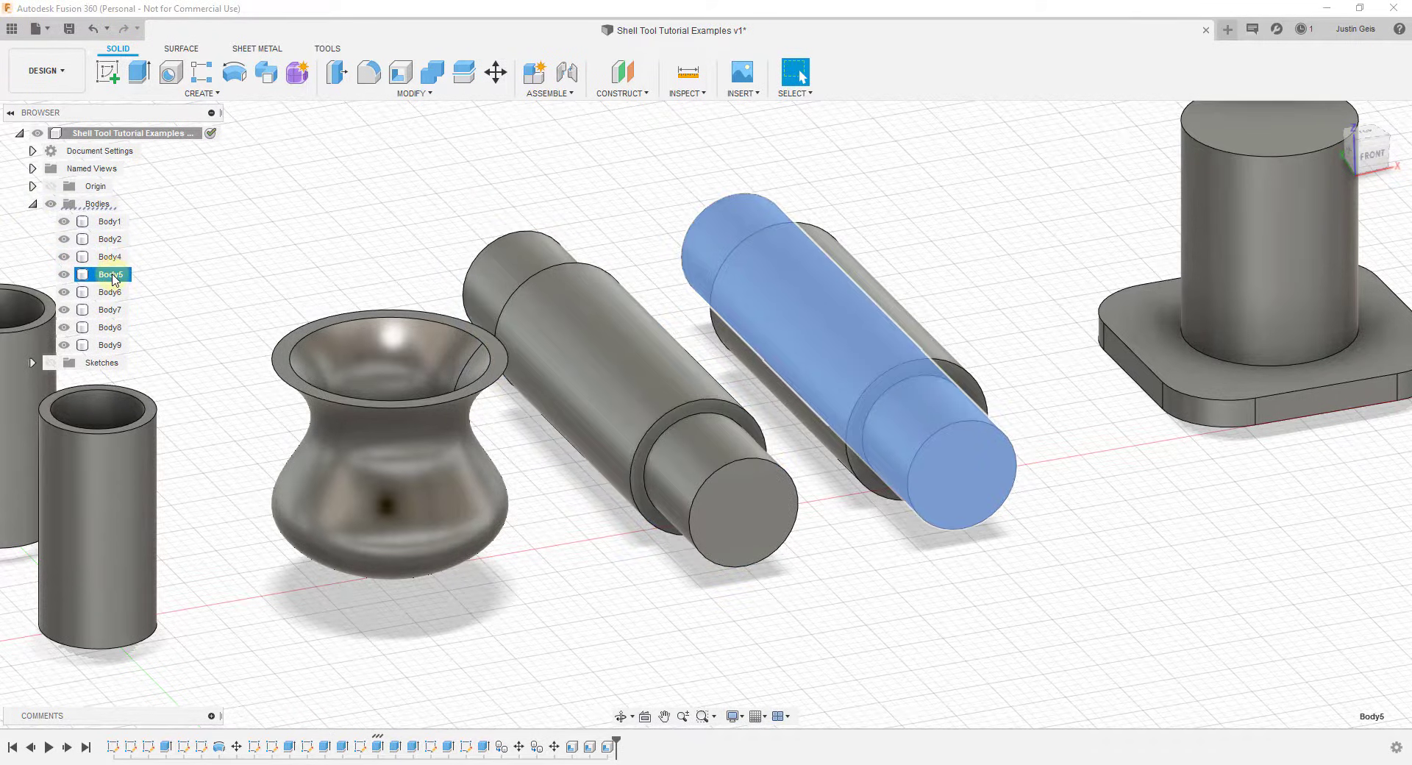
left_click(109, 256)
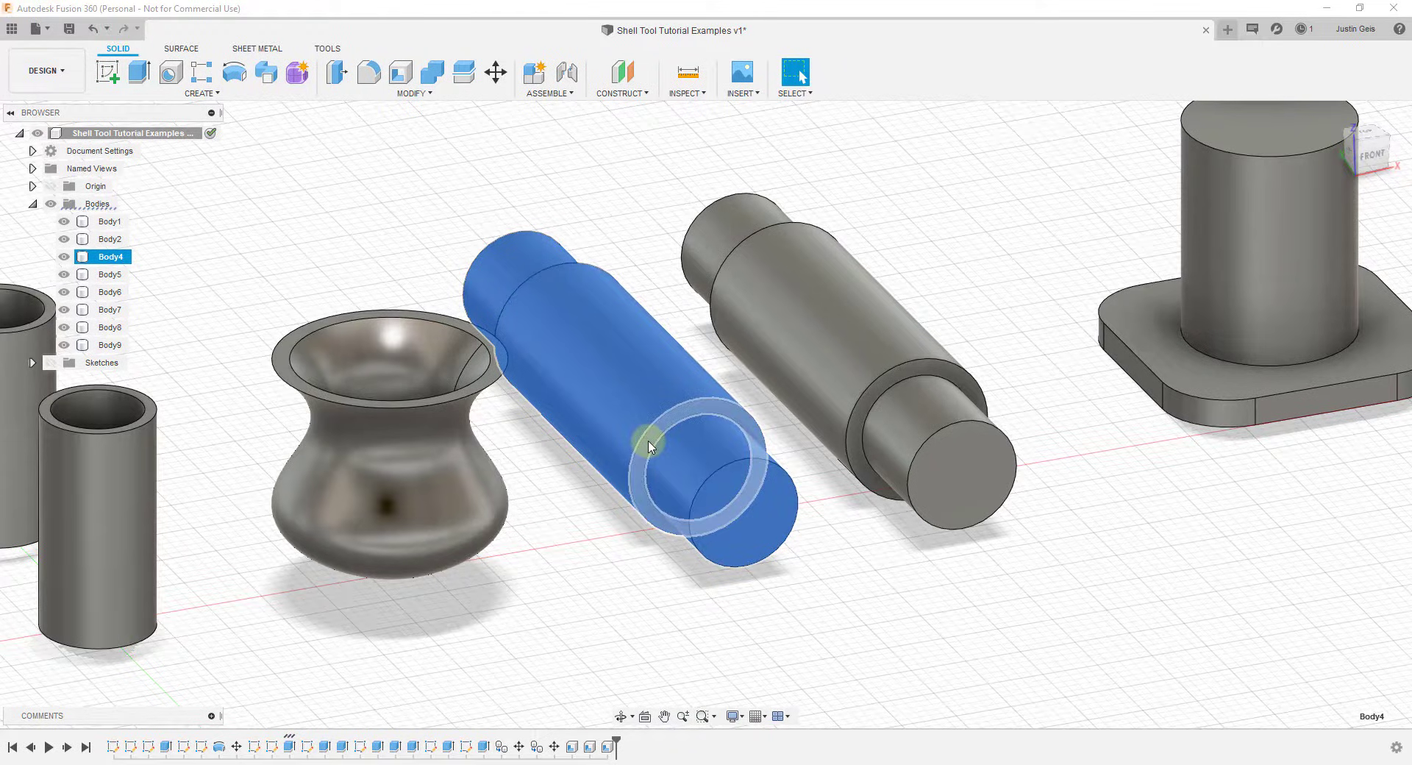
mouse_move(752, 513)
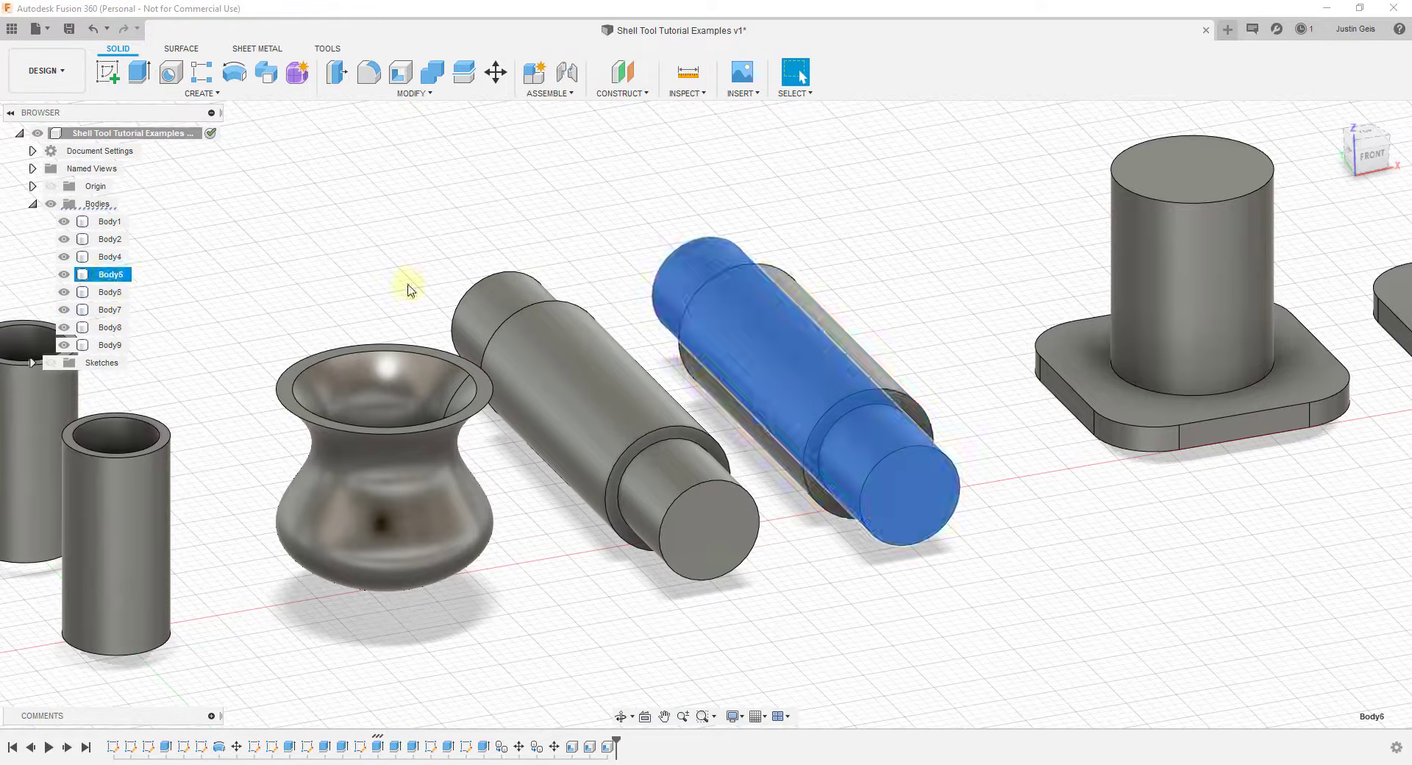
left_click(109, 291)
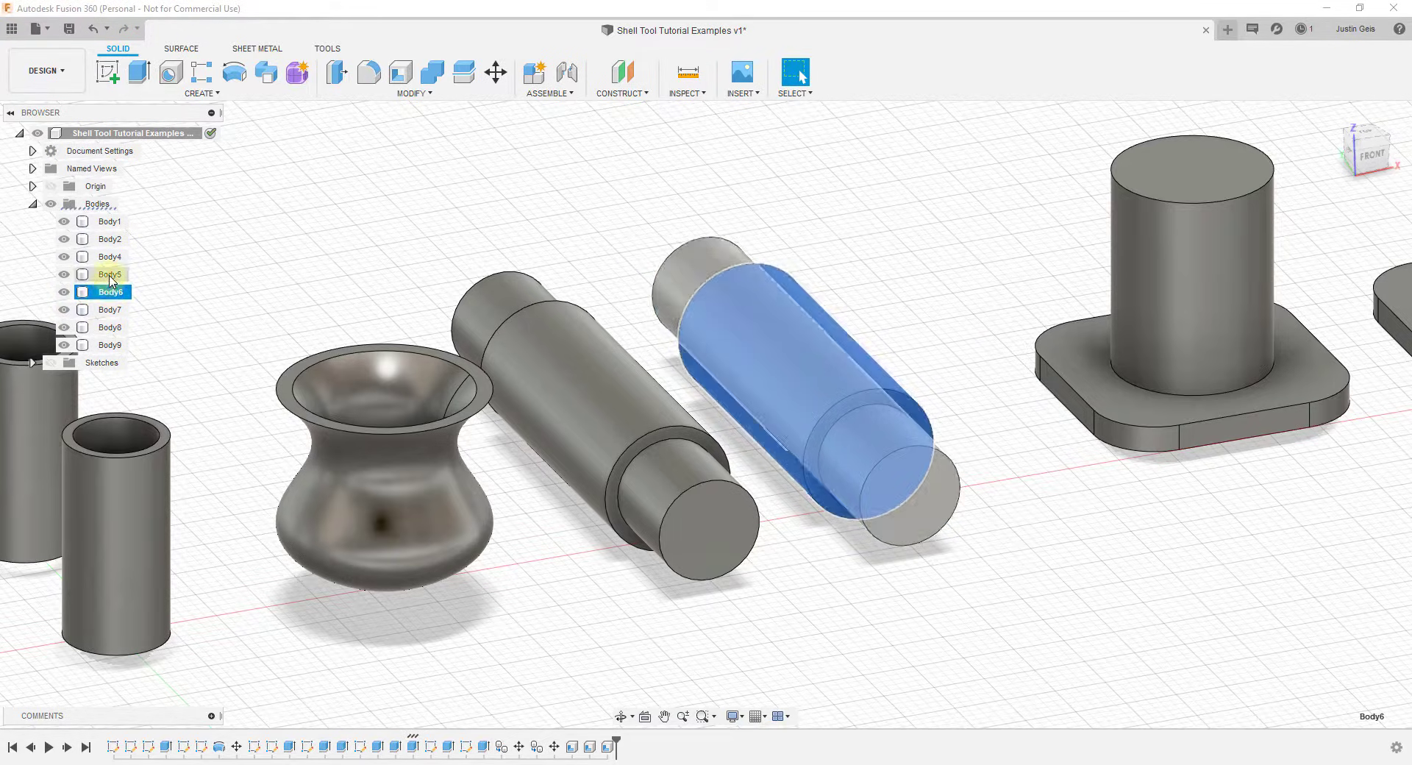
left_click(454, 187)
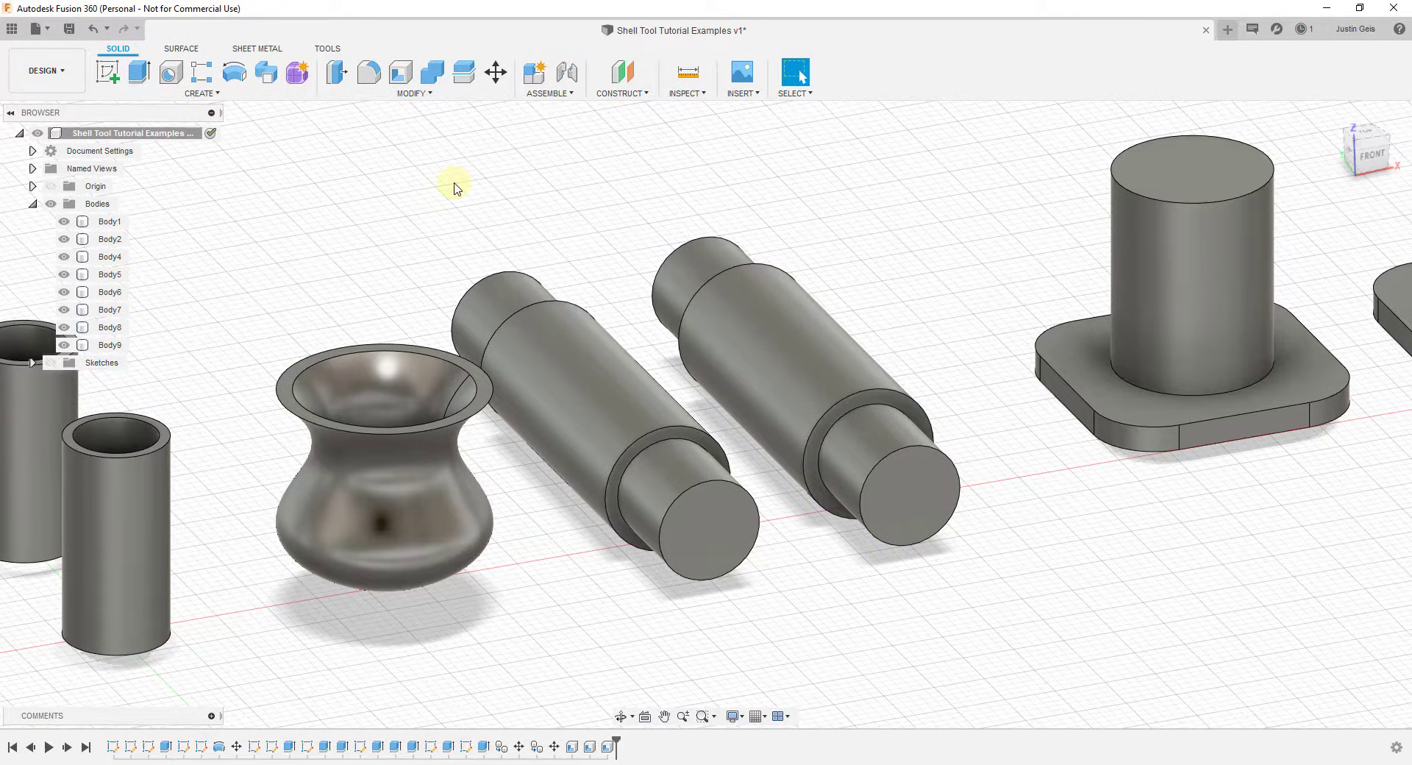
left_click(401, 72)
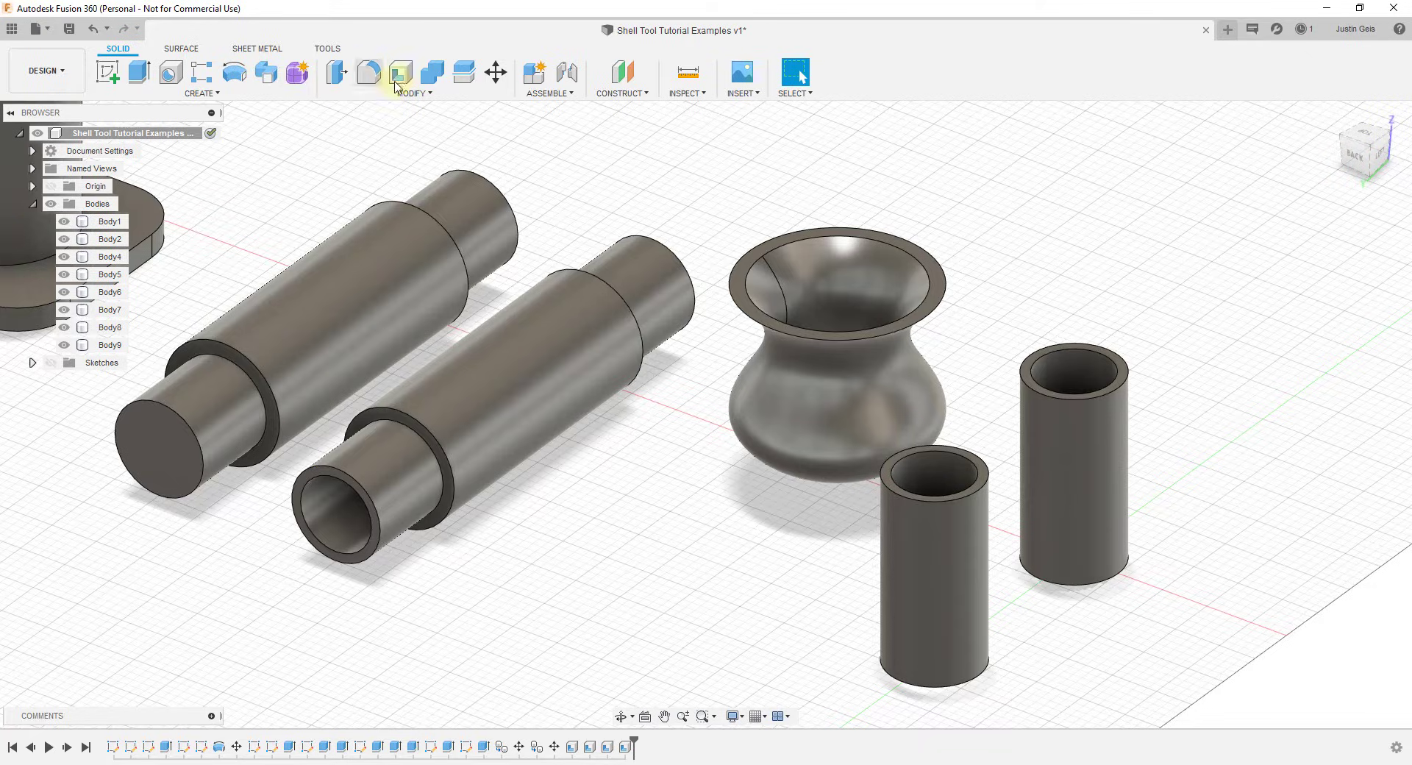
Step: Start the Shell tool from the Modify group
left_click(400, 72)
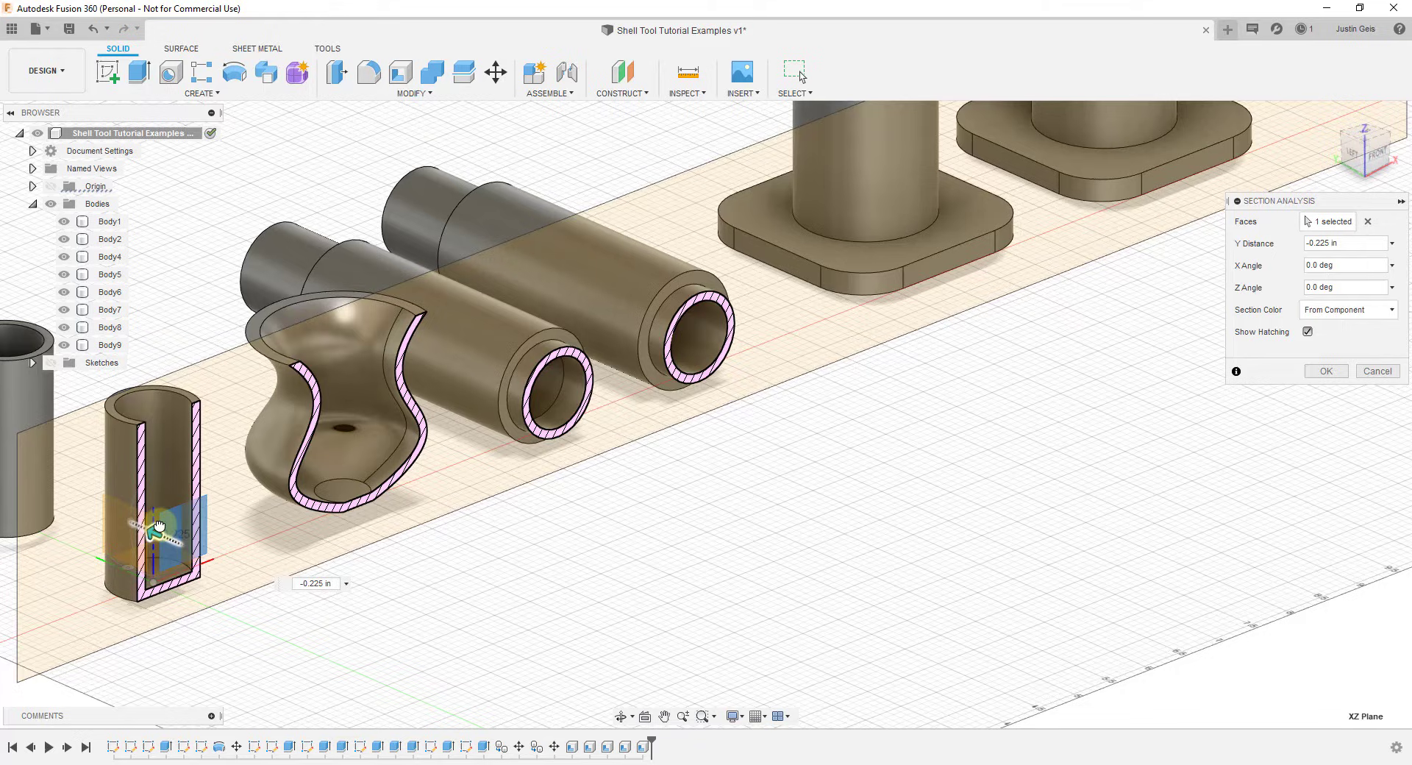
Step: Sweep the section plane back and forth through the tubes, vase and flanged posts
left_click_drag(156, 528, 120, 522)
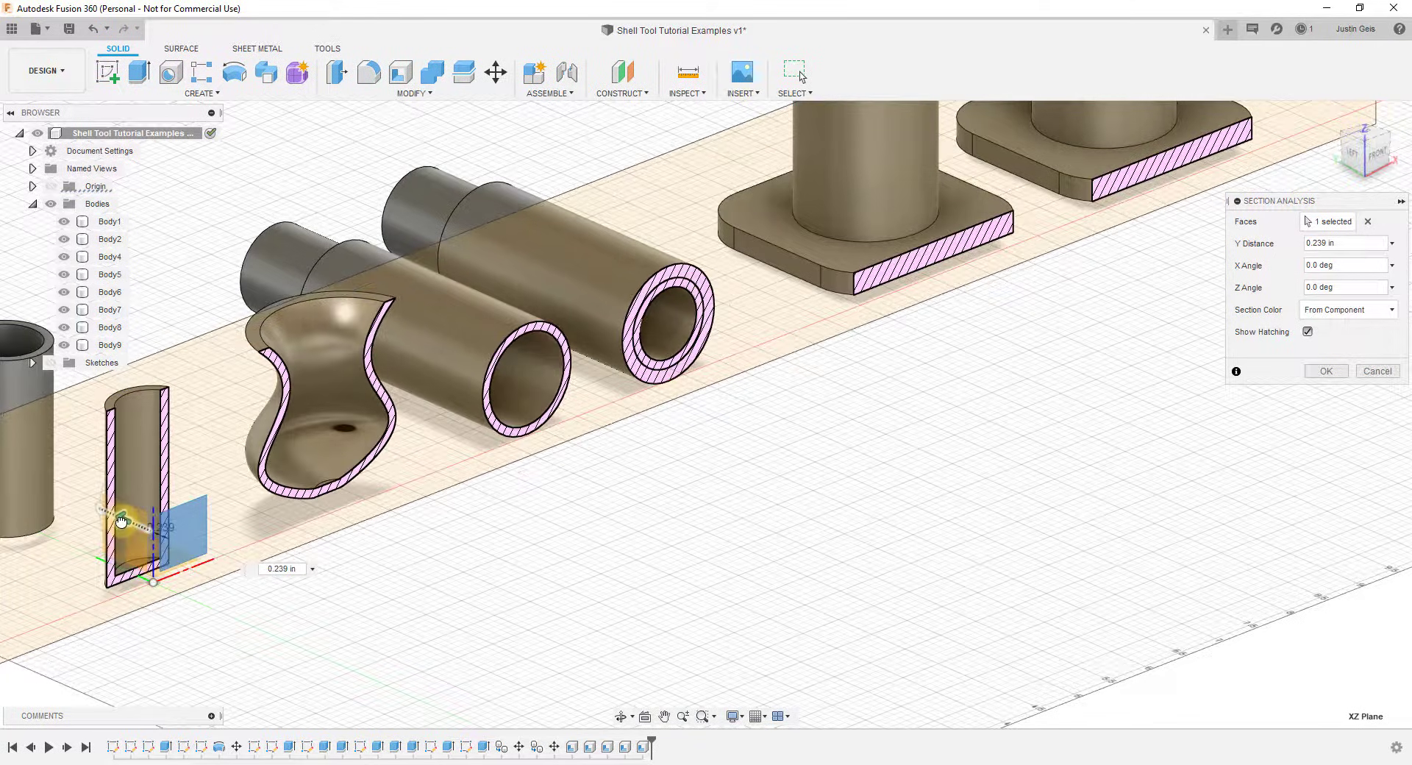
left_click_drag(158, 531, 140, 528)
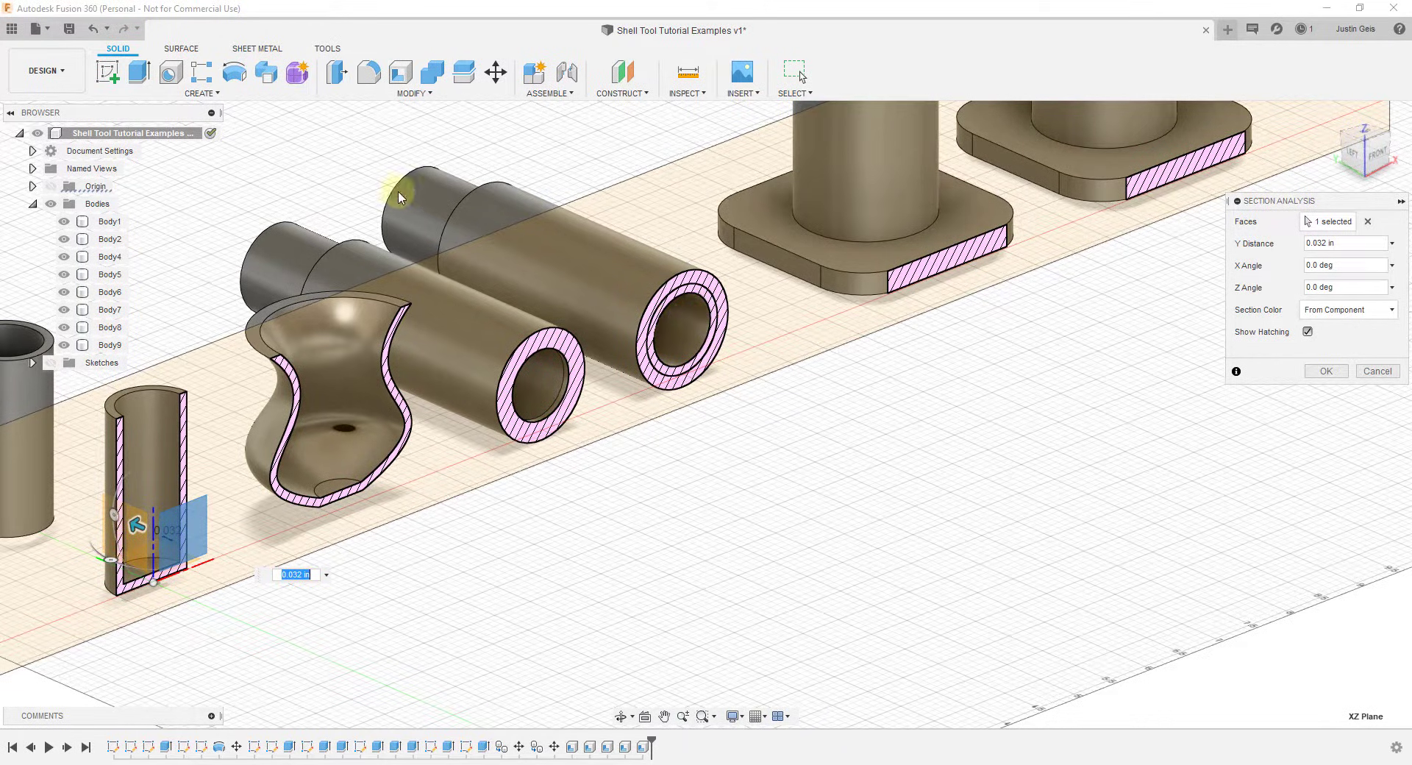
mouse_move(214, 597)
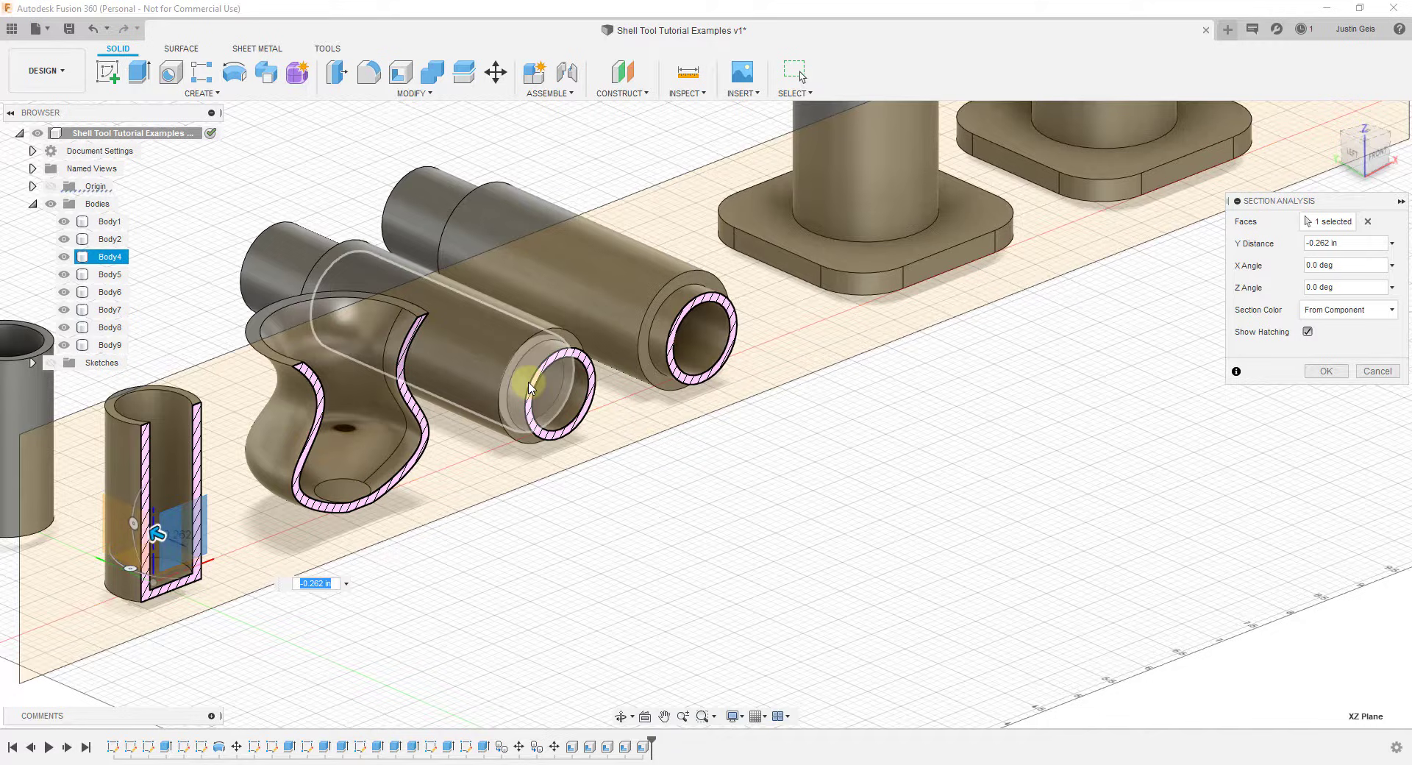
mouse_move(538, 370)
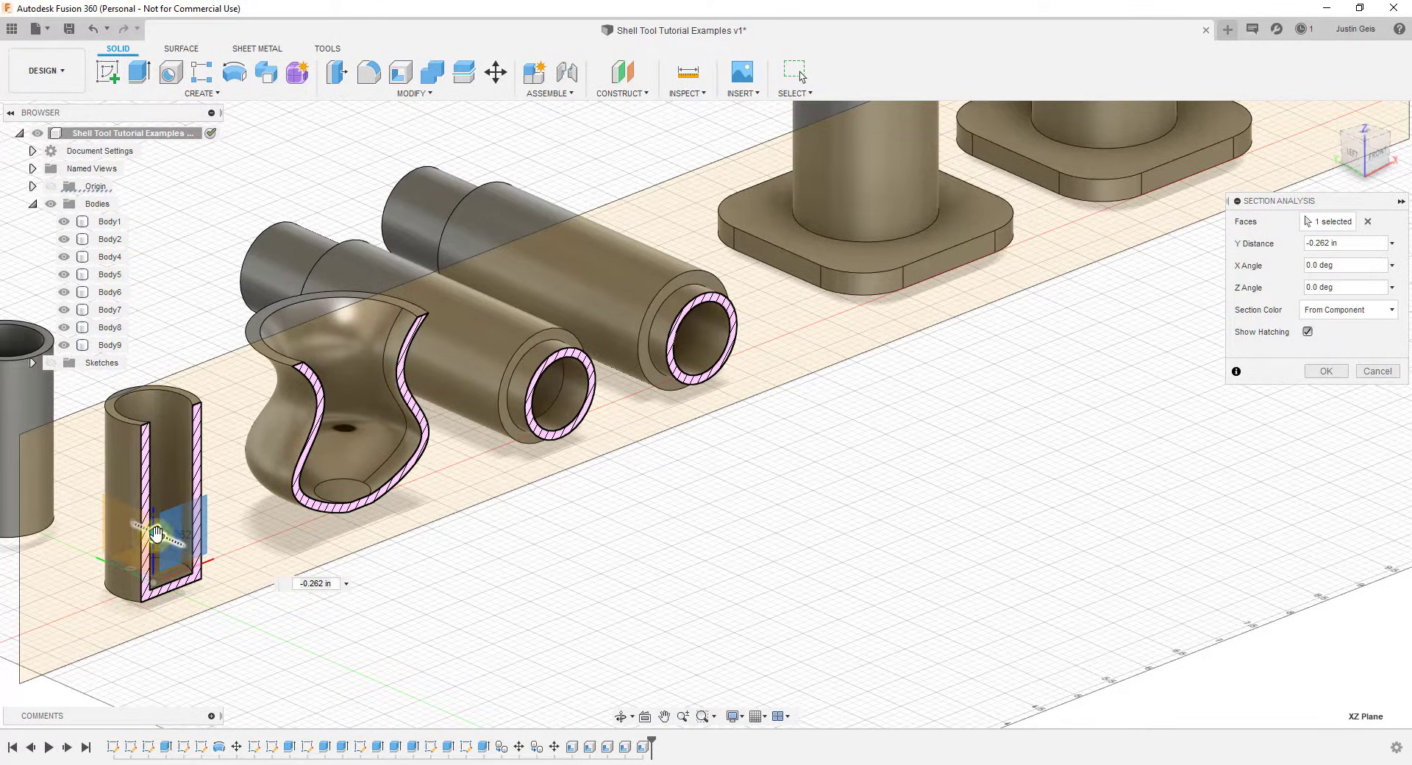
left_click_drag(157, 532, 125, 522)
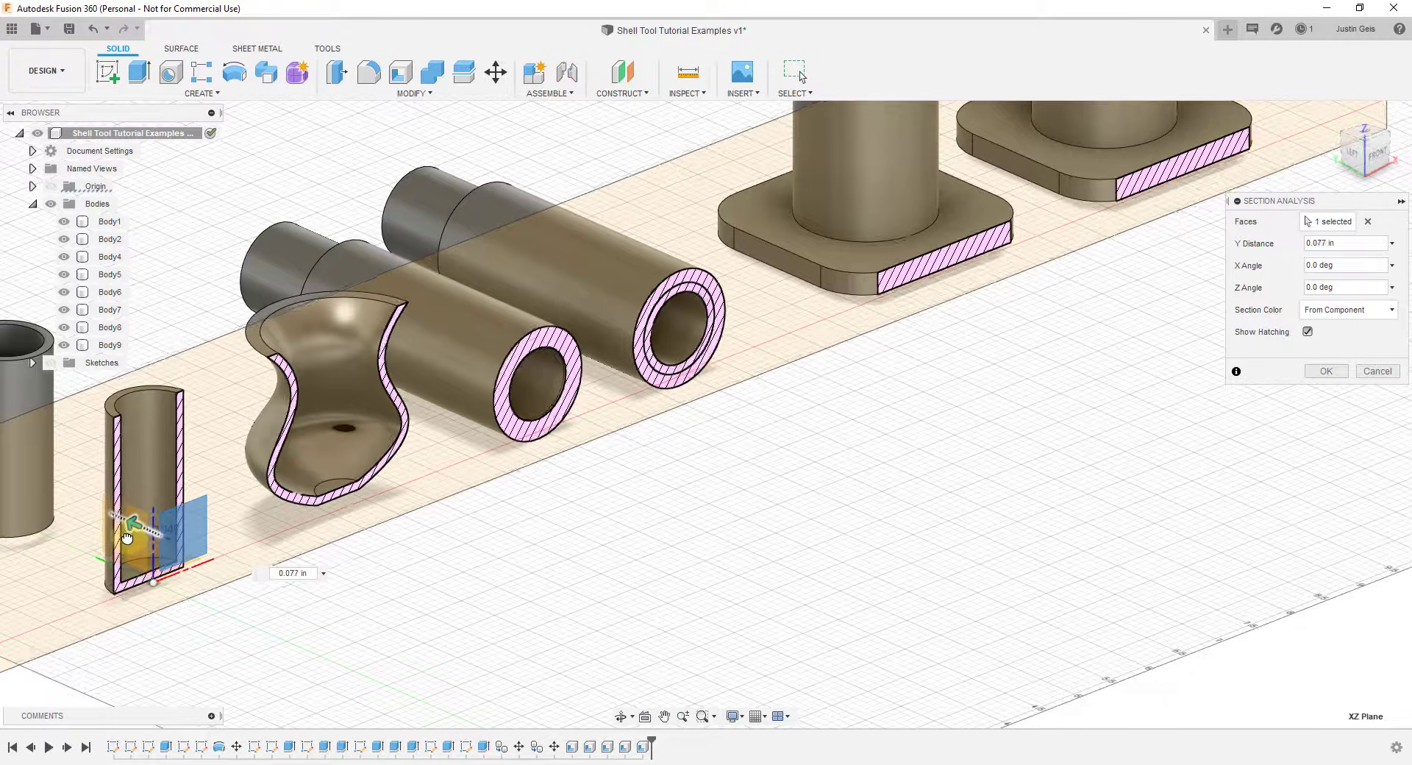
left_click_drag(135, 532, 140, 540)
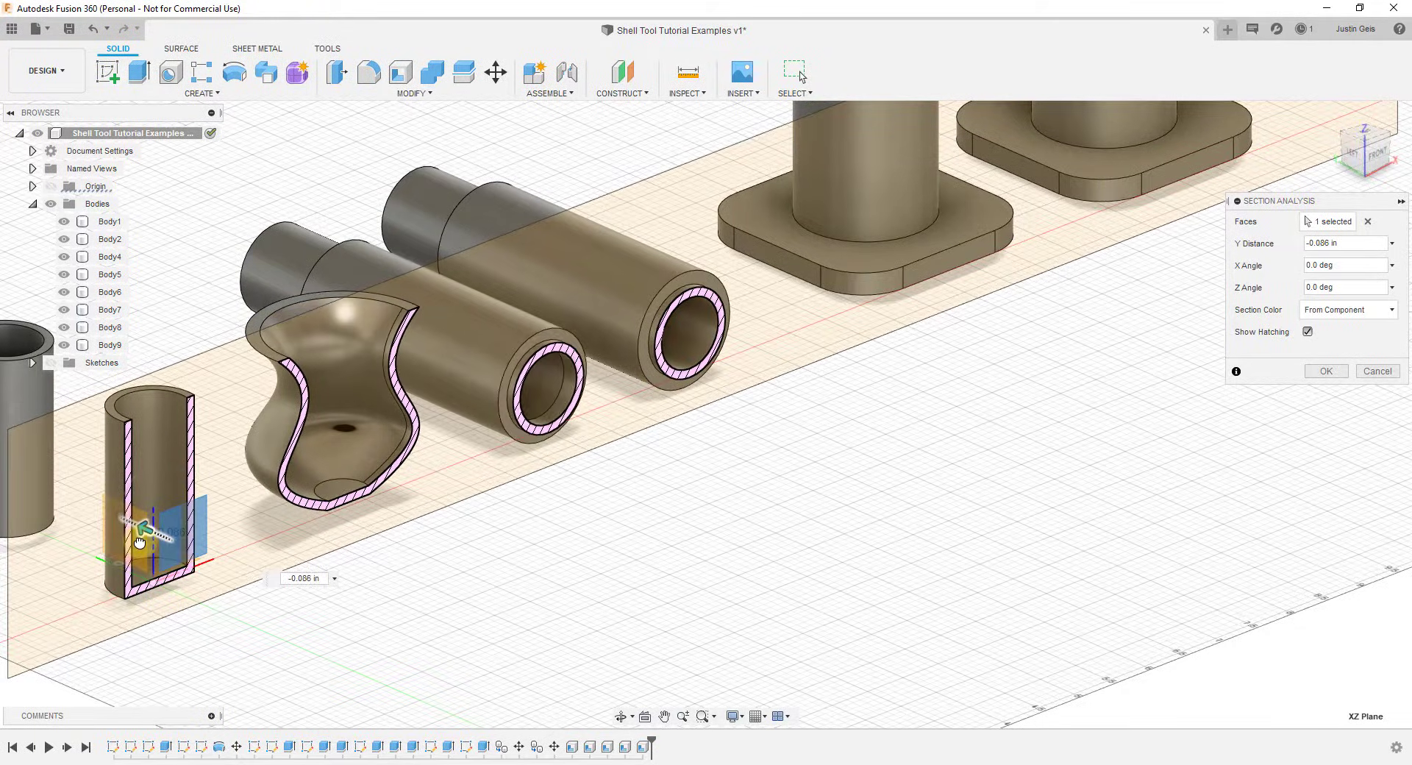
left_click(536, 390)
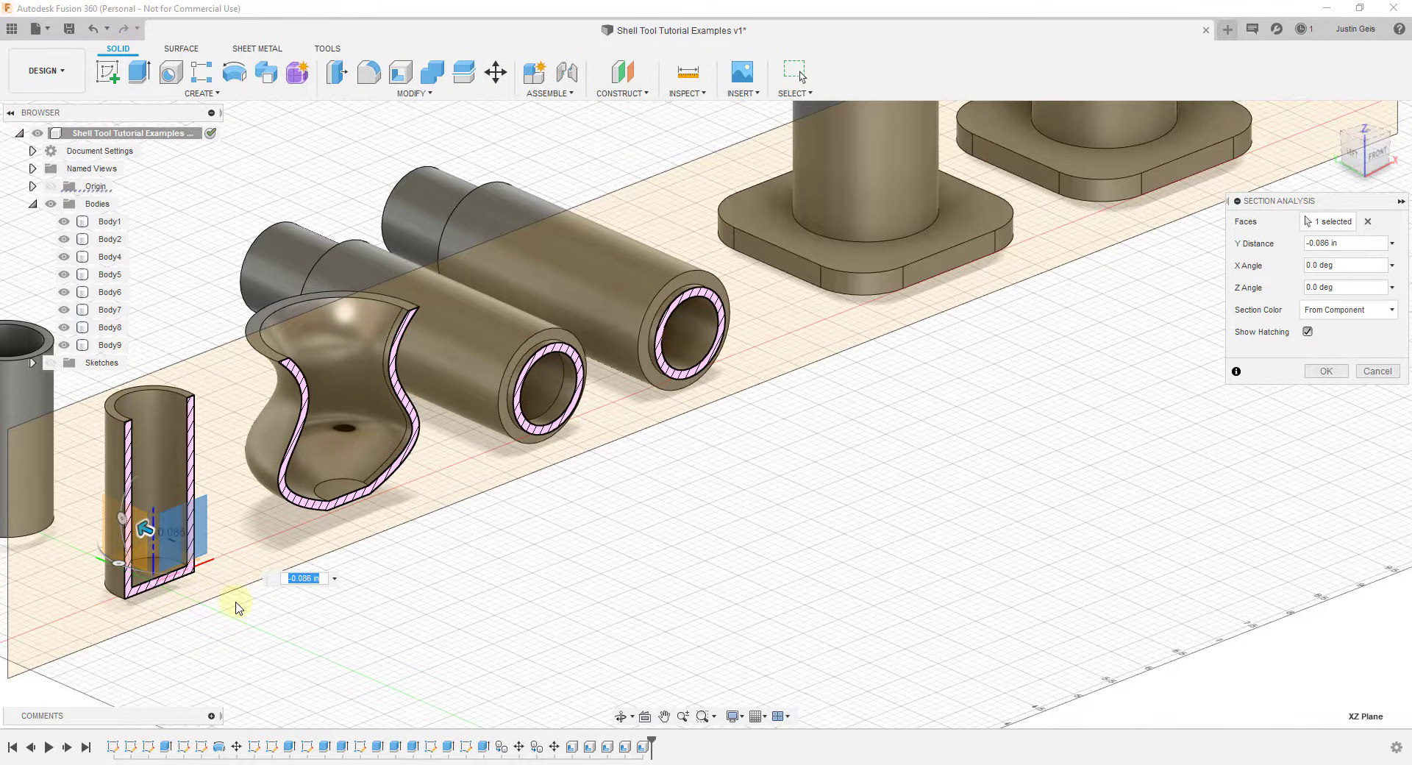
left_click_drag(156, 533, 115, 531)
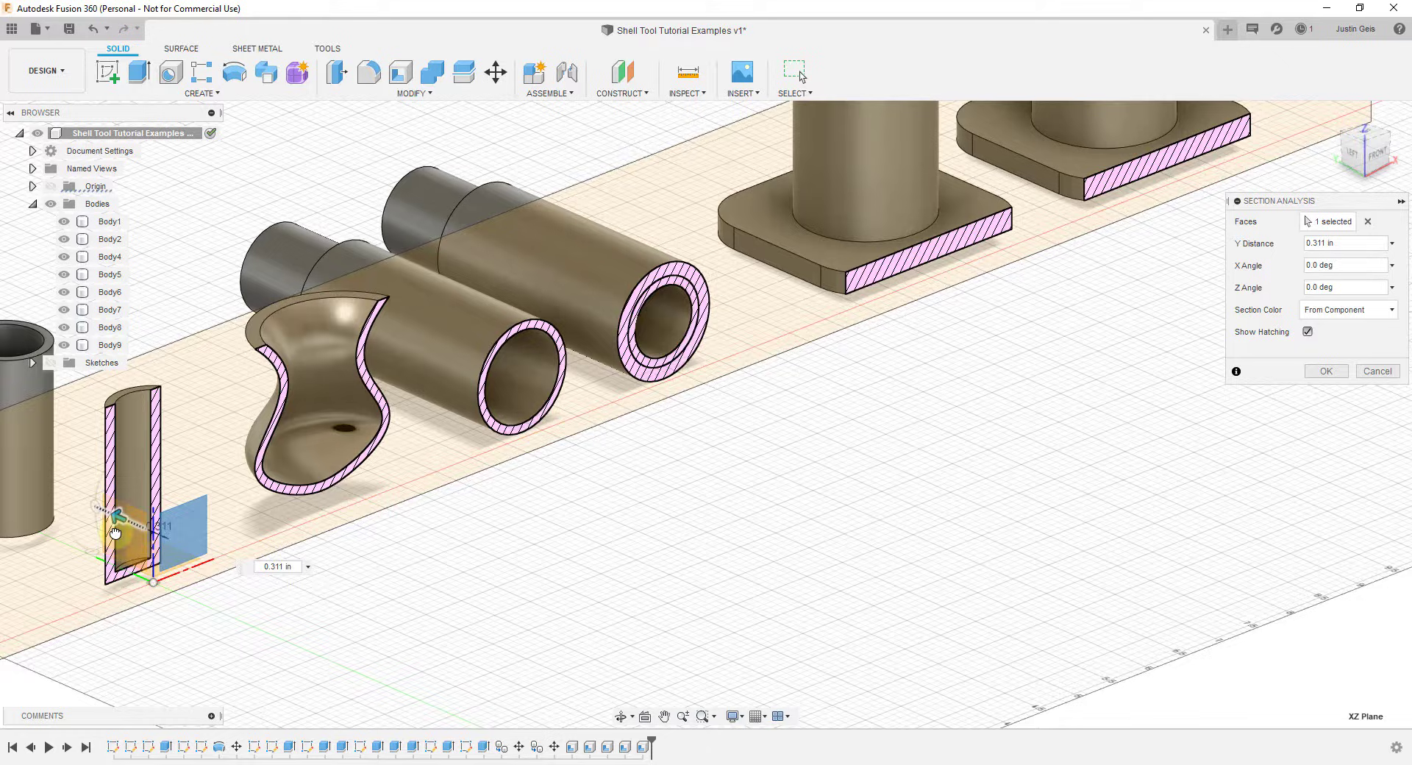
left_click_drag(117, 514, 216, 563)
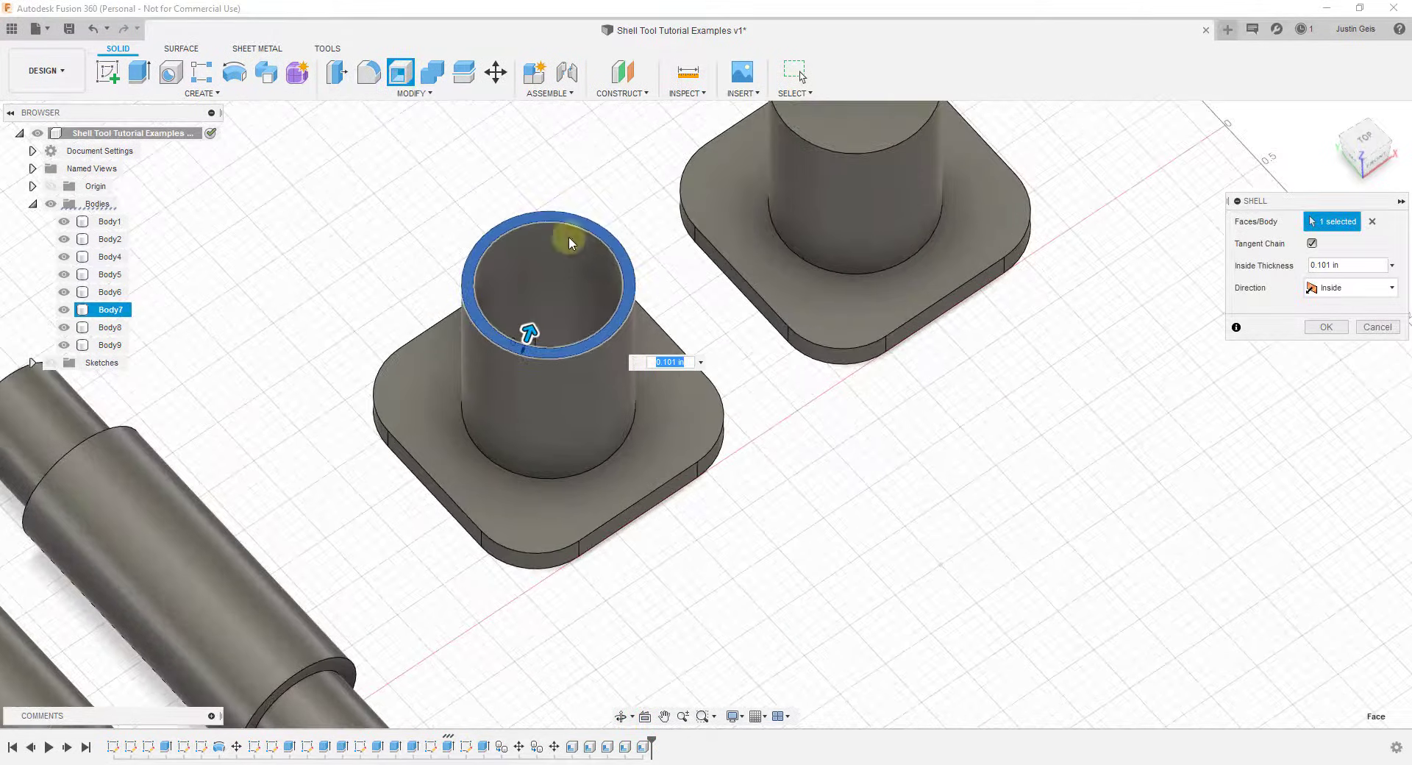
Step: Confirm the shell leaving the first flanged post hollow with an open top
left_click(1347, 265)
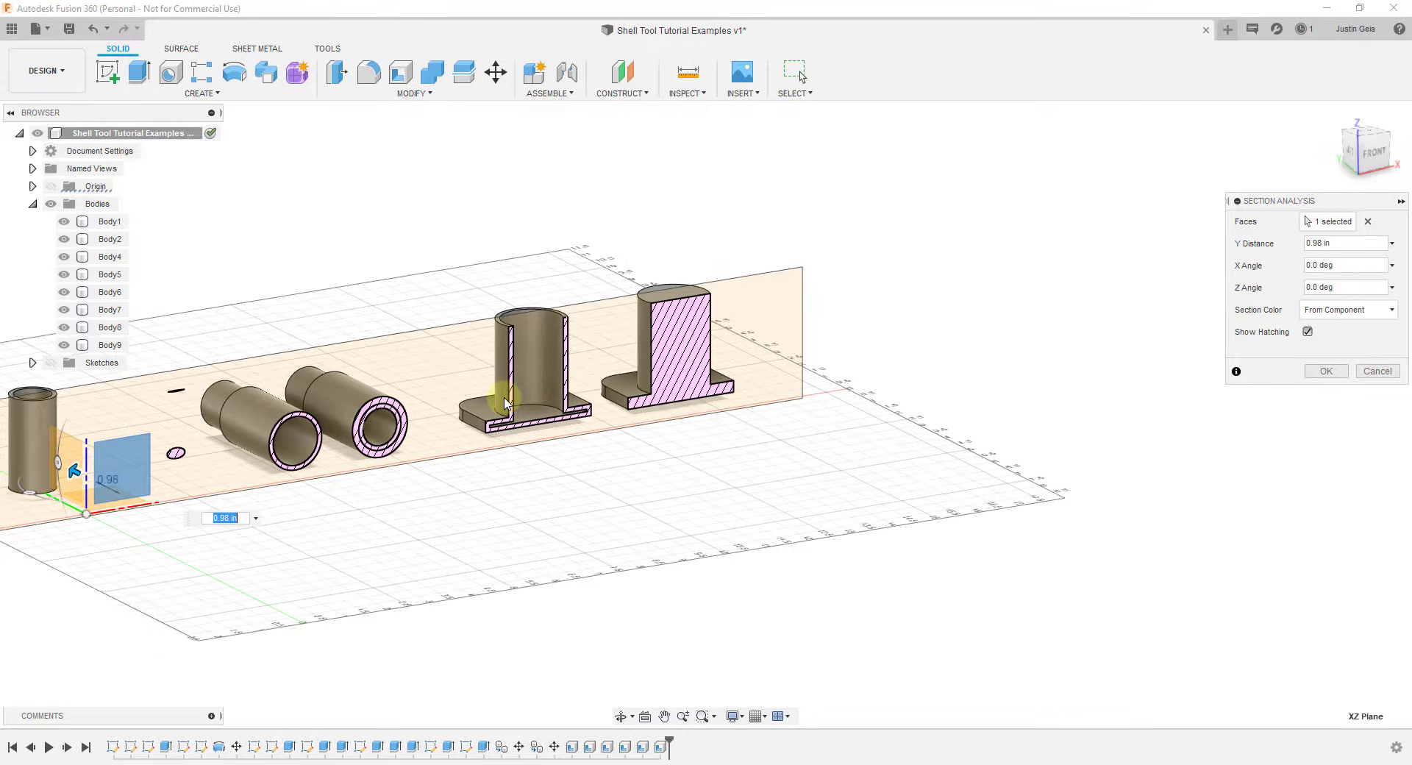
Step: Pick on the flanged posts for the section cut through both posts
left_click(531, 333)
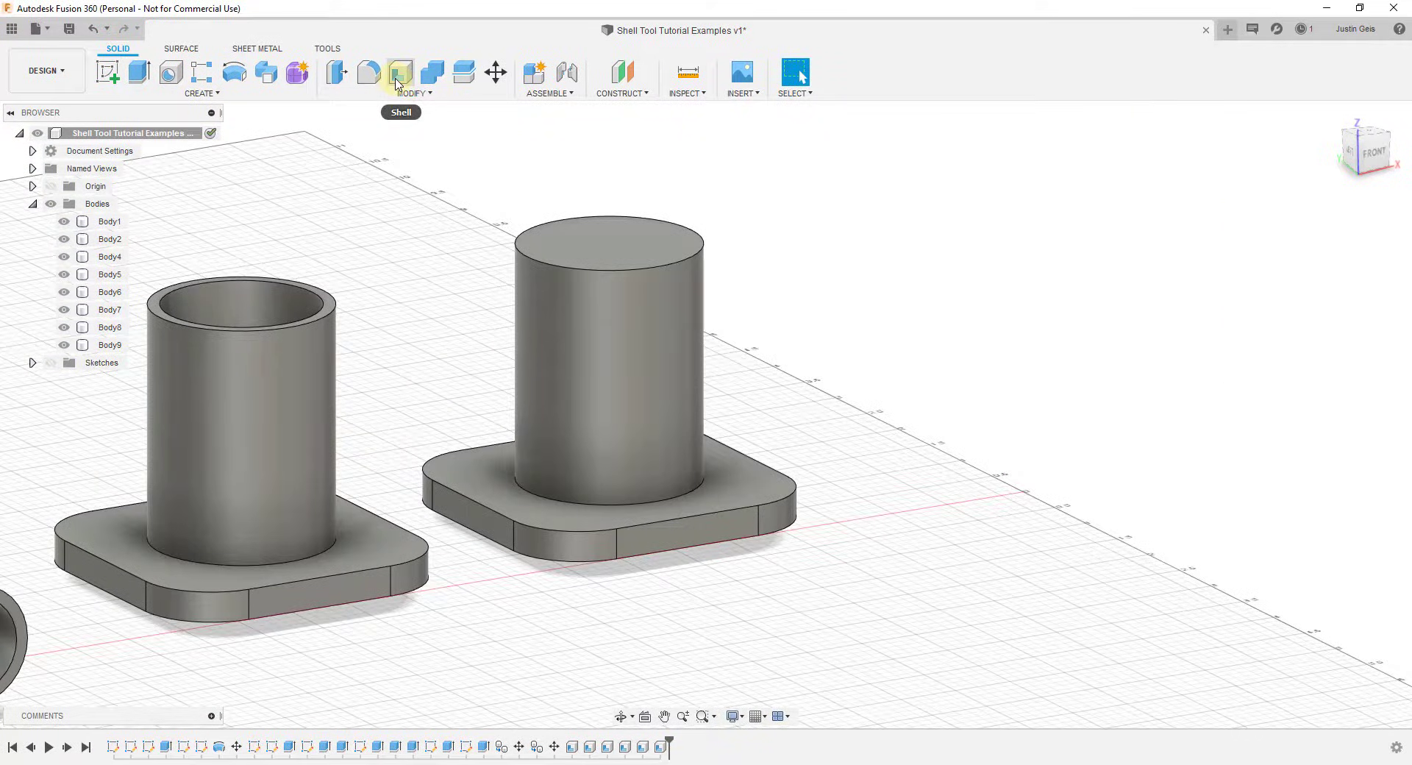
Step: Start a shell on the second flanged post with 0.035 in inside thickness
left_click(400, 73)
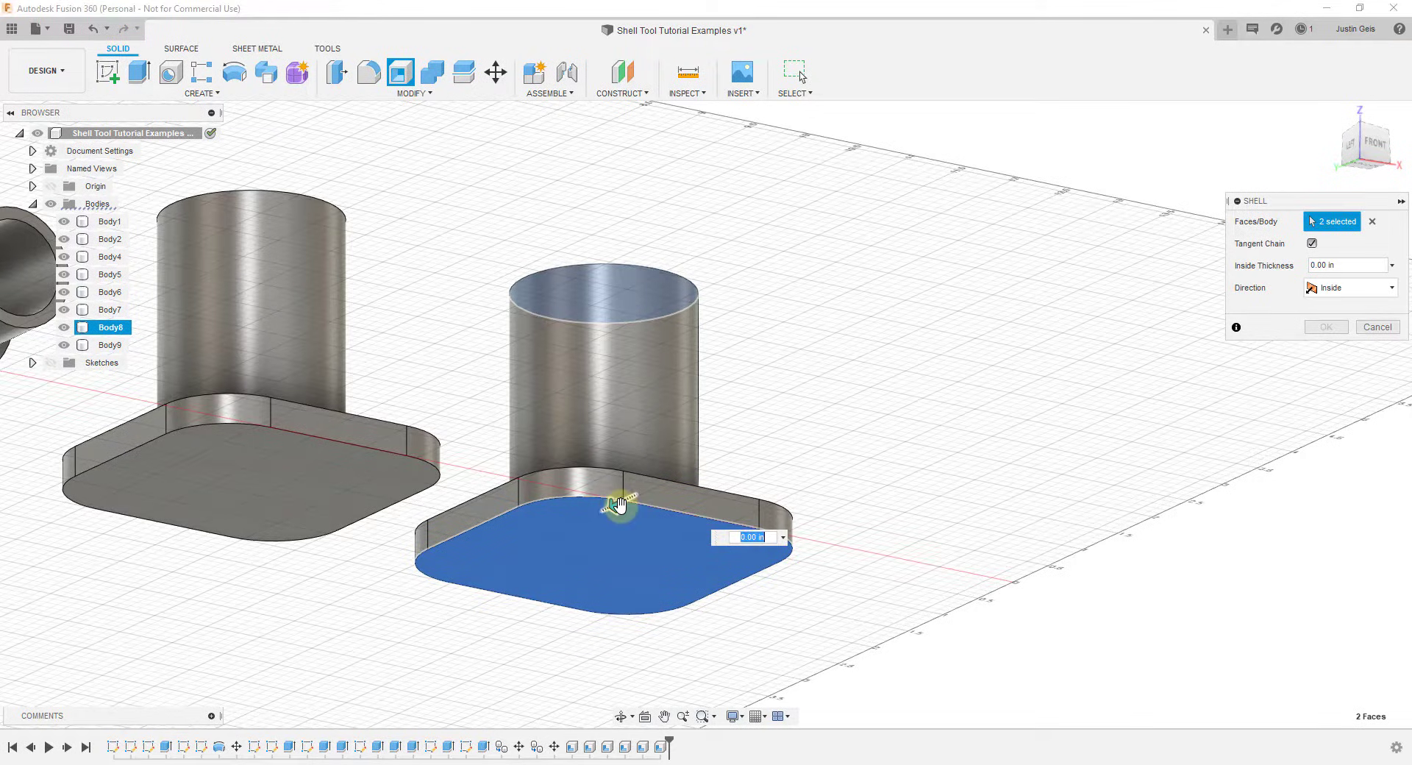
type("0.035")
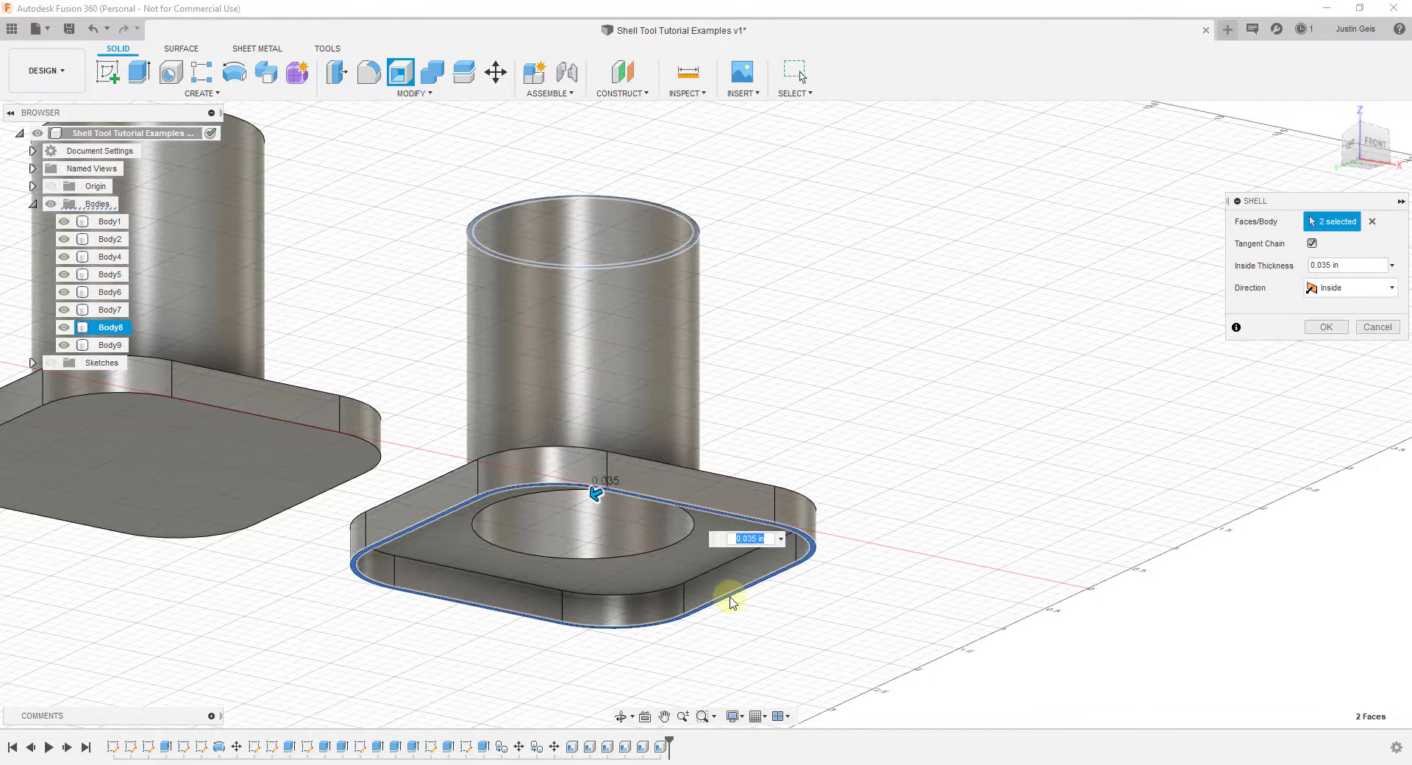
mouse_move(610, 494)
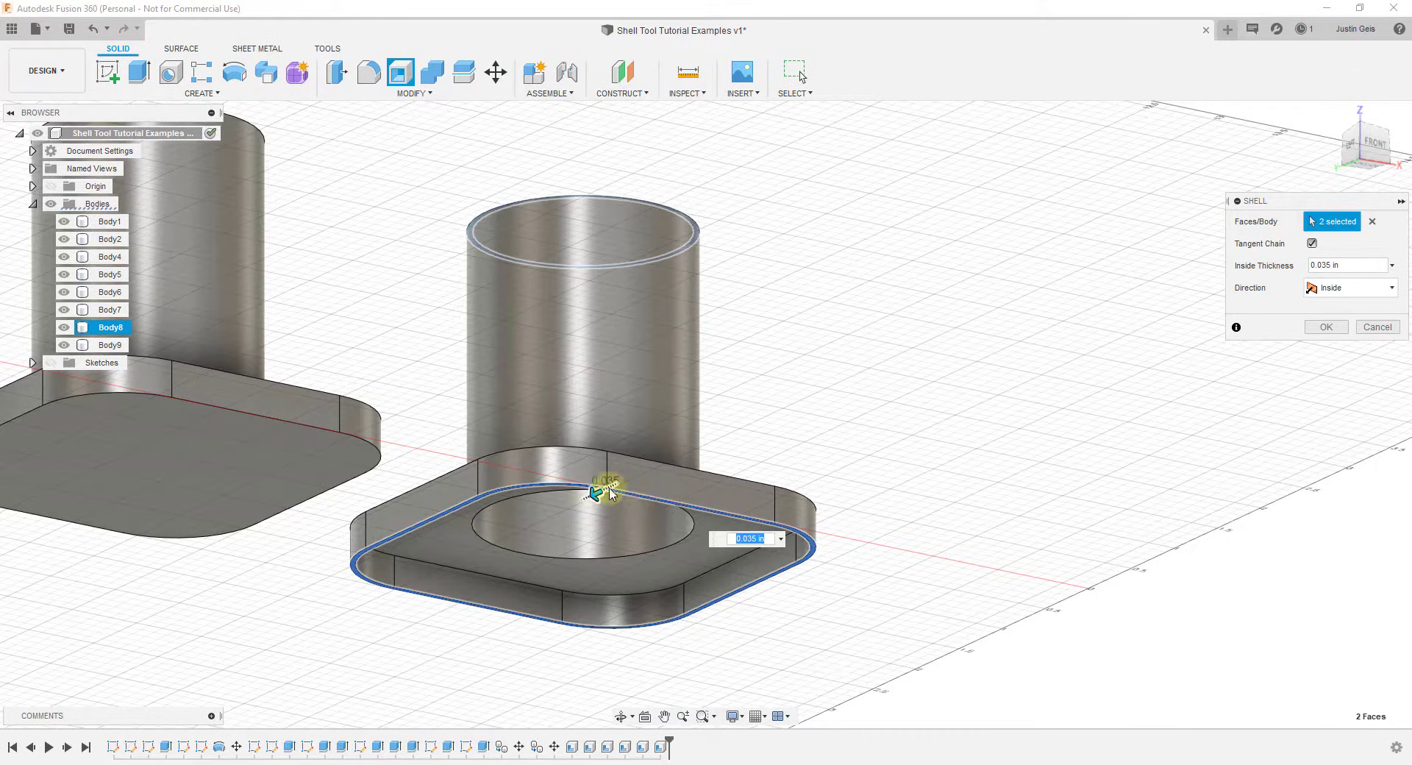